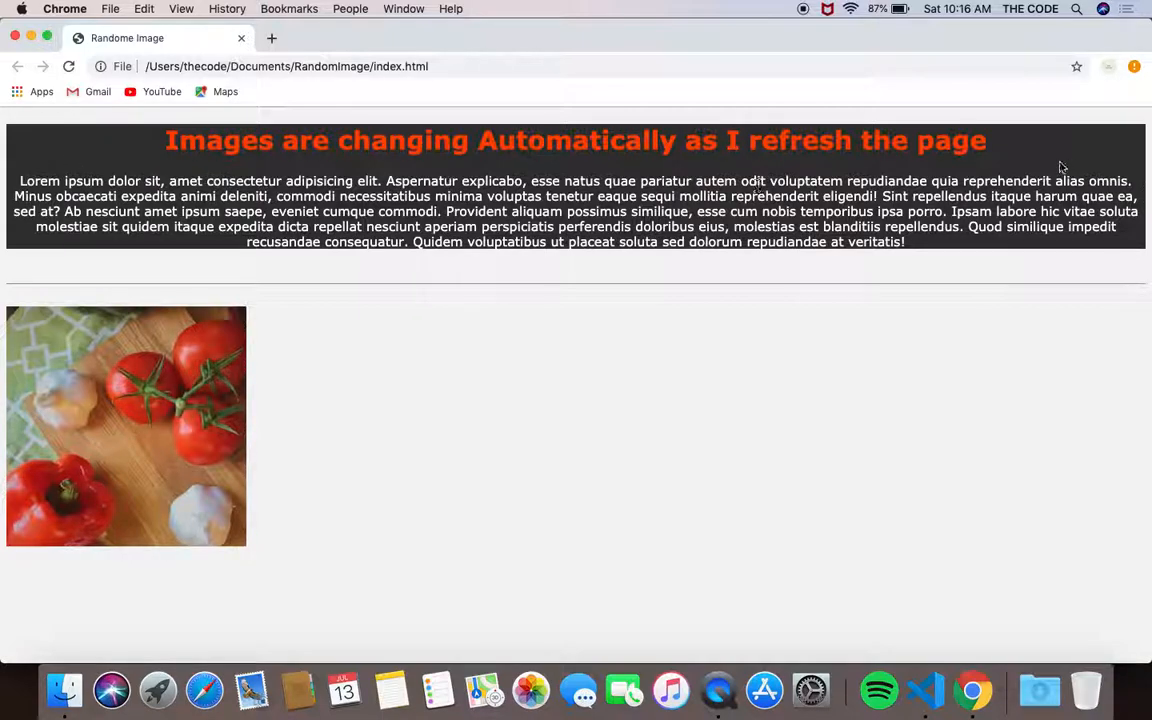
{"action": "mouse_move", "coordinate": [536, 212]}
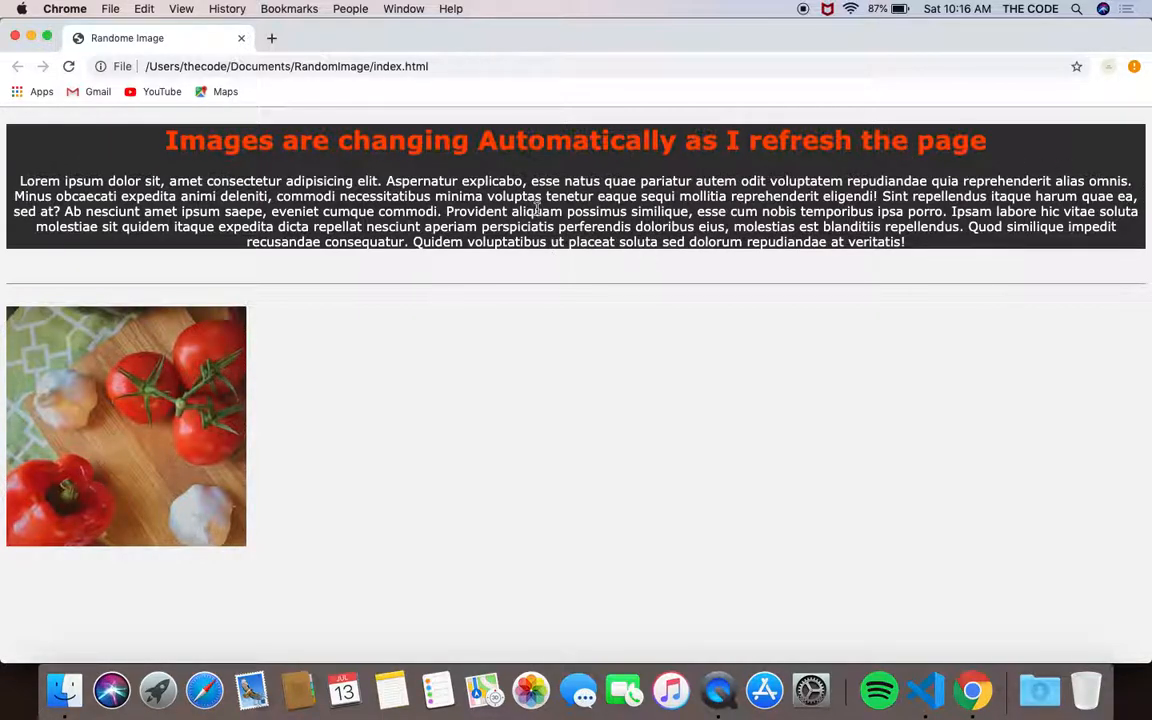
{"action": "mouse_move", "coordinate": [438, 288]}
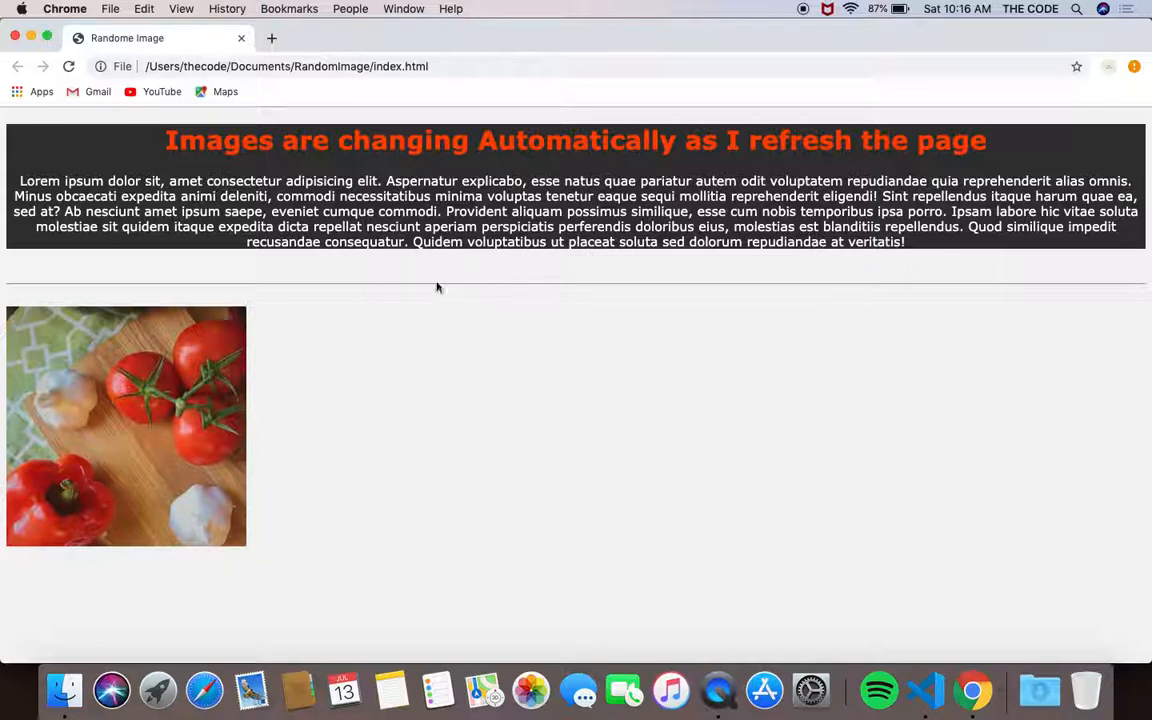
{"action": "mouse_move", "coordinate": [156, 212]}
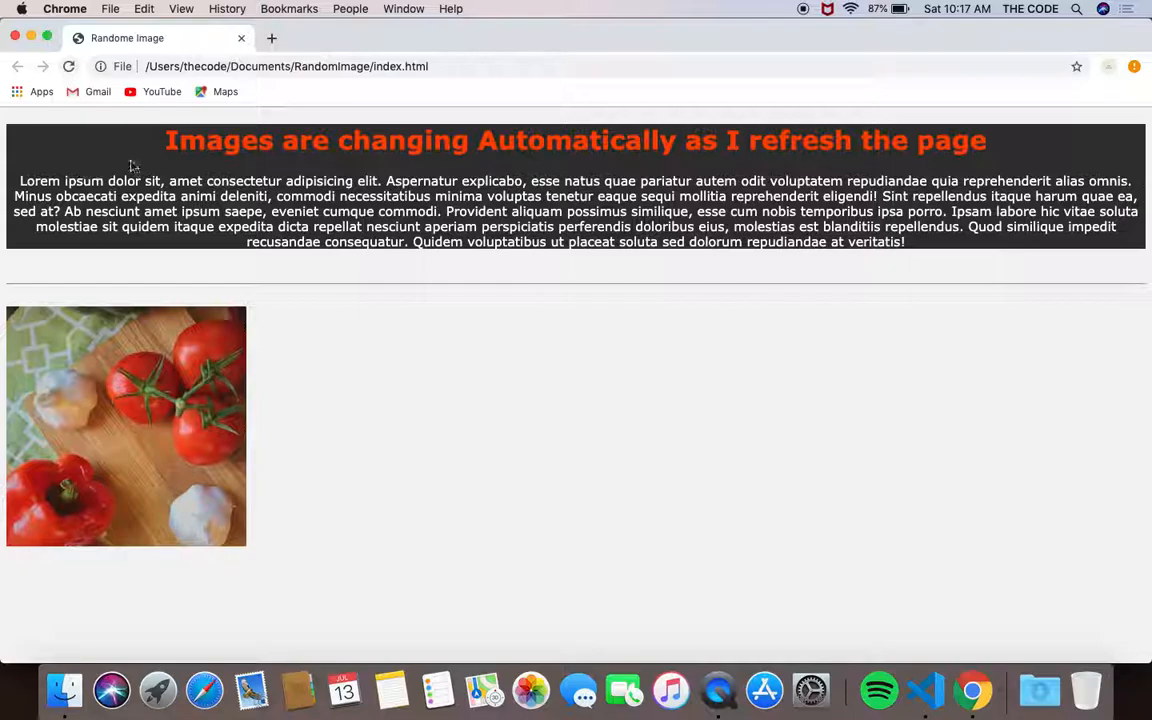
- Reload the random image page in Chrome to show a different picture beside the editor
{"action": "left_click", "coordinate": [70, 66]}
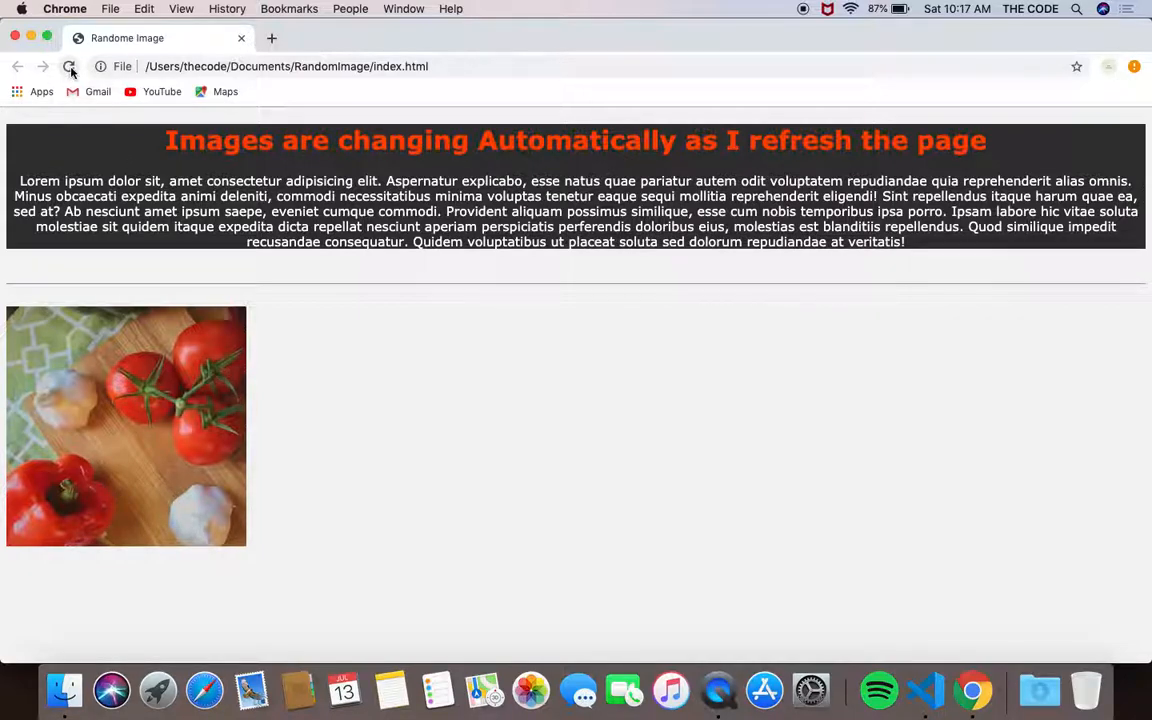
{"action": "left_click", "coordinate": [70, 66]}
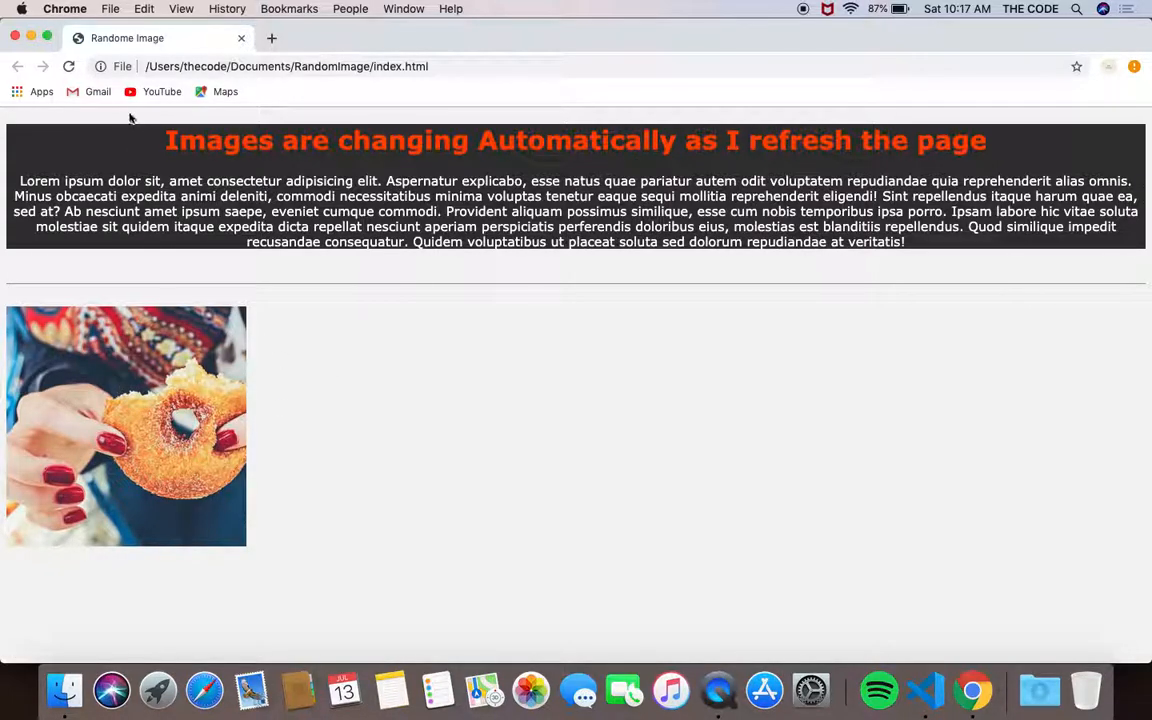
{"action": "left_click", "coordinate": [72, 66]}
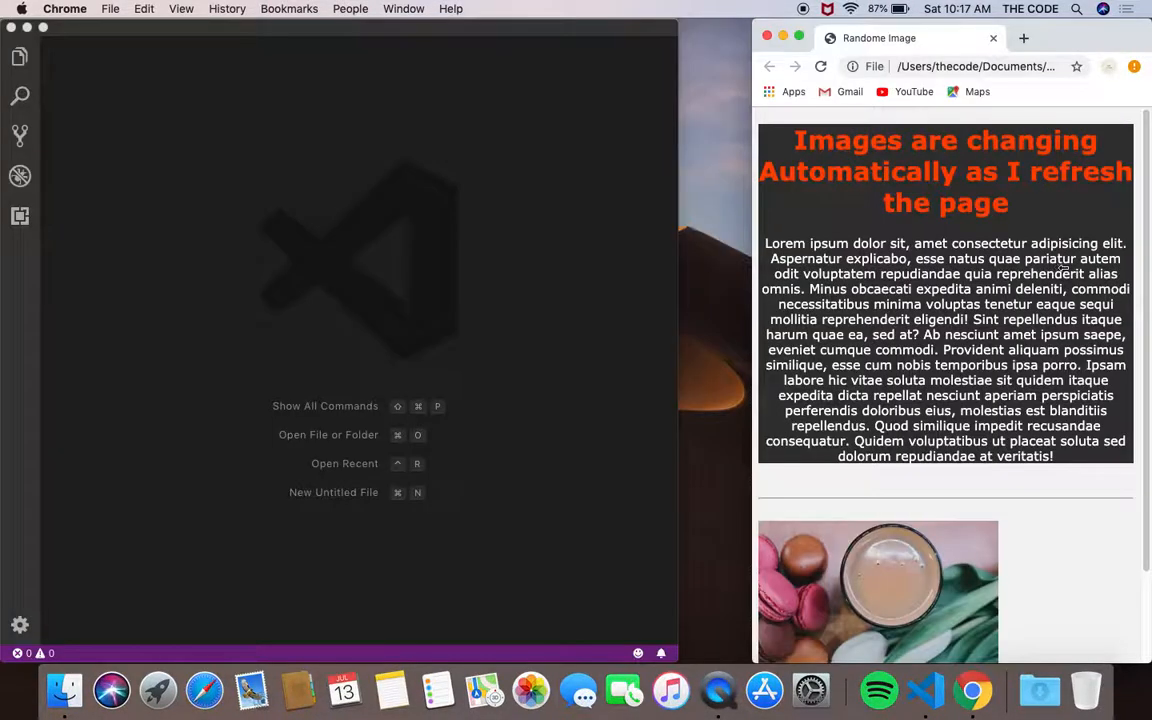
- Create a new folder named RandomImage2 inside Documents in Finder and close the window
{"action": "scroll", "scroll_direction": "down", "scroll_amount": 3}
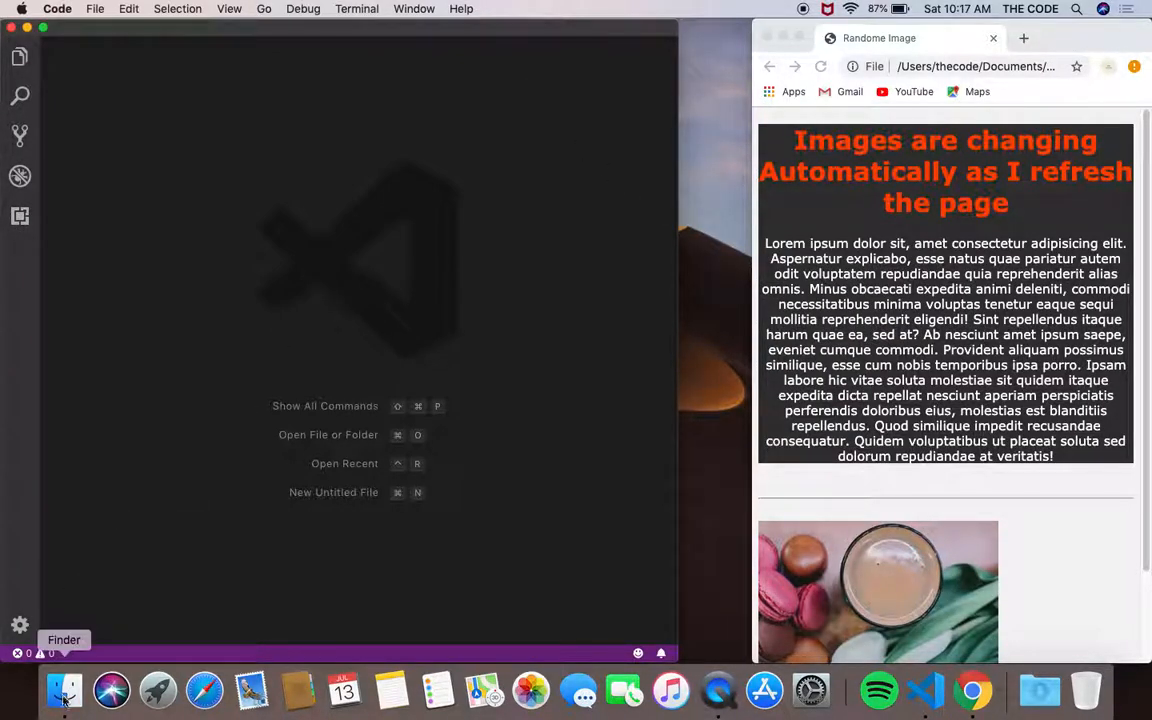
{"action": "left_click", "coordinate": [64, 692]}
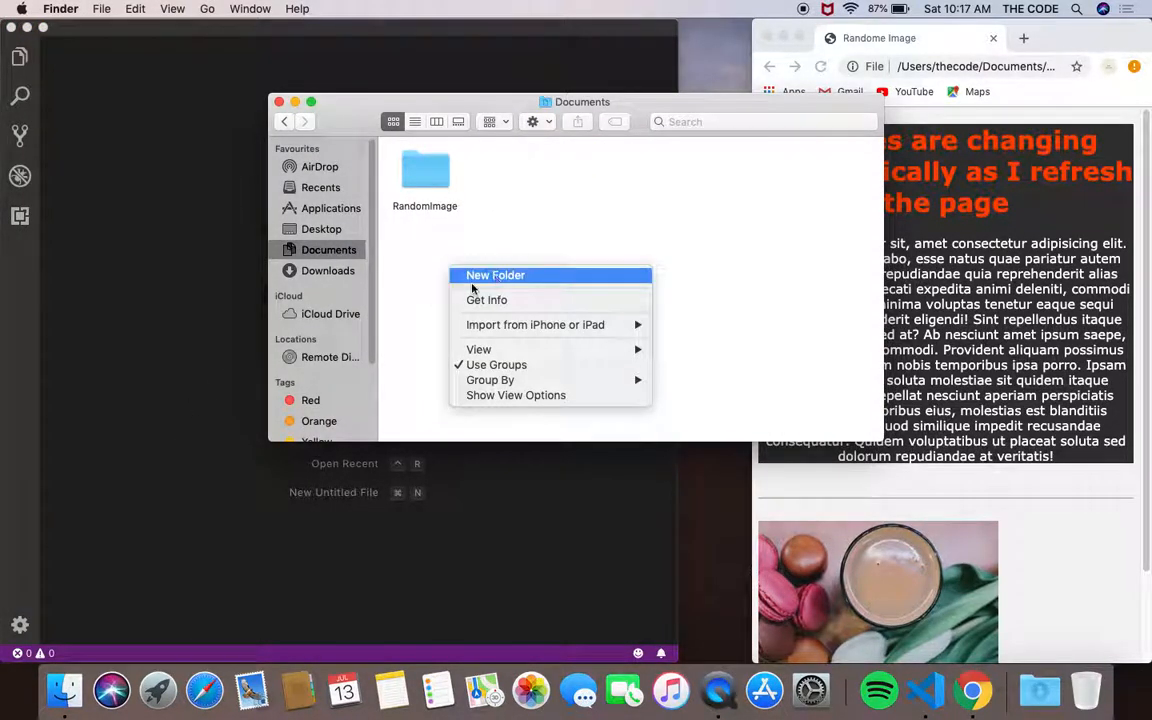
{"action": "left_click", "coordinate": [494, 276]}
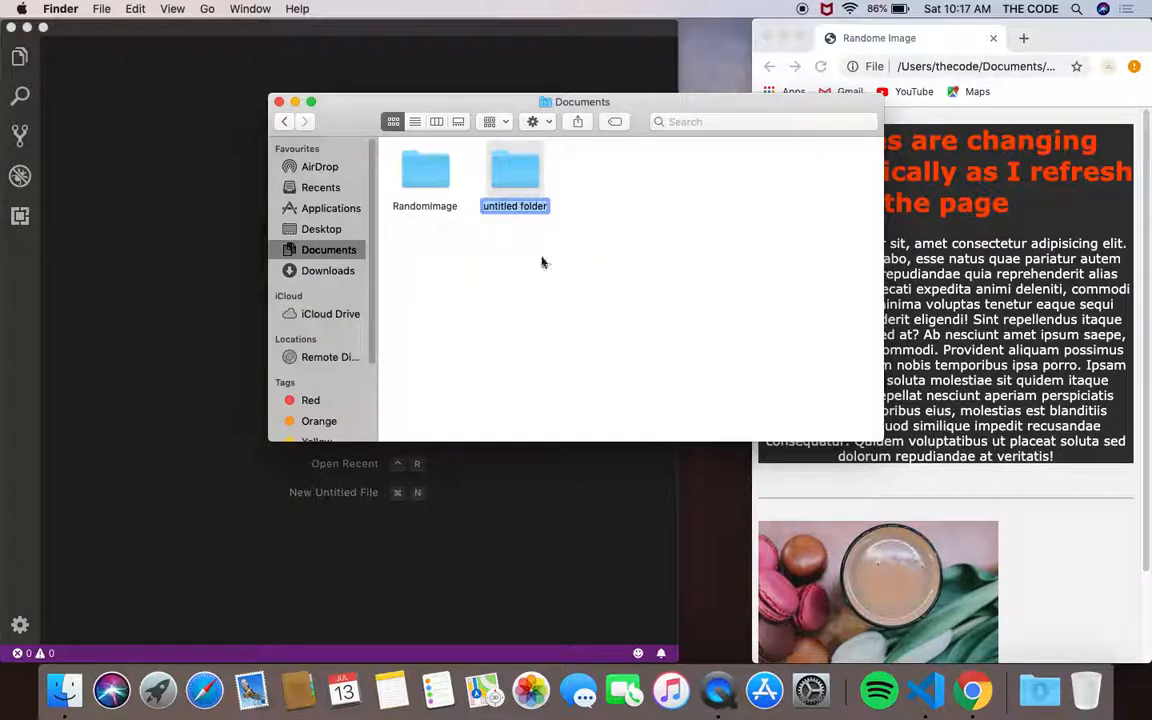
{"action": "mouse_move", "coordinate": [536, 276]}
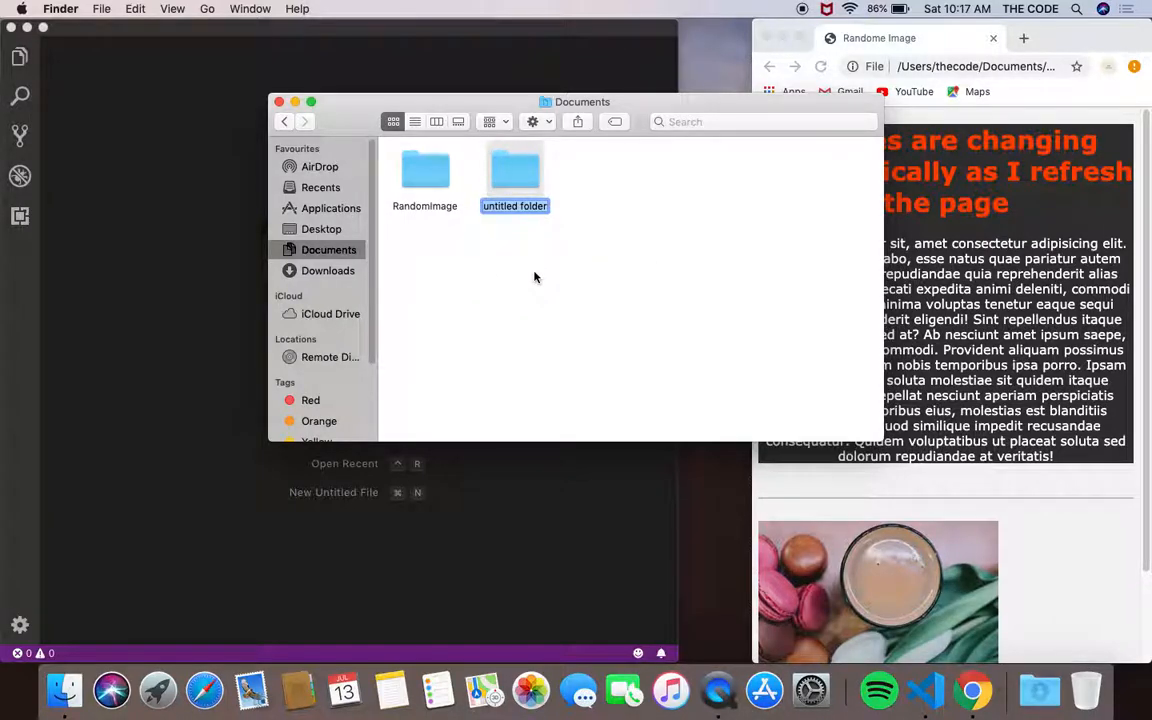
{"action": "type", "text": "RandomImage2"}
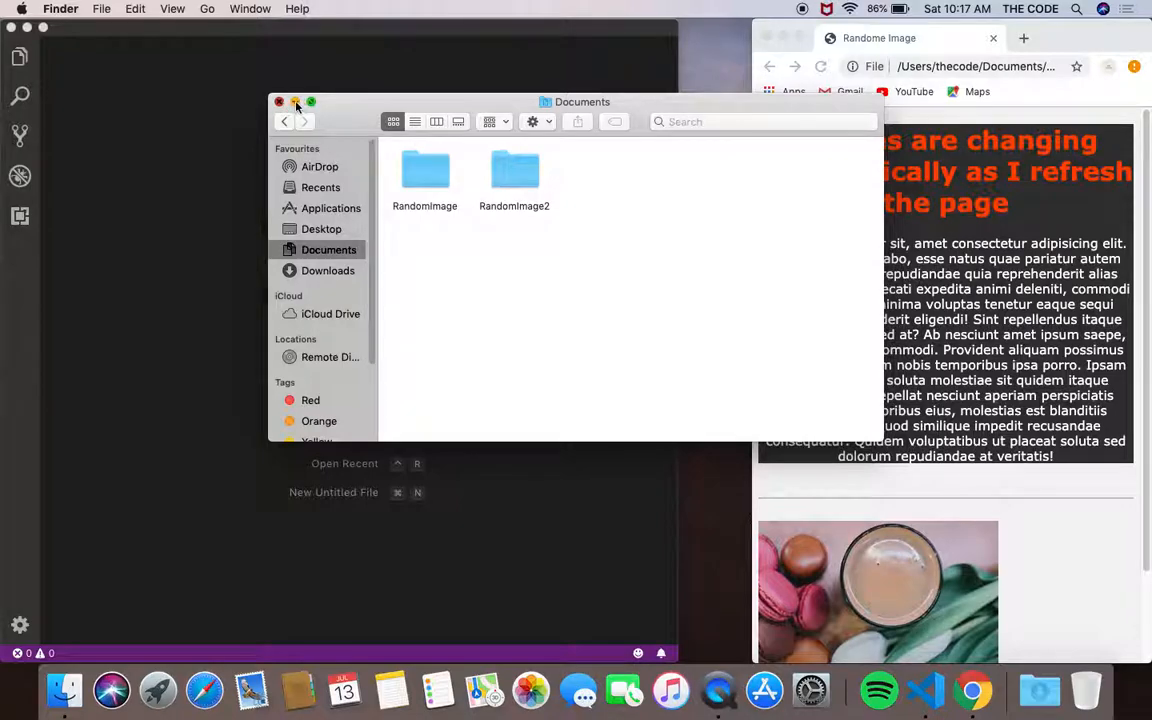
{"action": "left_click", "coordinate": [280, 102]}
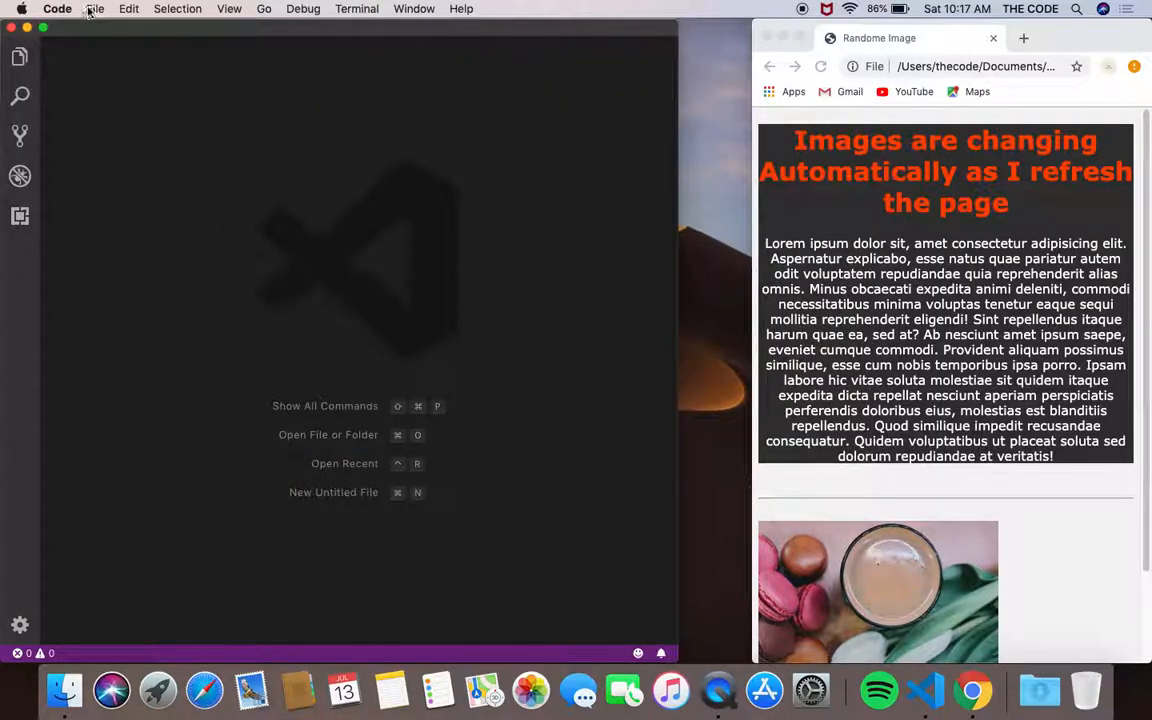
- Open the RandomImage2 folder as the project via File > Open
{"action": "left_click", "coordinate": [96, 8]}
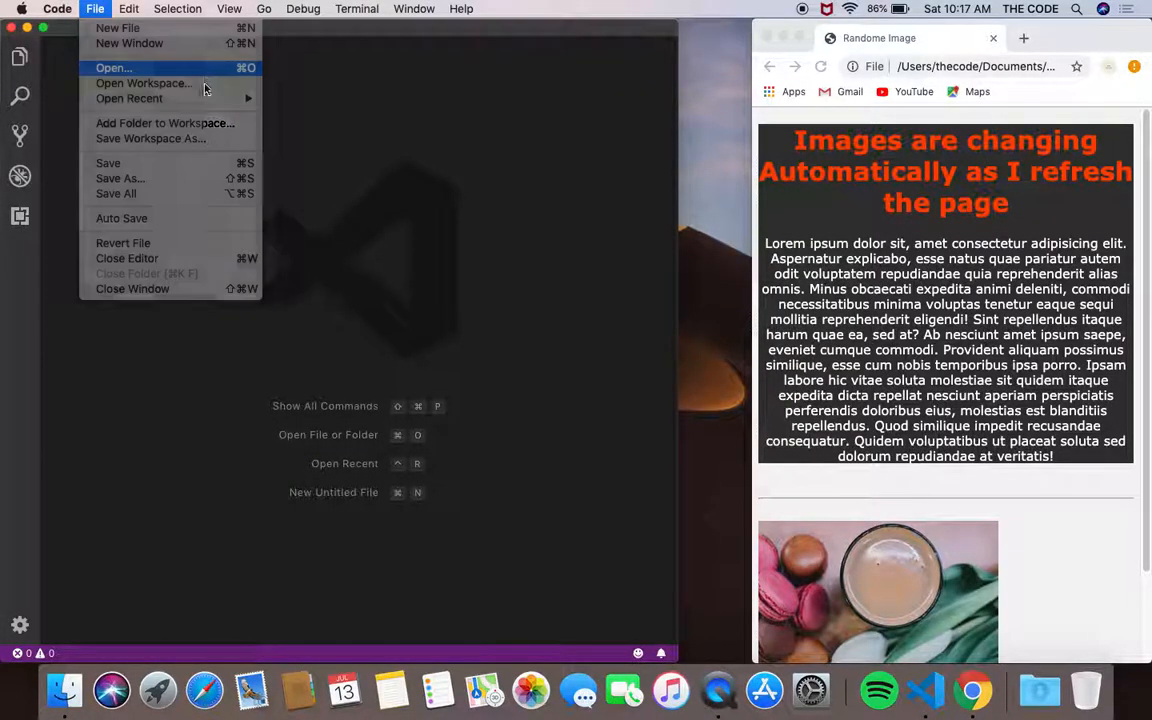
{"action": "left_click", "coordinate": [112, 68]}
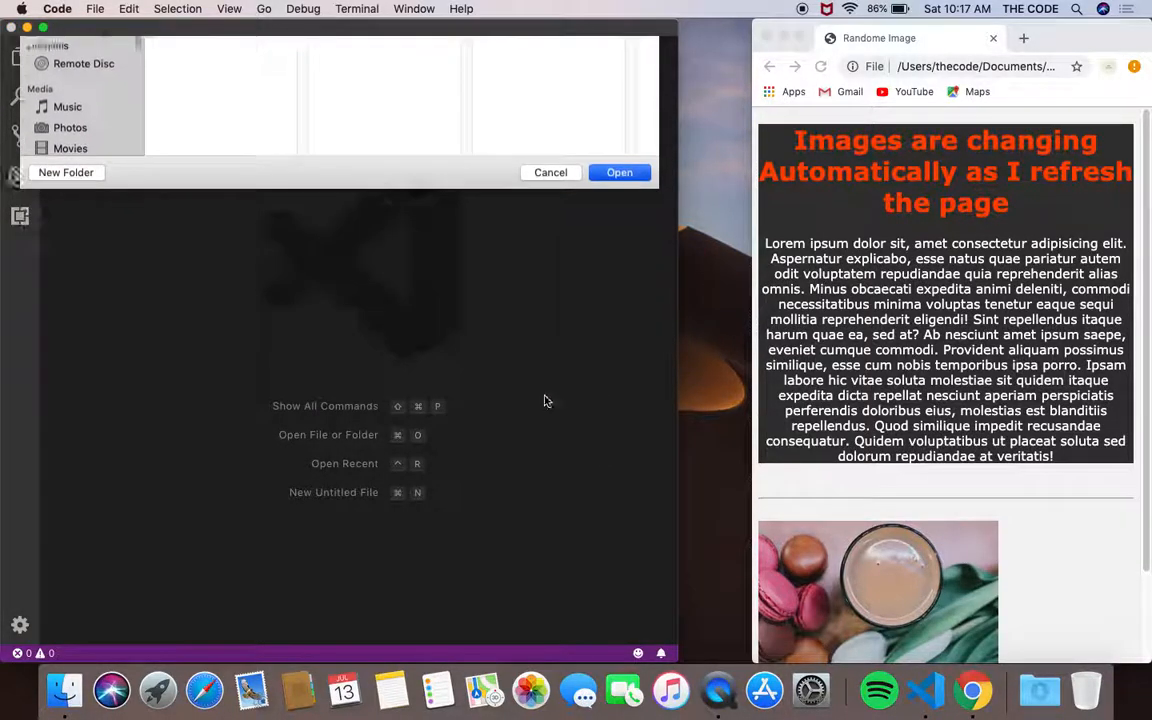
{"action": "left_click", "coordinate": [550, 172]}
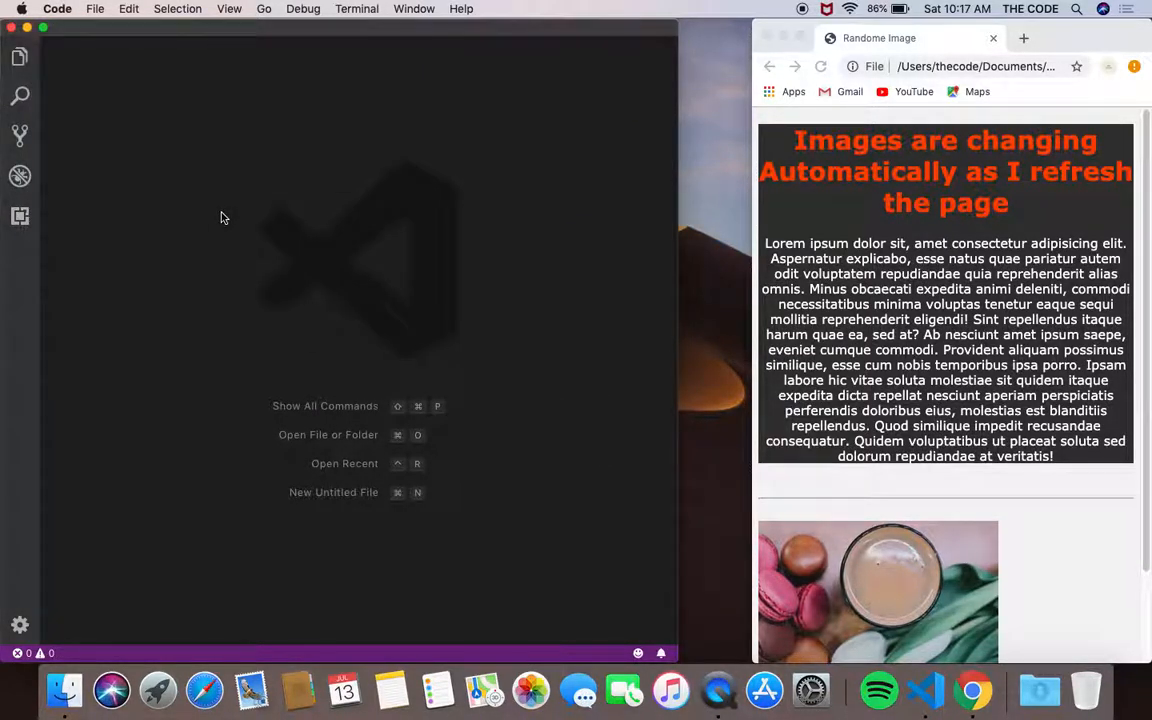
{"action": "mouse_move", "coordinate": [666, 170]}
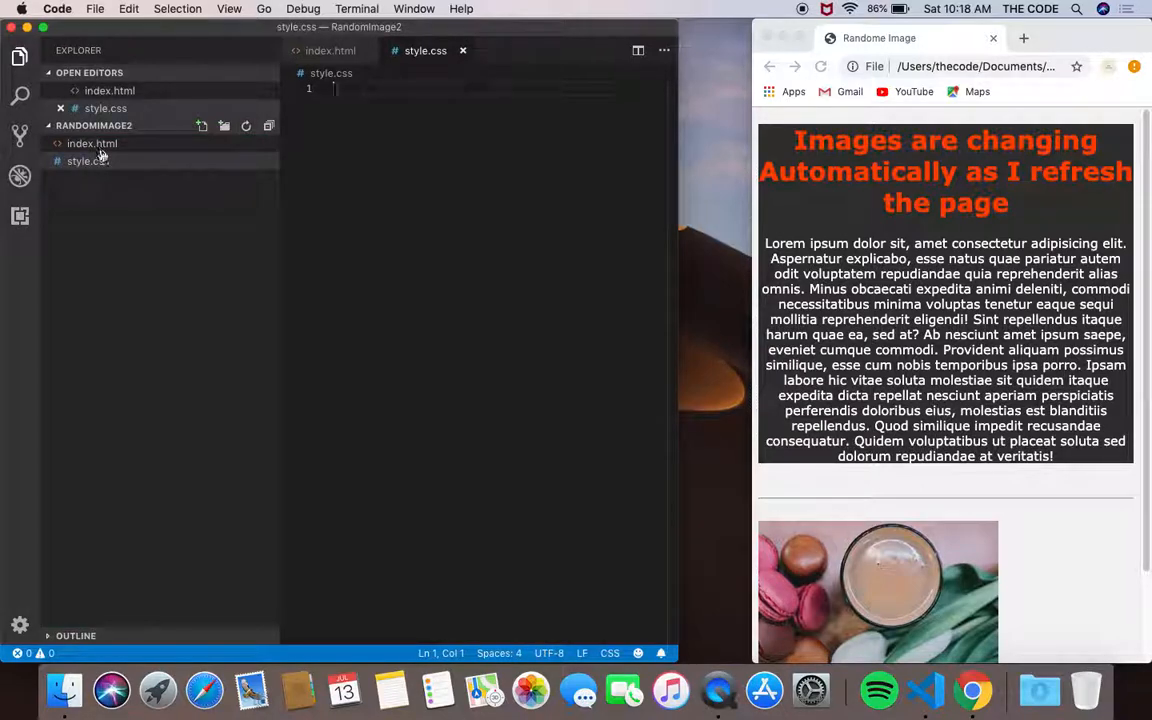
- Expand the html:5 Emmet boilerplate in index.html, checking style.css along the way
{"action": "left_click", "coordinate": [92, 144]}
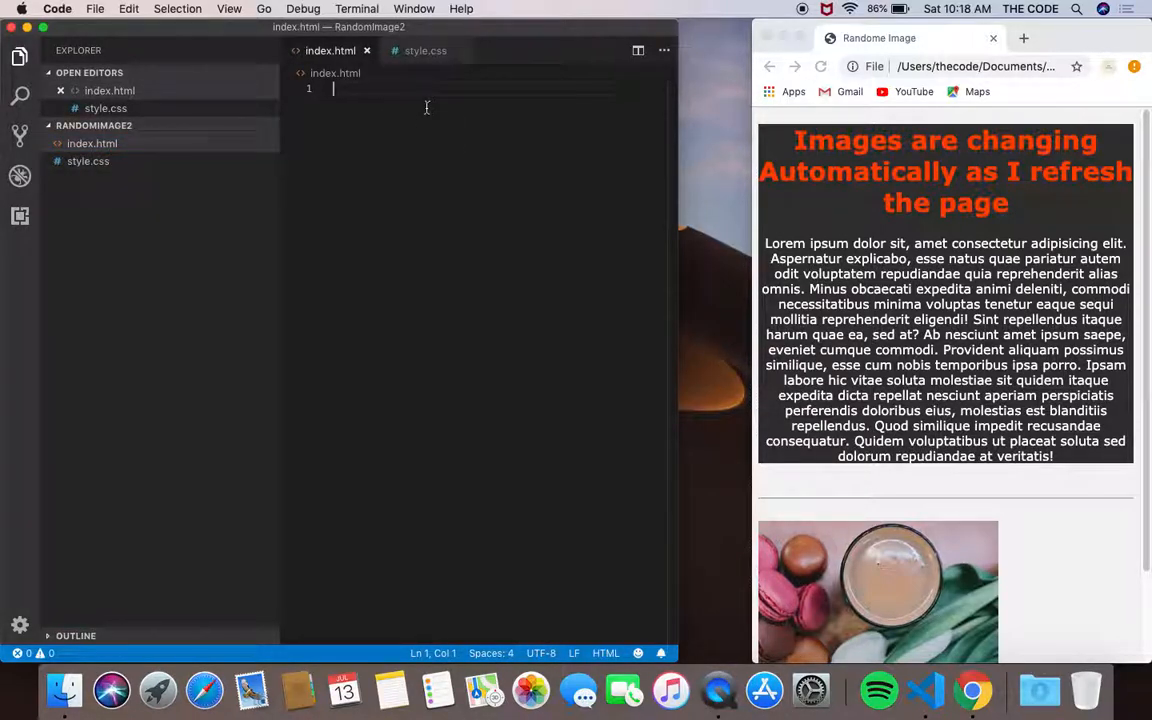
{"action": "key", "text": "Enter"}
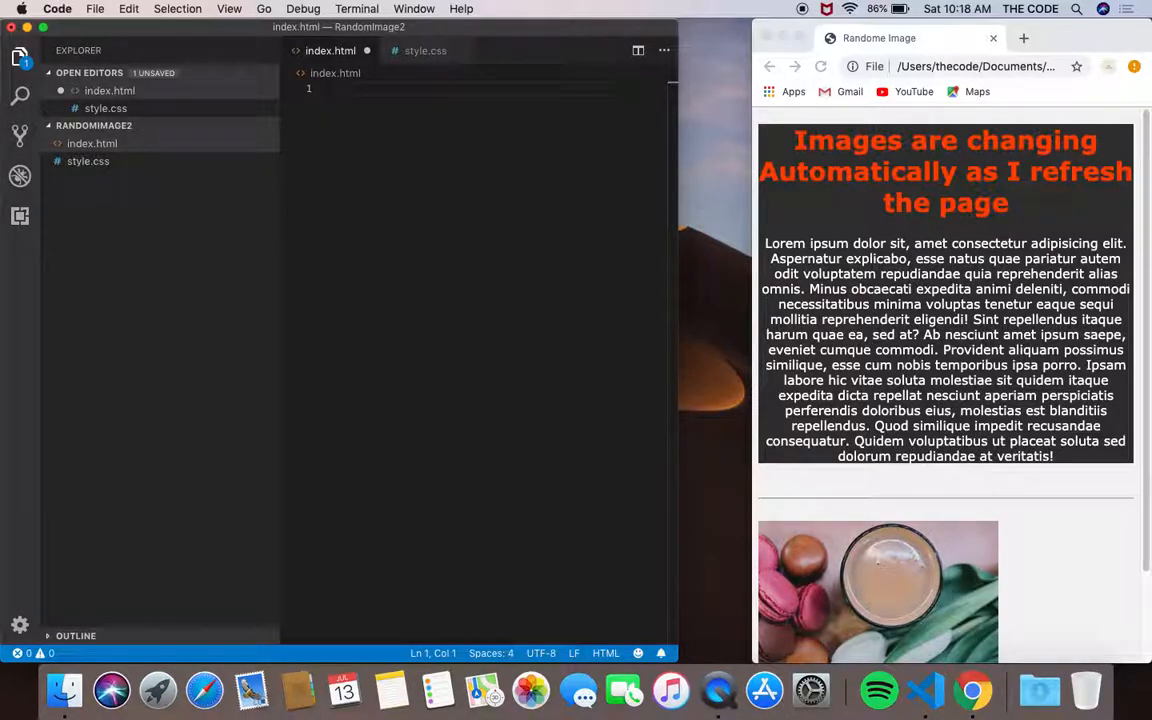
{"action": "type", "text": "html:5"}
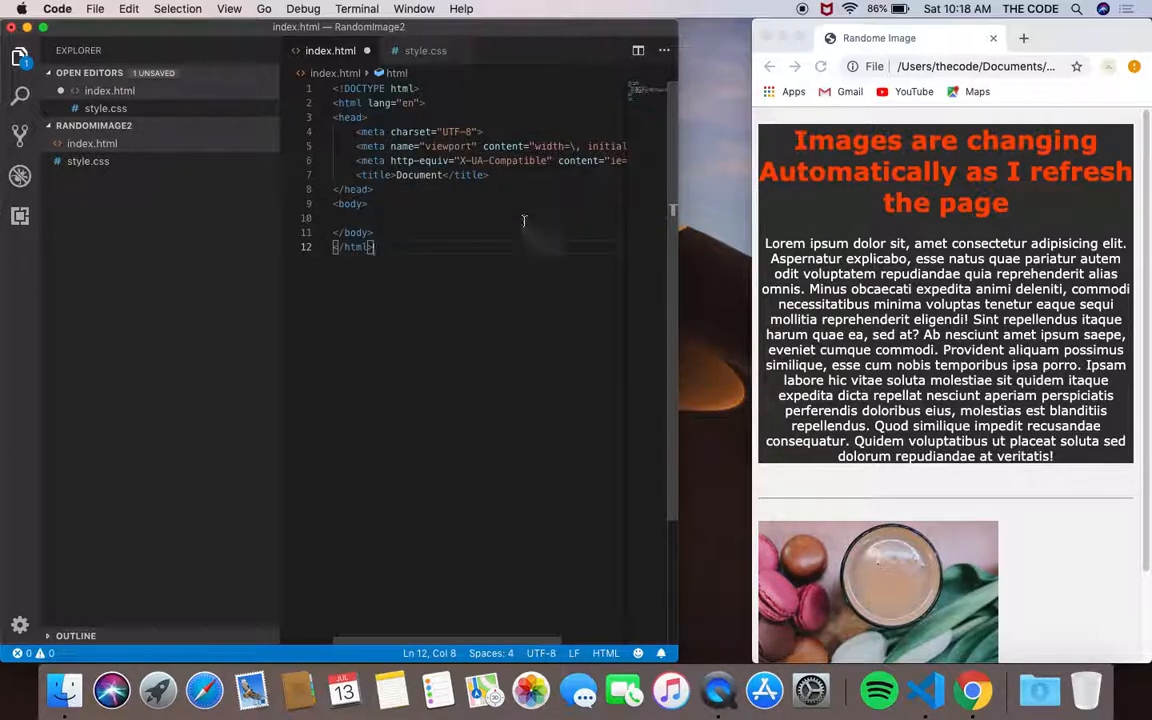
{"action": "left_click", "coordinate": [424, 50]}
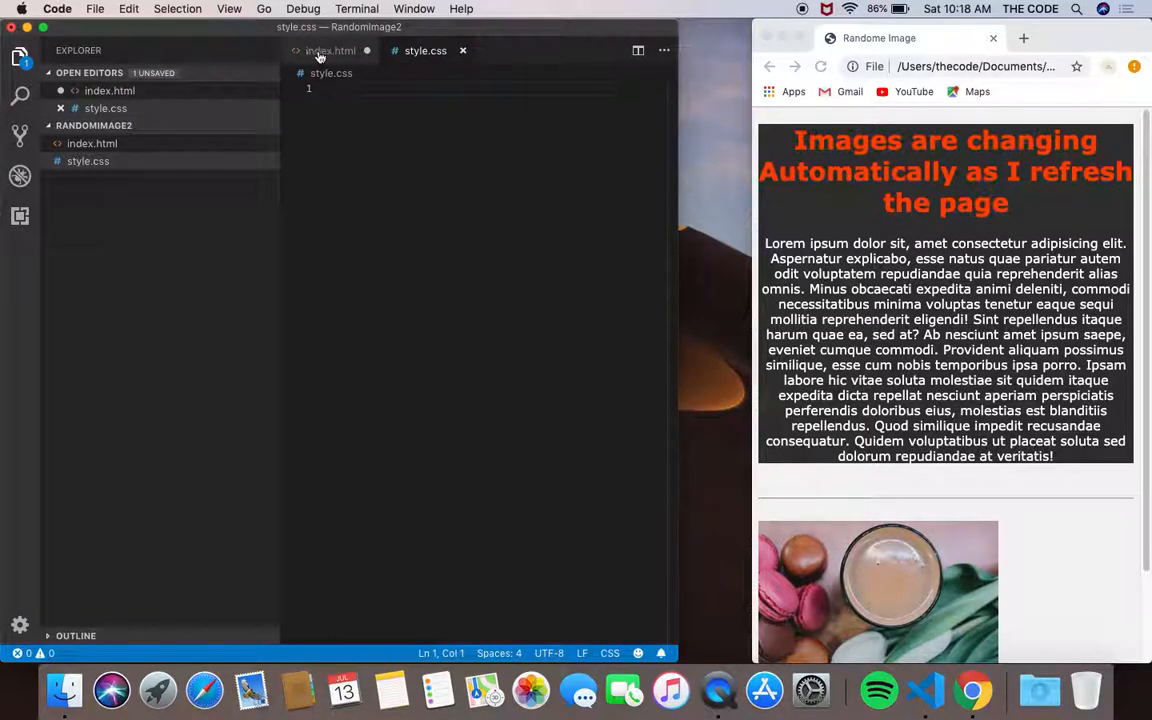
{"action": "left_click", "coordinate": [332, 50]}
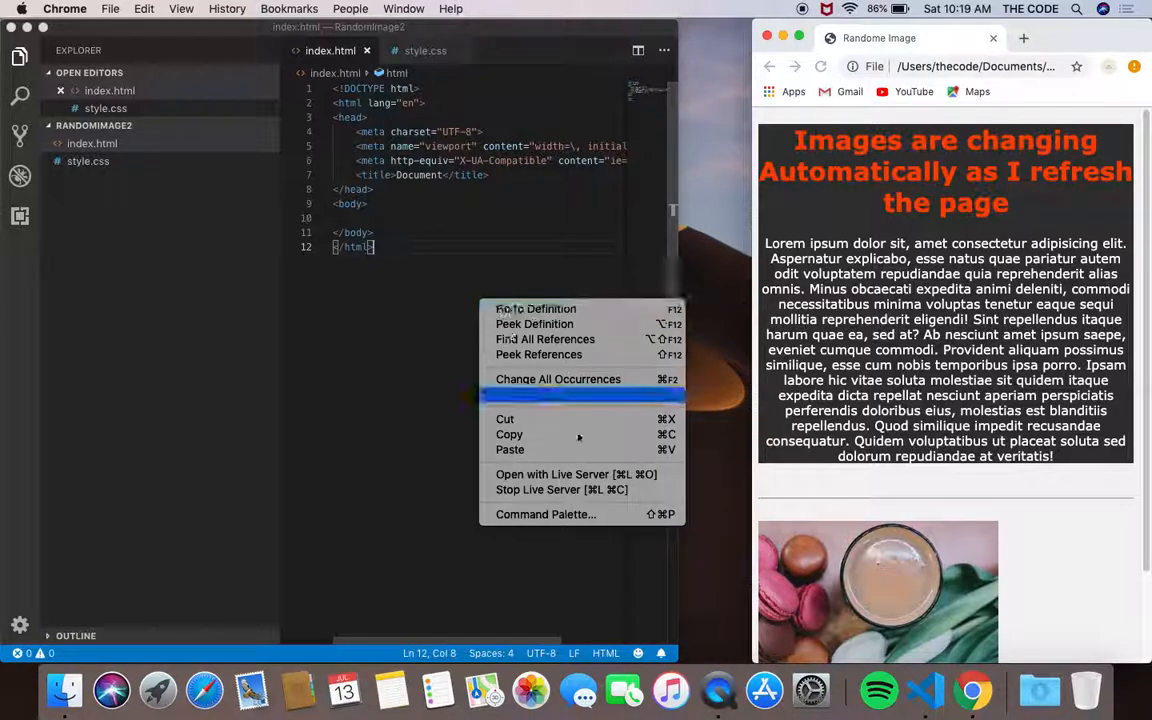
- Serve index.html with Live Server for a blank Chrome preview and start an id abbreviation in the body
{"action": "left_click", "coordinate": [554, 474]}
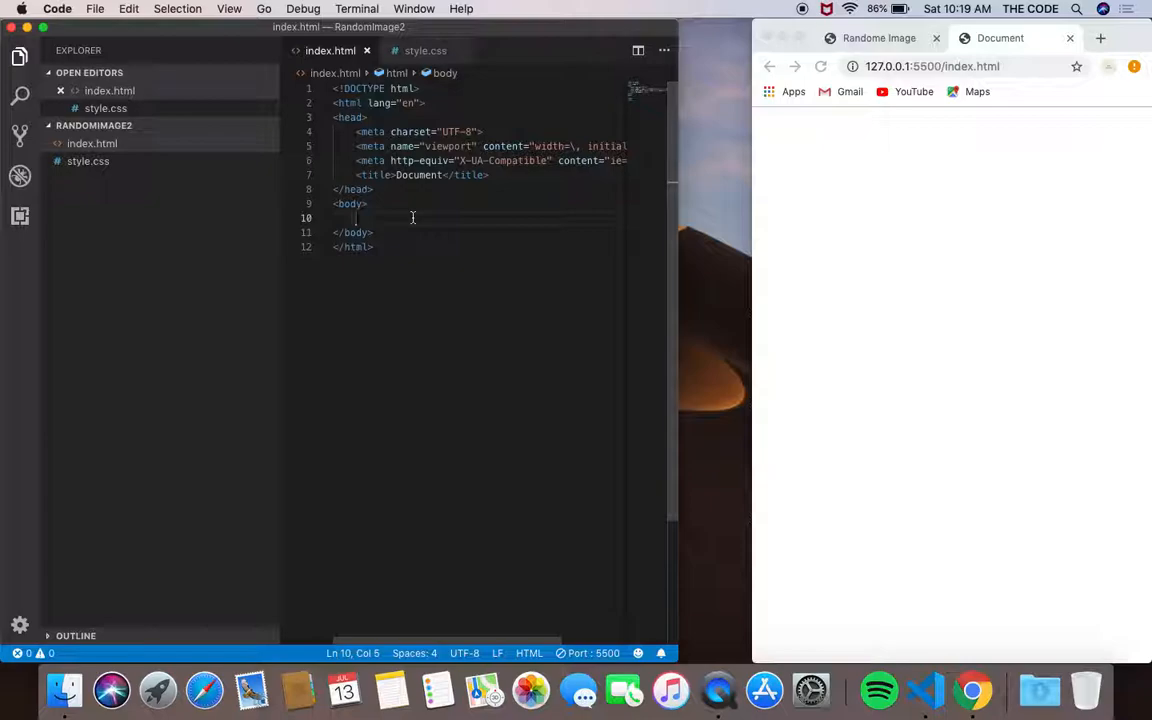
{"action": "type", "text": "#conatiner"}
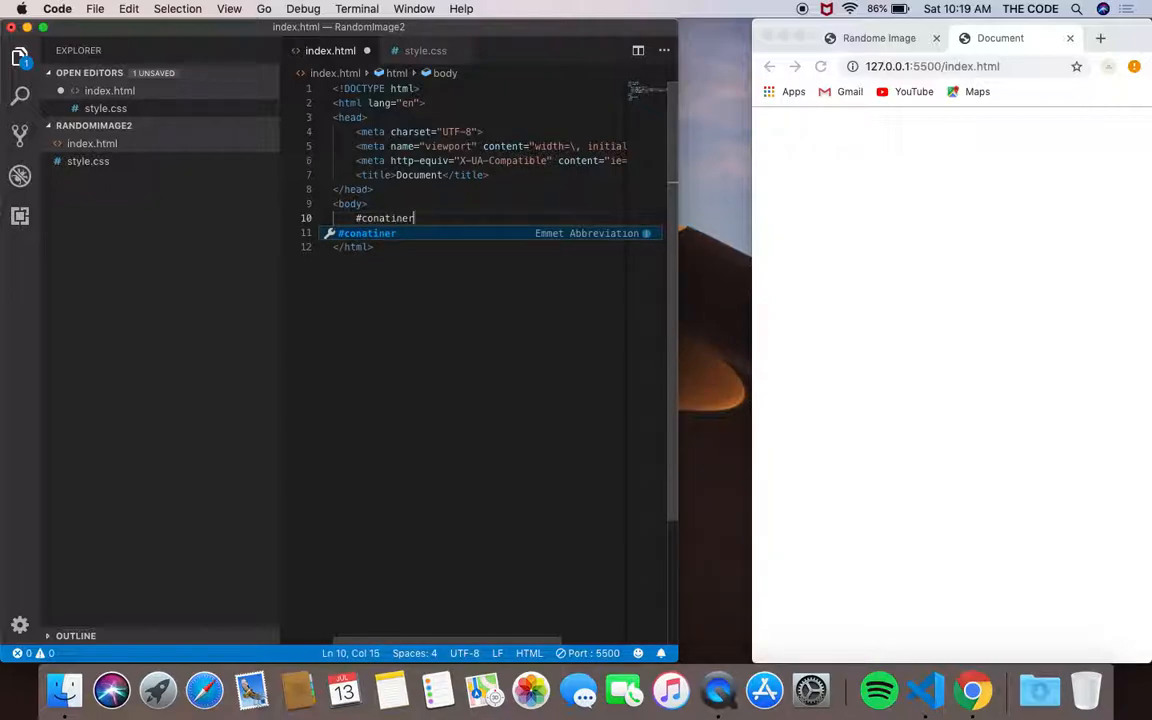
- Build a container div with a main-heading div and h1, and select the reference heading text to copy
{"action": "key", "text": "Tab"}
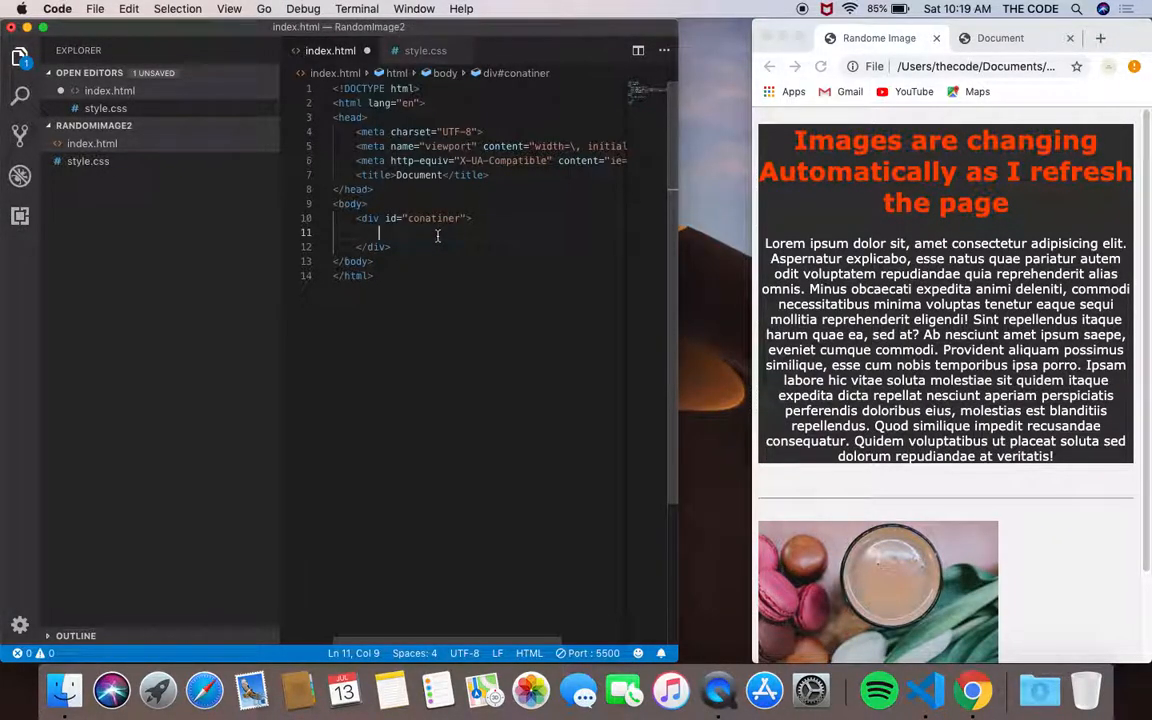
{"action": "type", "text": "#"}
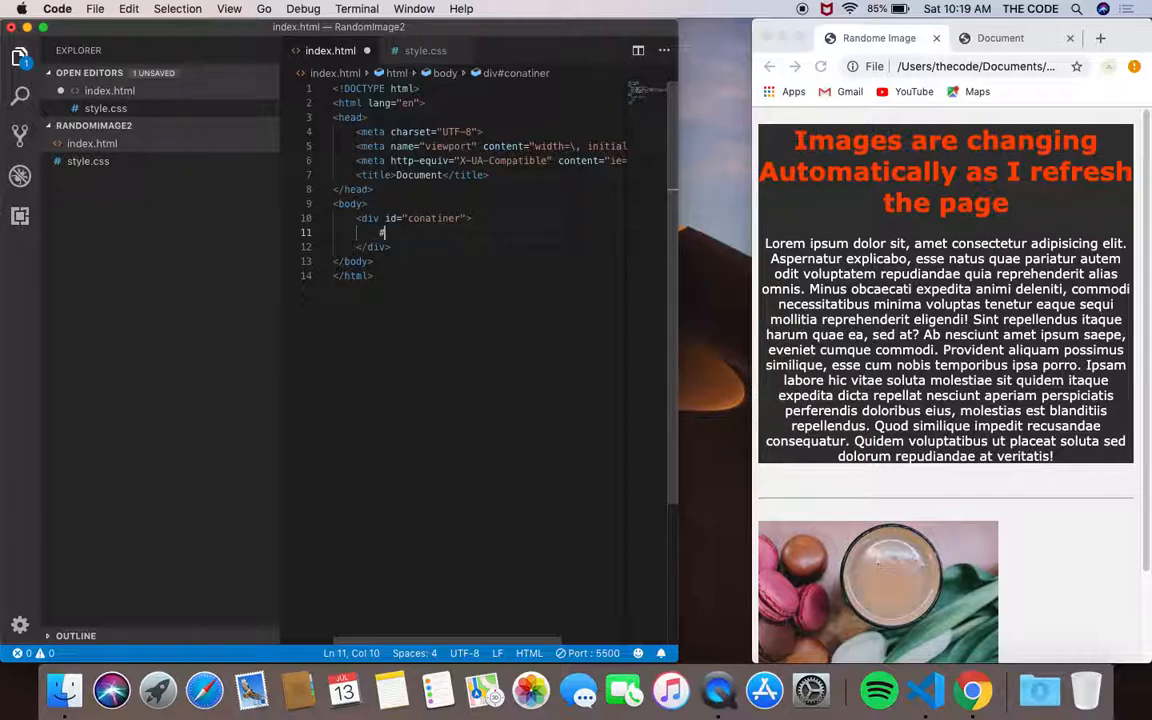
{"action": "type", "text": "main-"}
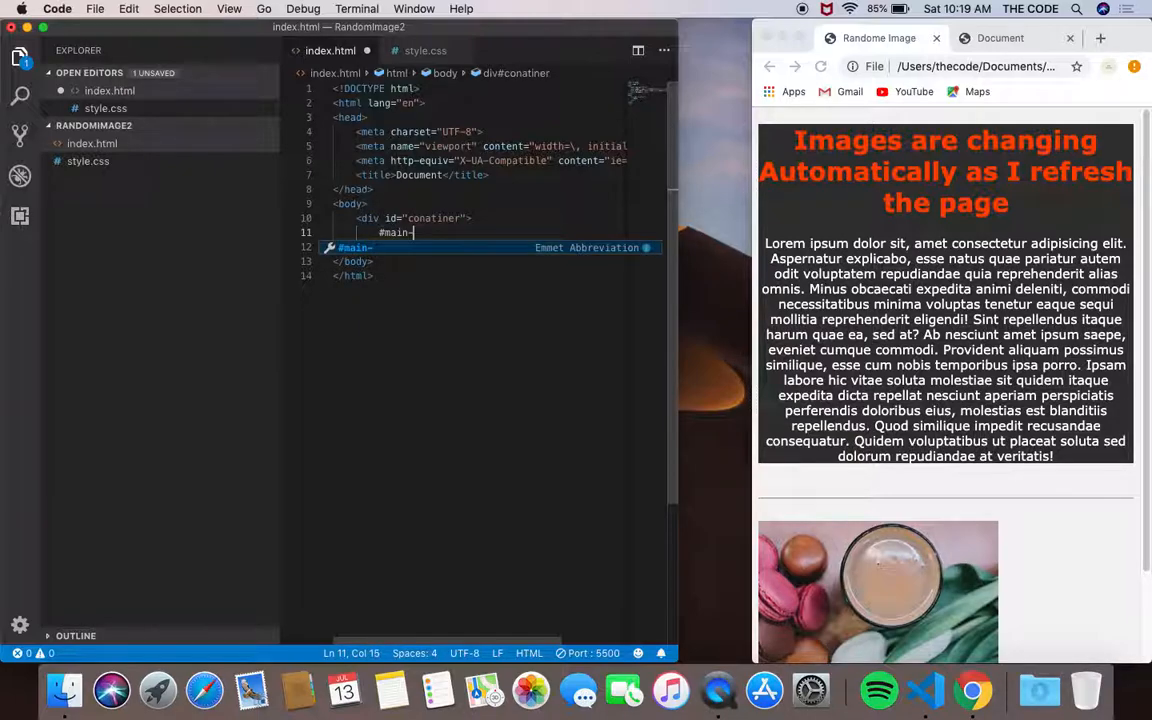
{"action": "type", "text": "heading\">"}
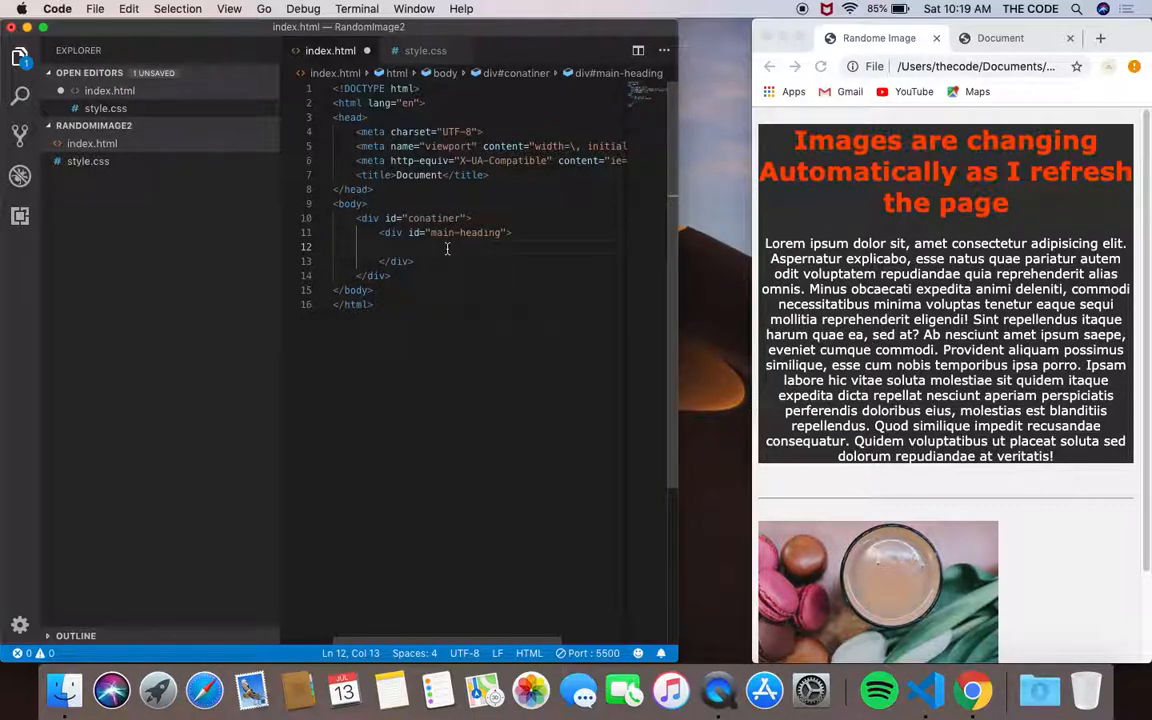
{"action": "type", "text": "<h1></h1>"}
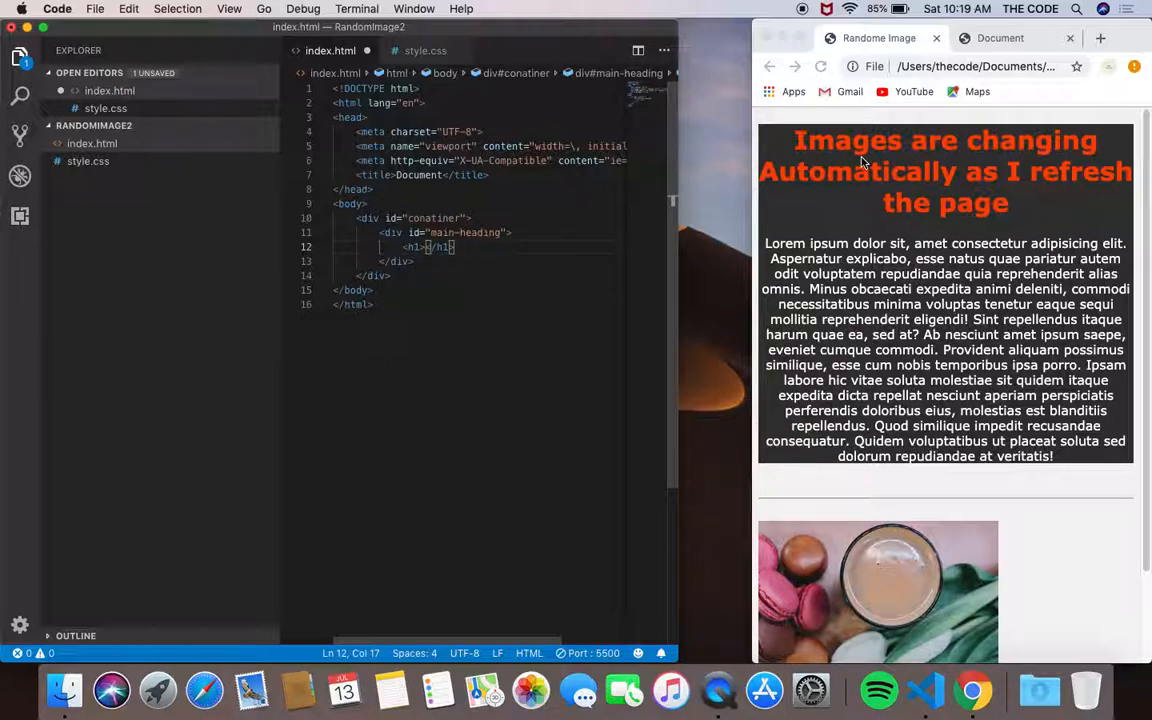
{"action": "mouse_move", "coordinate": [816, 196]}
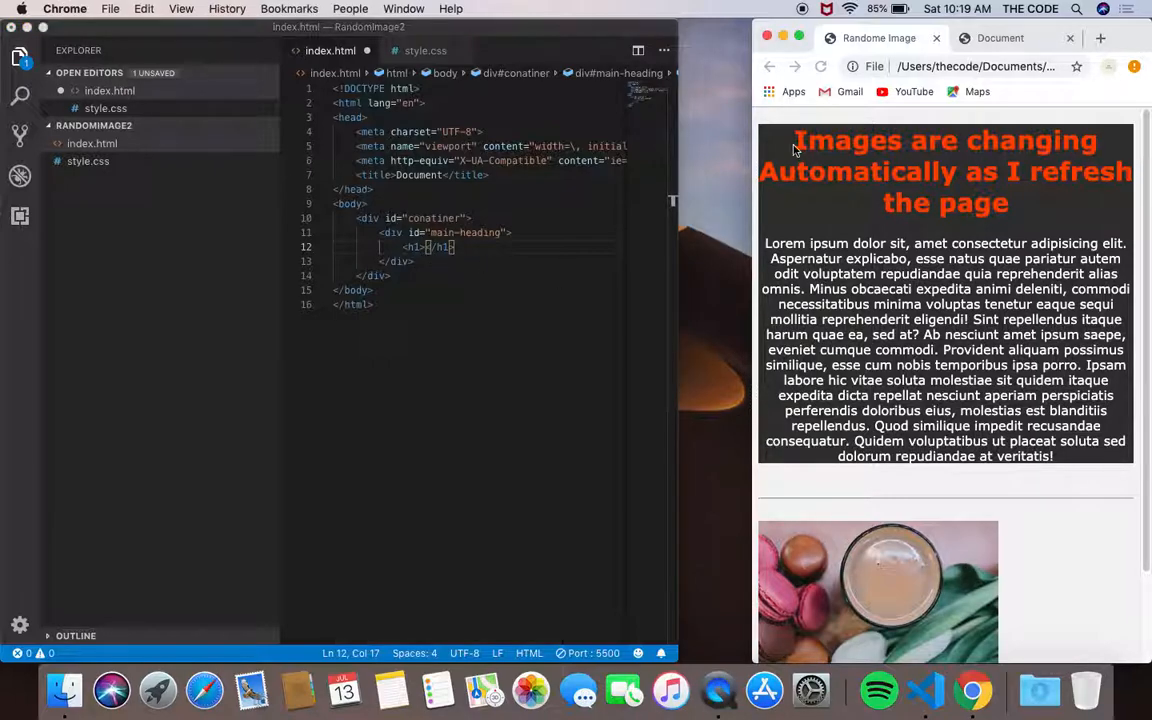
{"action": "left_click_drag", "start_coordinate": [796, 140], "coordinate": [1012, 218]}
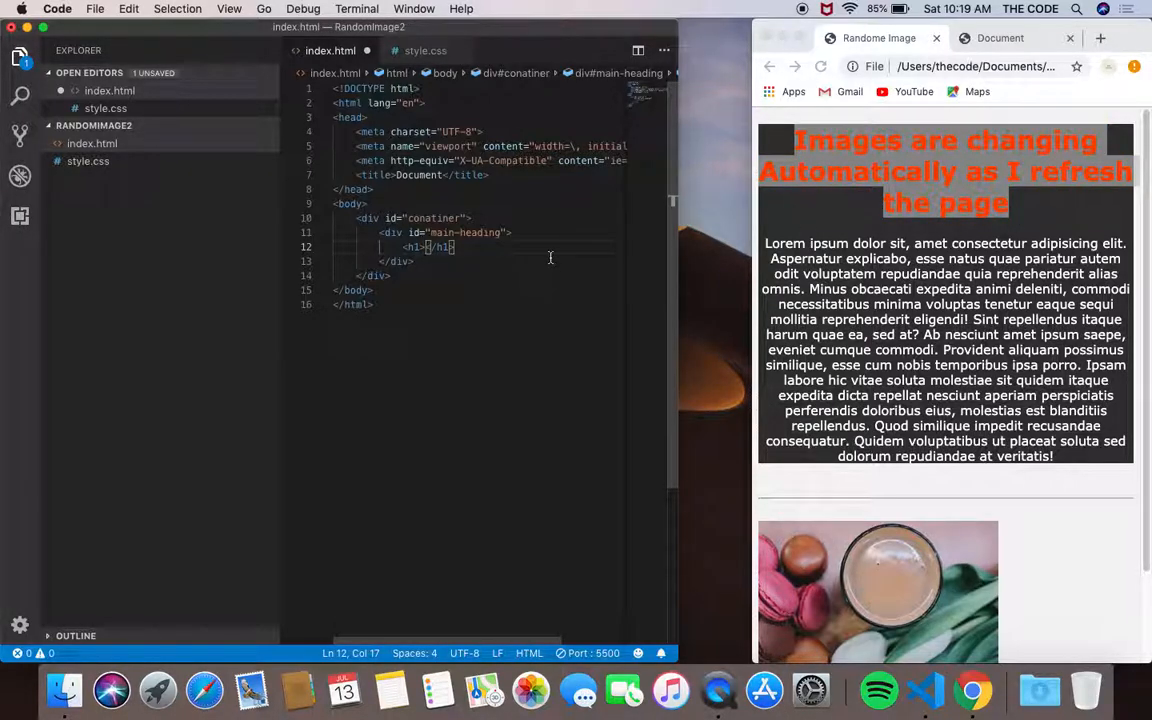
{"action": "mouse_move", "coordinate": [892, 244]}
{"action": "type", "text": "Images are changing Automatically as I refresh the page"}
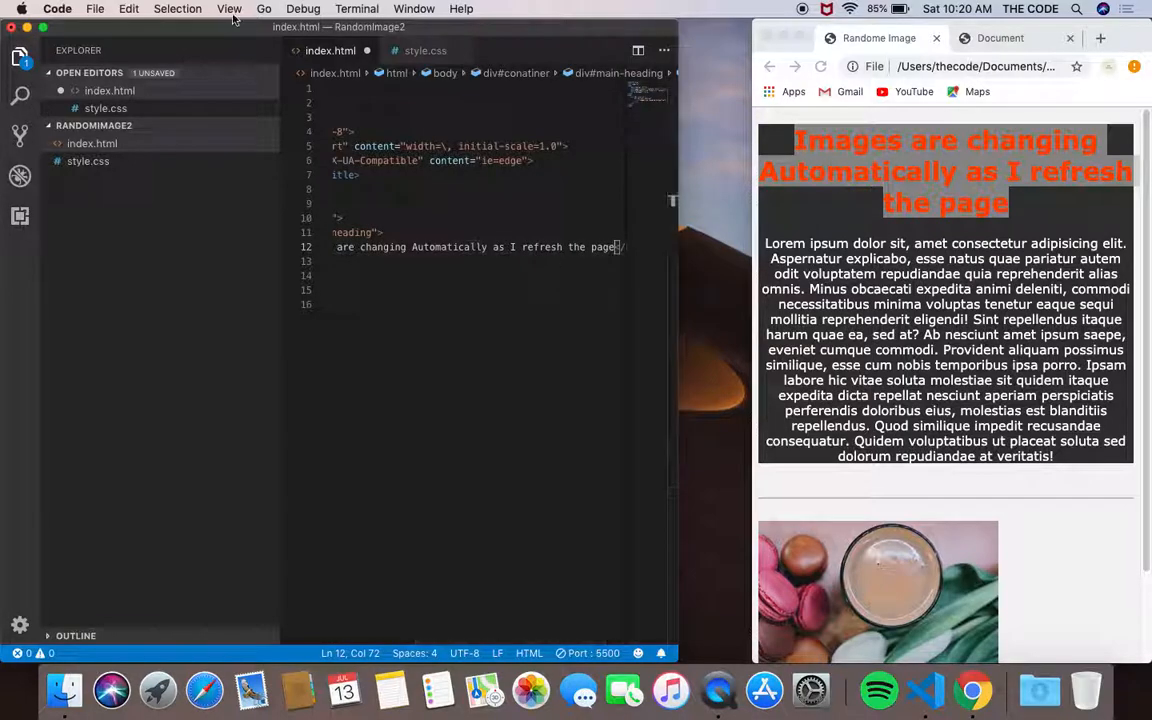
- Turn on word wrap via View and move to the end of the heading block
{"action": "left_click", "coordinate": [228, 8]}
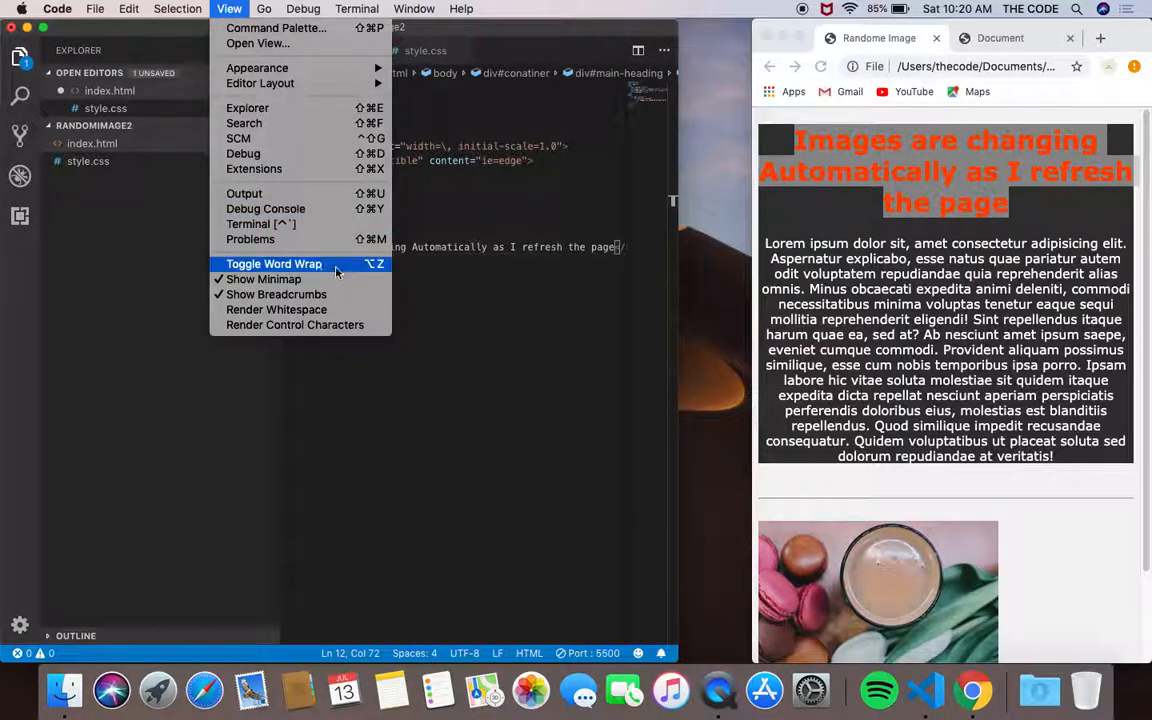
{"action": "left_click", "coordinate": [274, 264]}
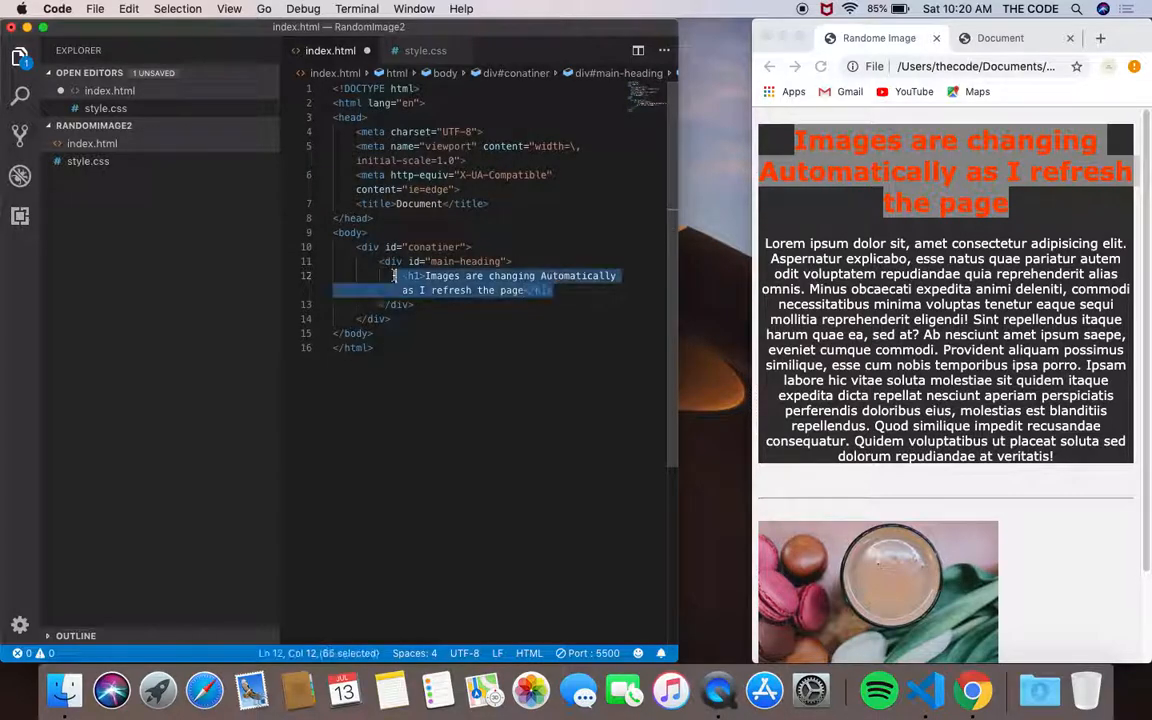
{"action": "left_click", "coordinate": [564, 290]}
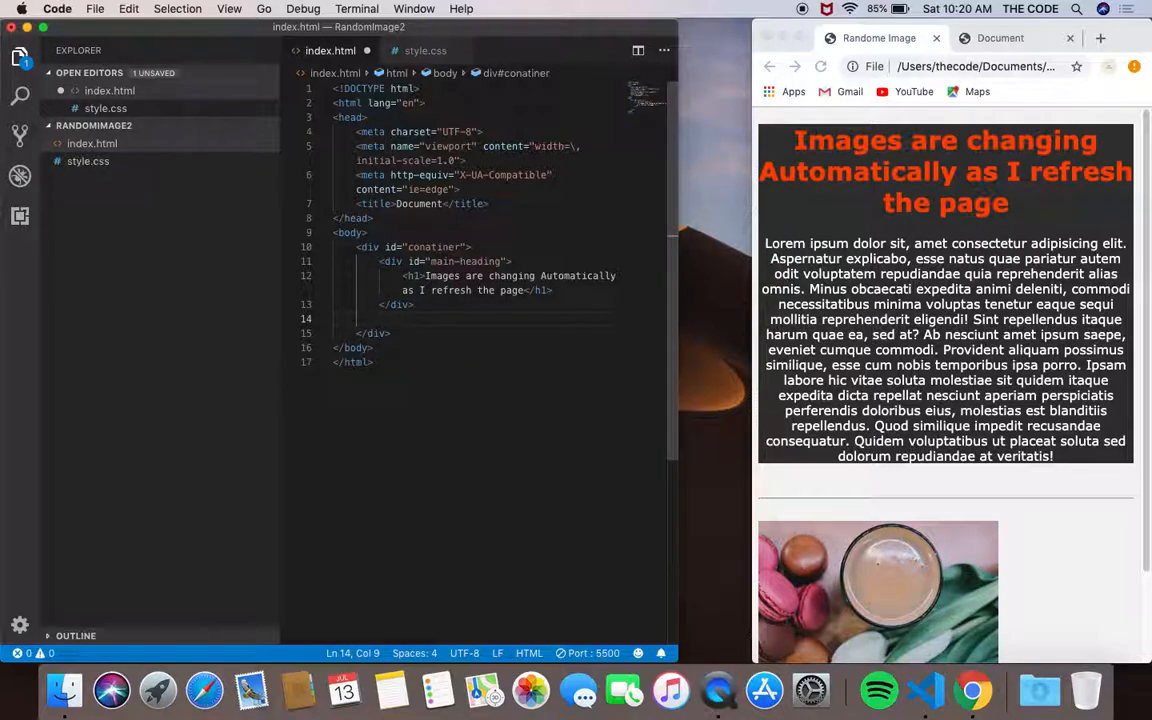
- Expand a #paragraph div with Emmet and correct the id spelling to paragraph
{"action": "type", "text": "#p"}
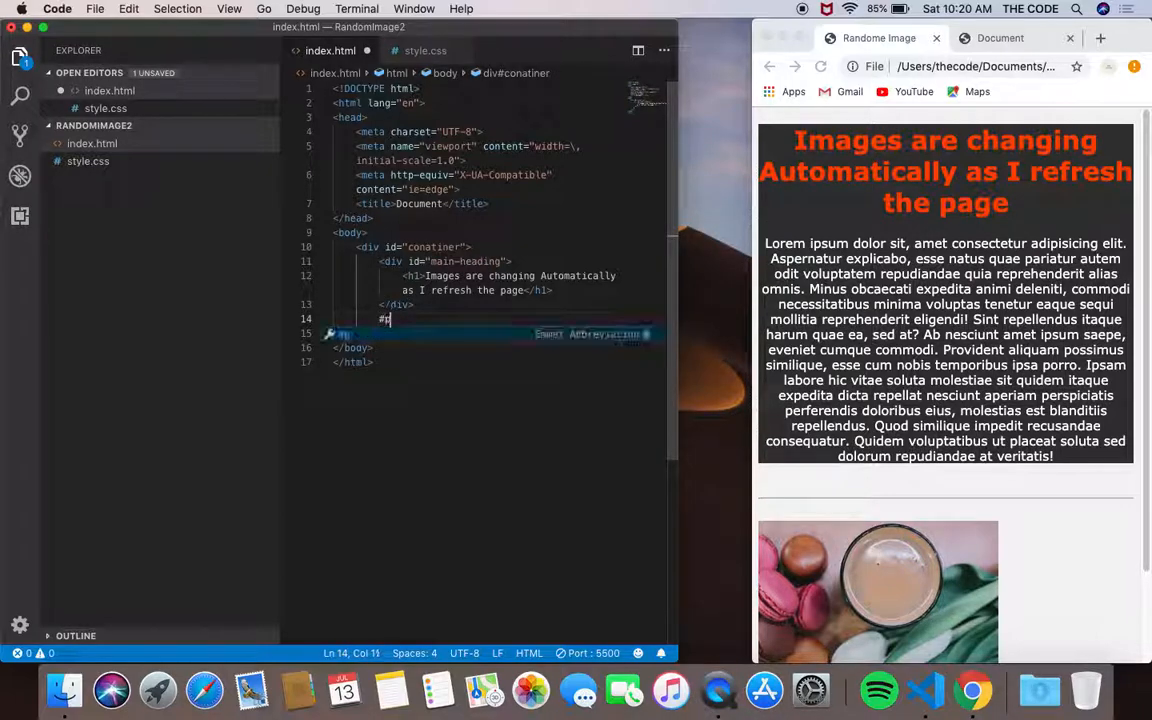
{"action": "type", "text": "aragrap"}
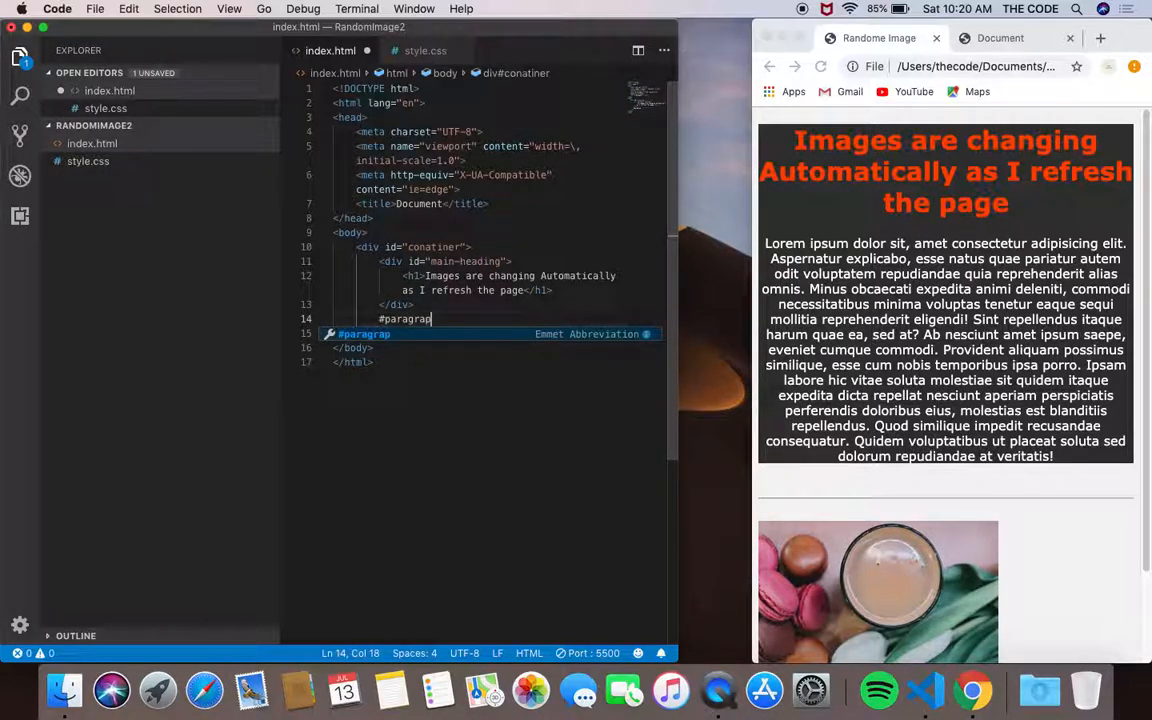
{"action": "key", "text": "Tab"}
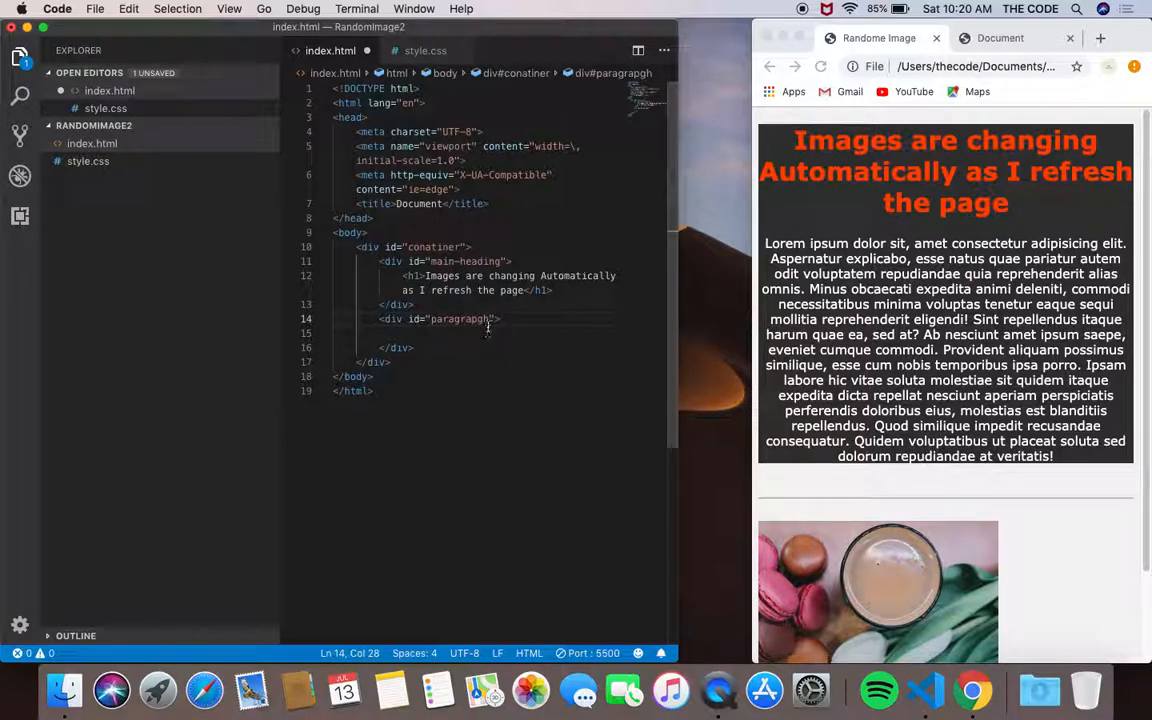
{"action": "double_click", "coordinate": [458, 320]}
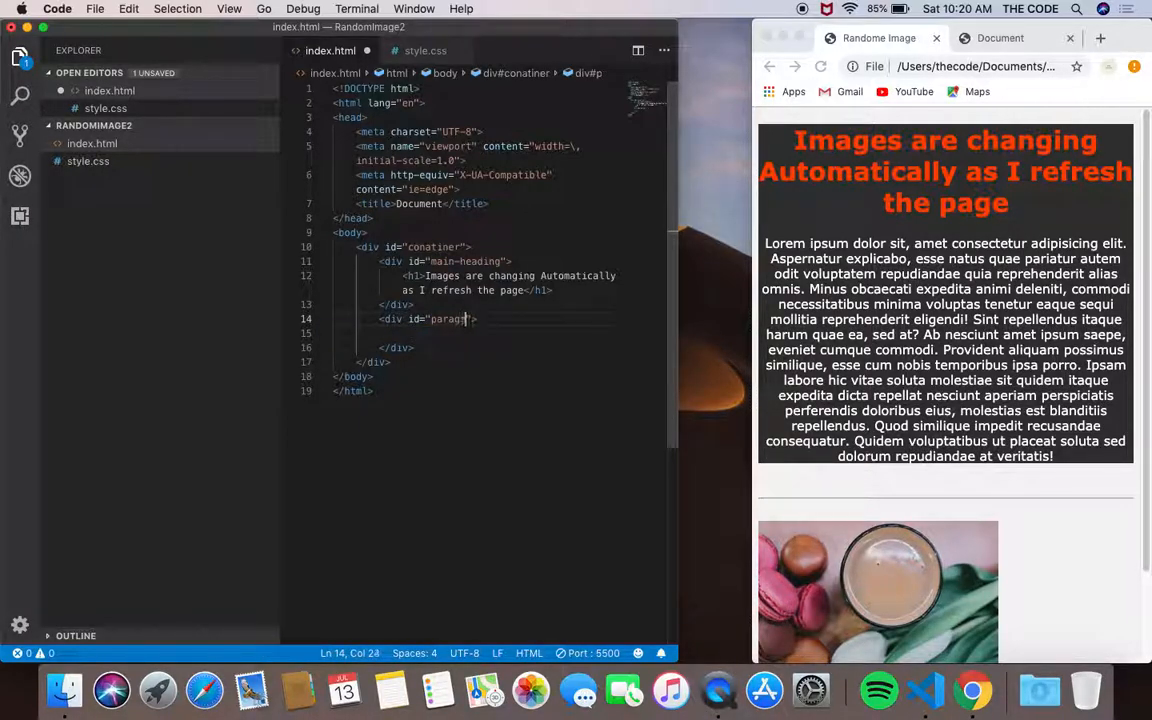
{"action": "type", "text": "h"}
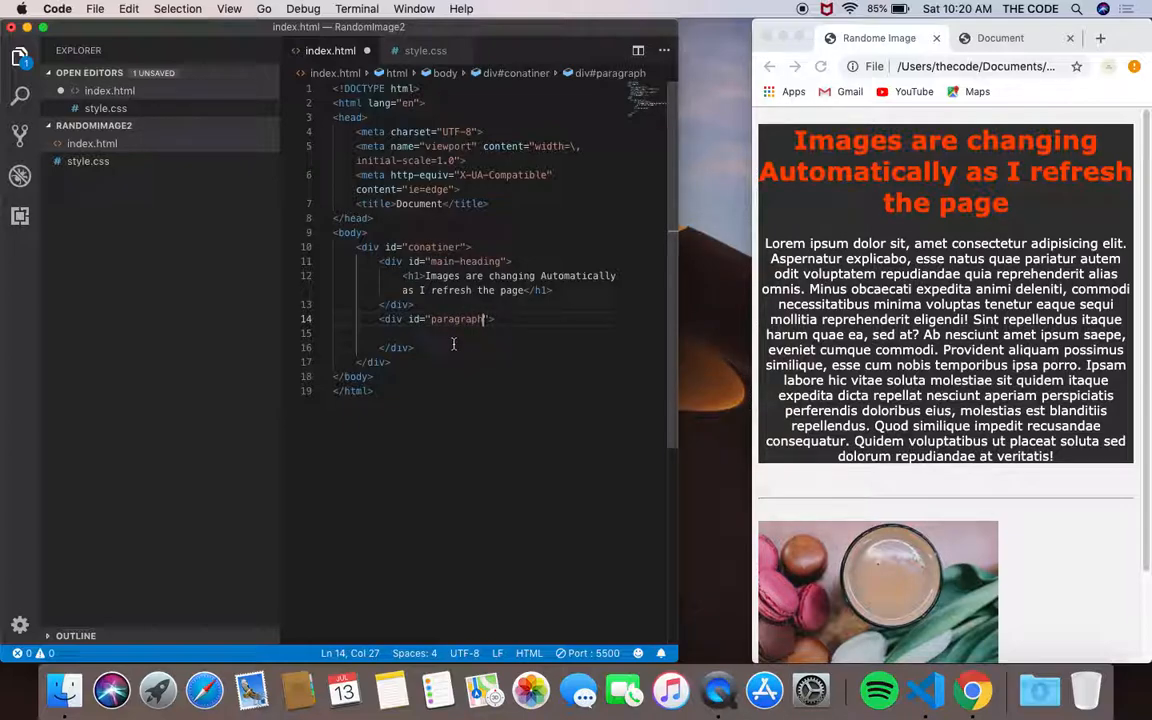
- Add a p element inside the div filled with lorem50 placeholder text
{"action": "key", "text": "Enter"}
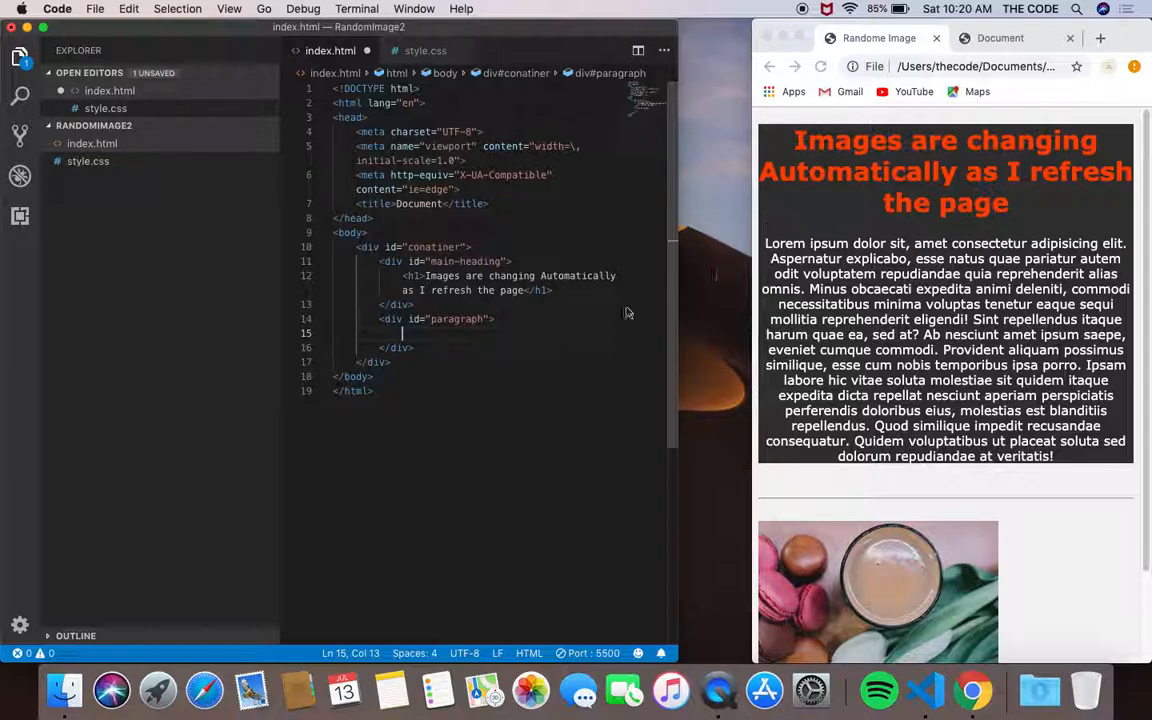
{"action": "type", "text": "p"}
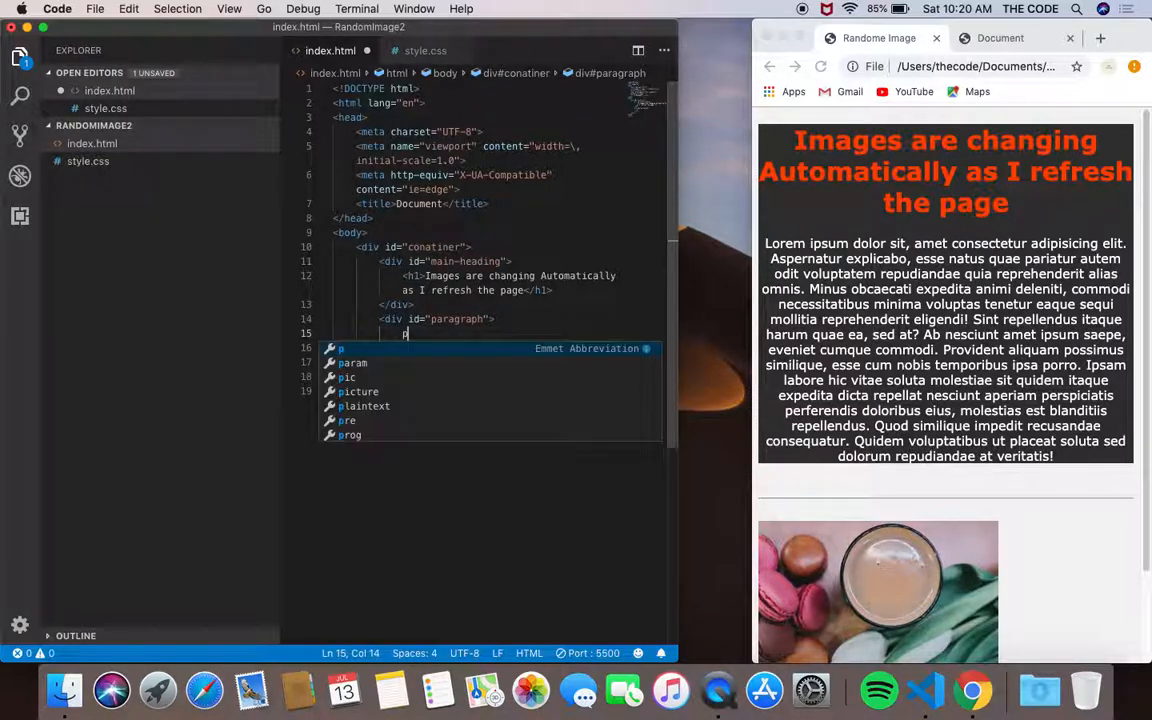
{"action": "key", "text": "Tab"}
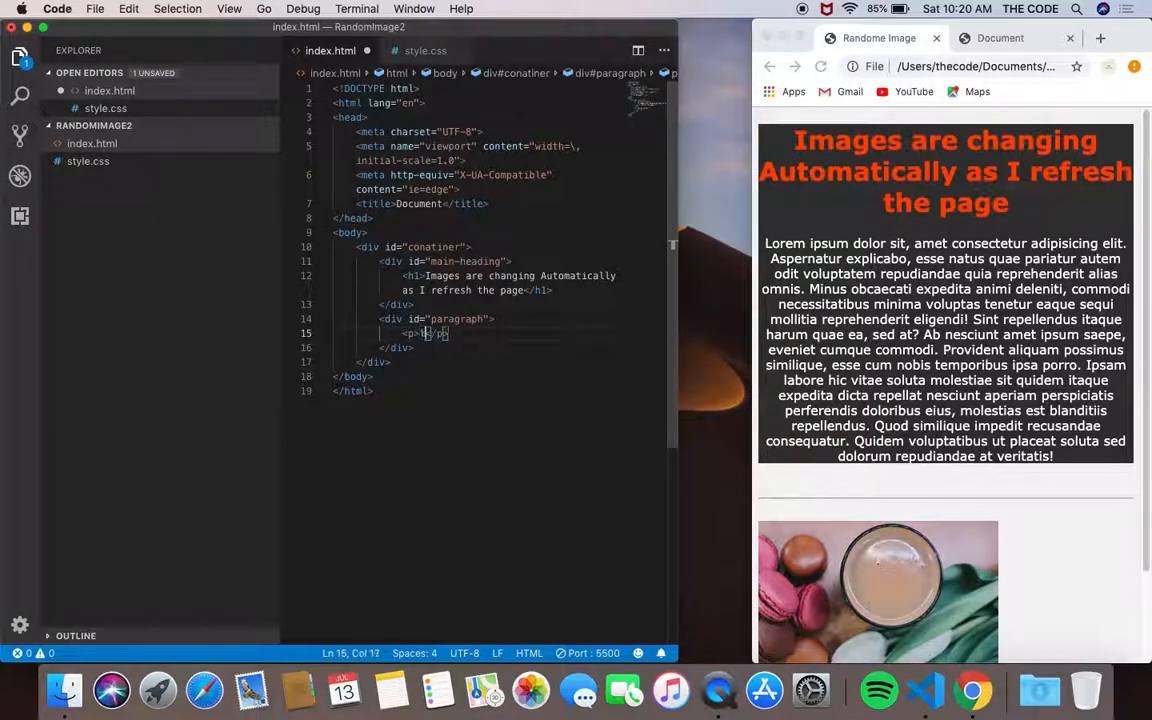
{"action": "type", "text": "lorem"}
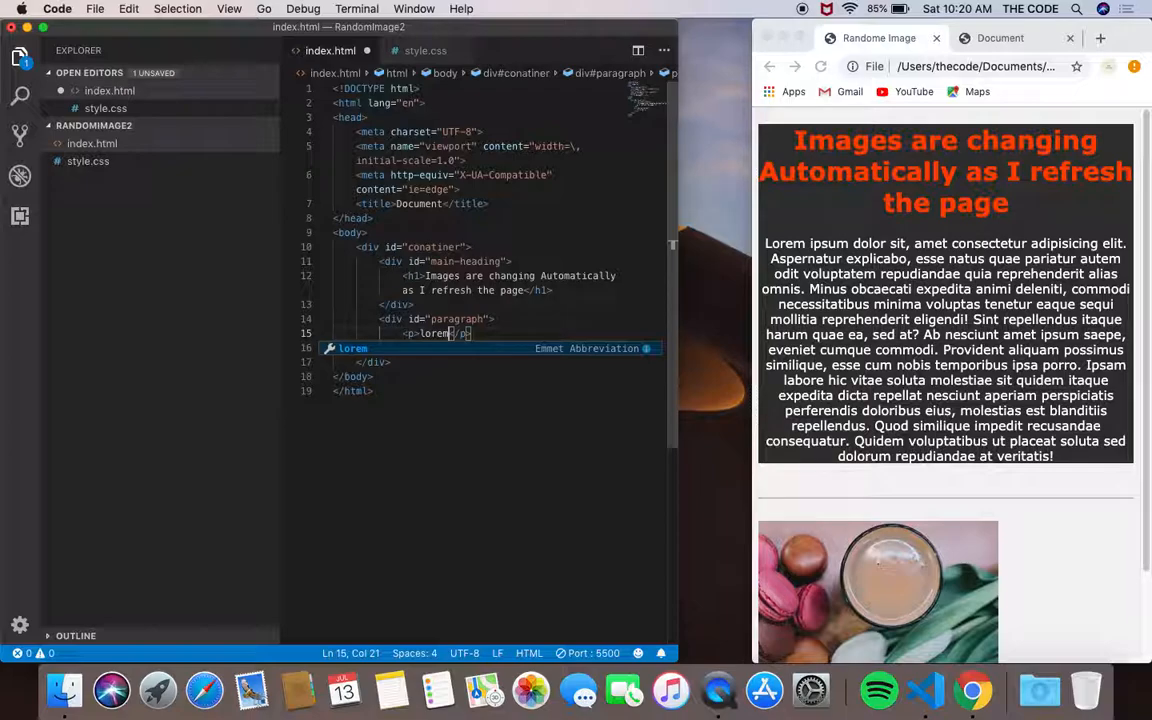
{"action": "type", "text": "50"}
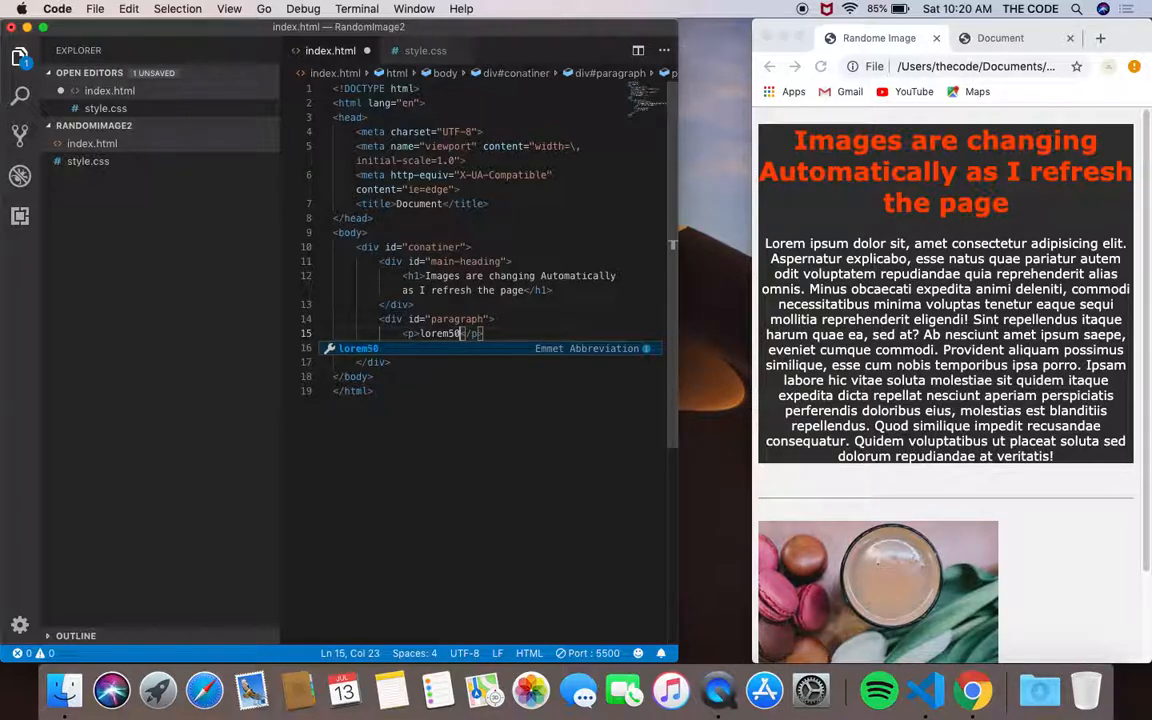
{"action": "key", "text": "Tab"}
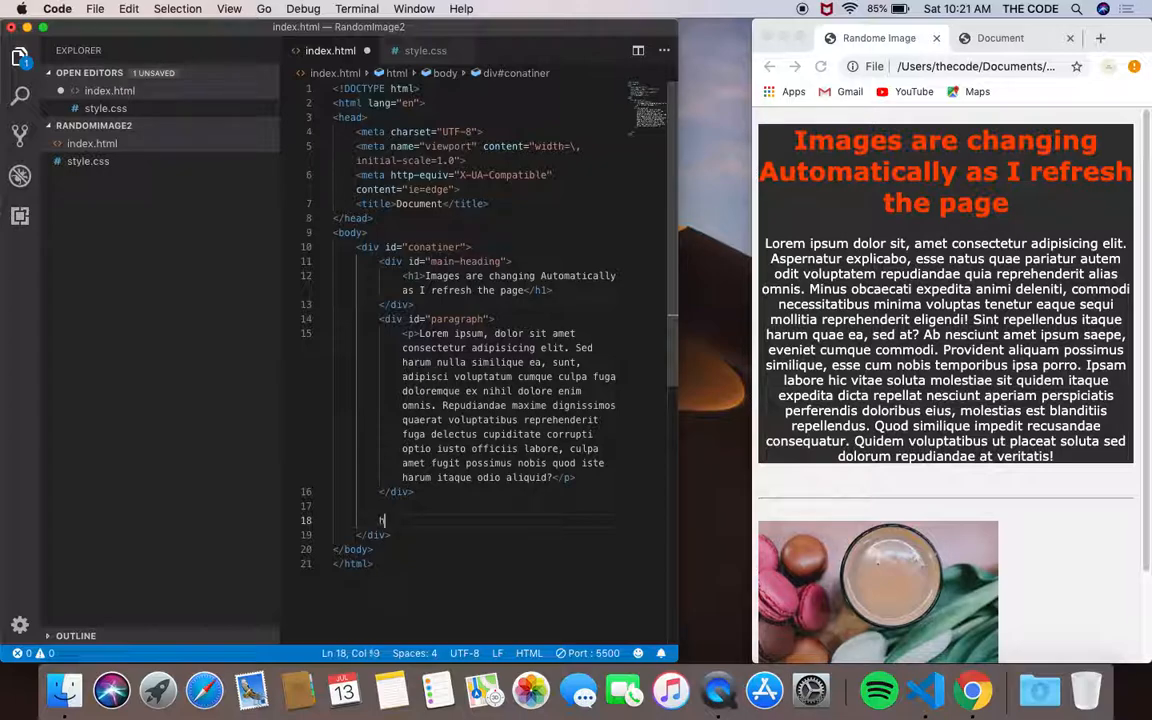
- Add an <hr> below the paragraph div and begin the Unsplash image source on a new line
{"action": "type", "text": "<hr>"}
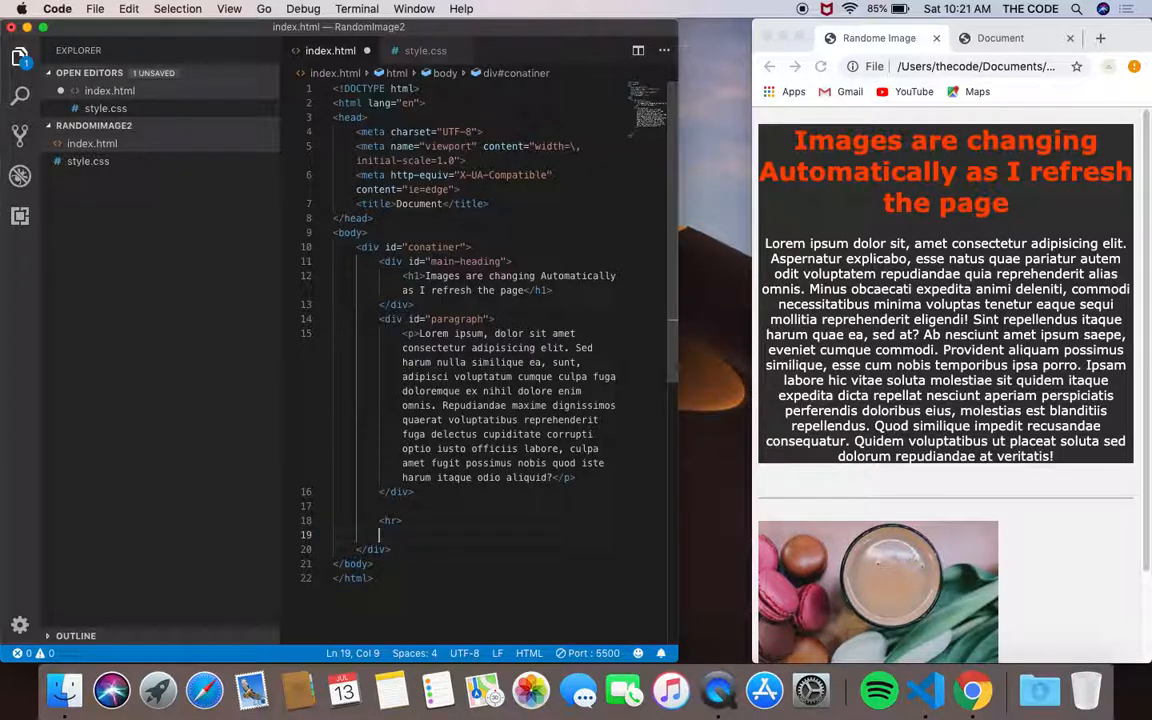
{"action": "key", "text": "Enter"}
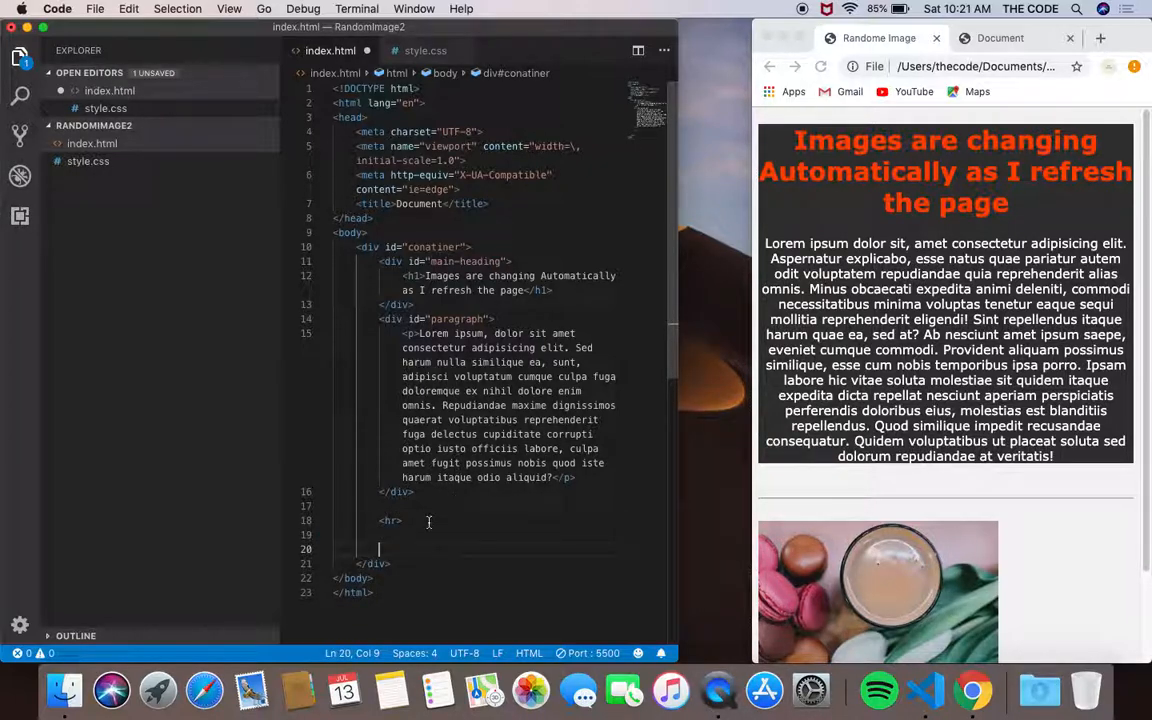
{"action": "mouse_move", "coordinate": [496, 554]}
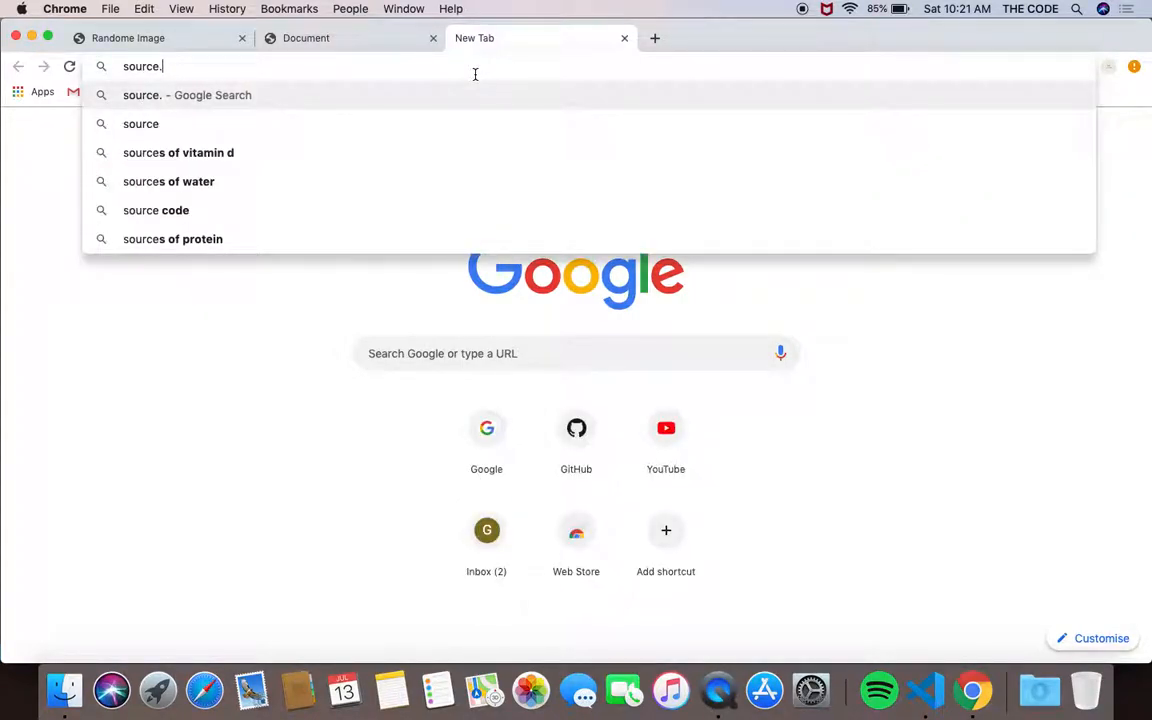
{"action": "type", "text": "unsplash.com"}
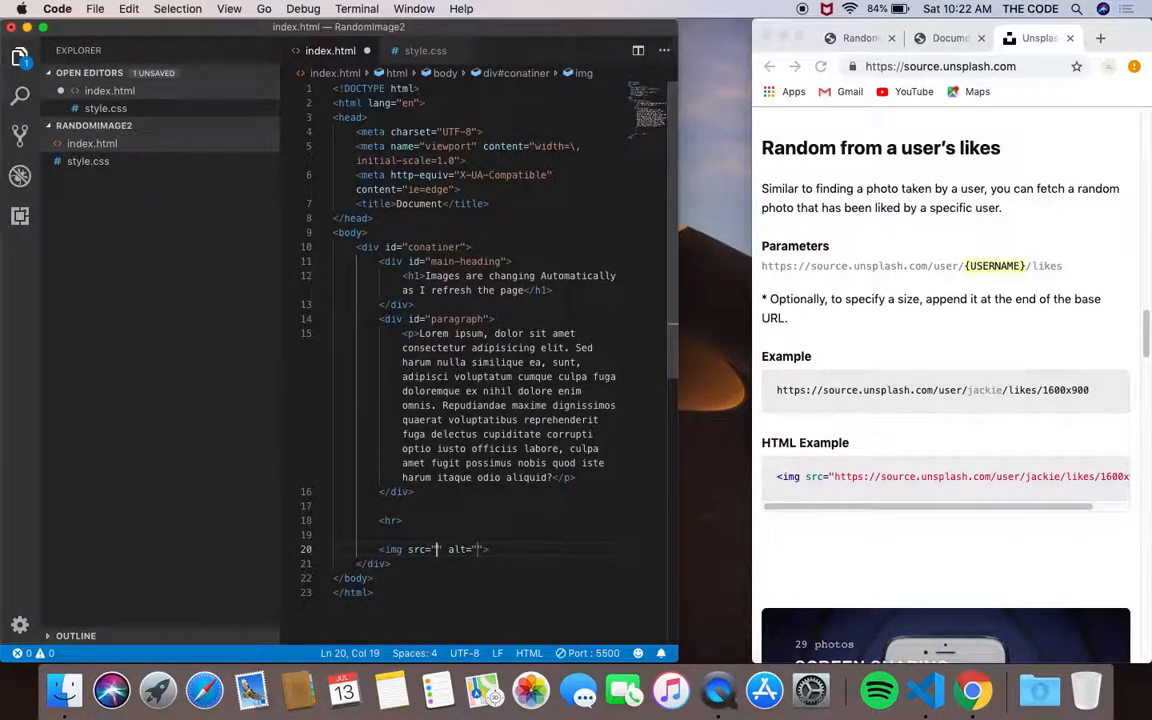
- Point the img src to source.unsplash.com/collection/190727 with alt "Randome Images" and adjust its size to 300x300
{"action": "type", "text": "https://source.unsplash.com/collection/190727/1600x900"}
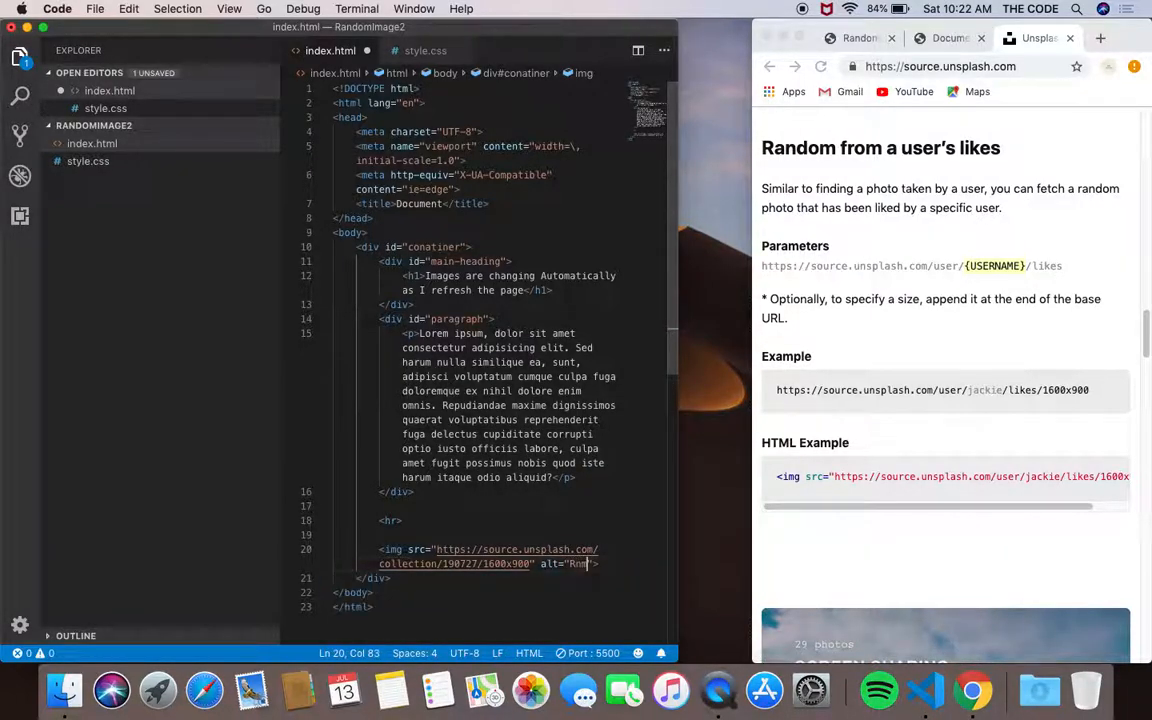
{"action": "type", "text": "ma="}
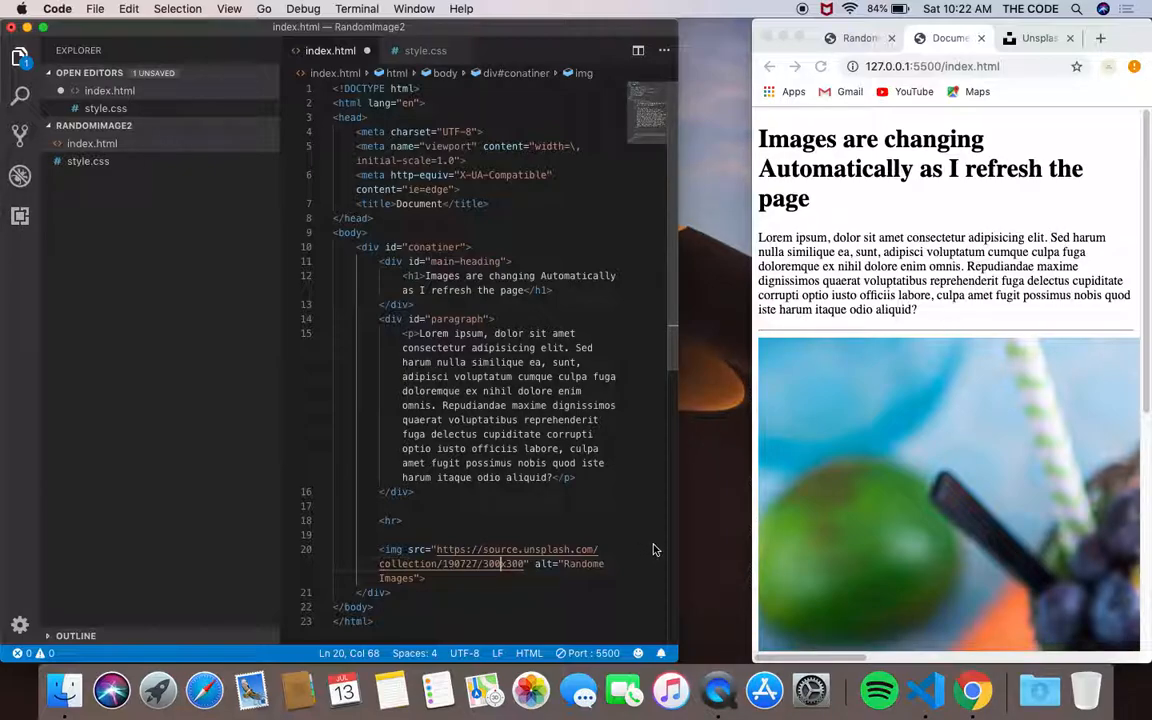
{"action": "left_click", "coordinate": [824, 66]}
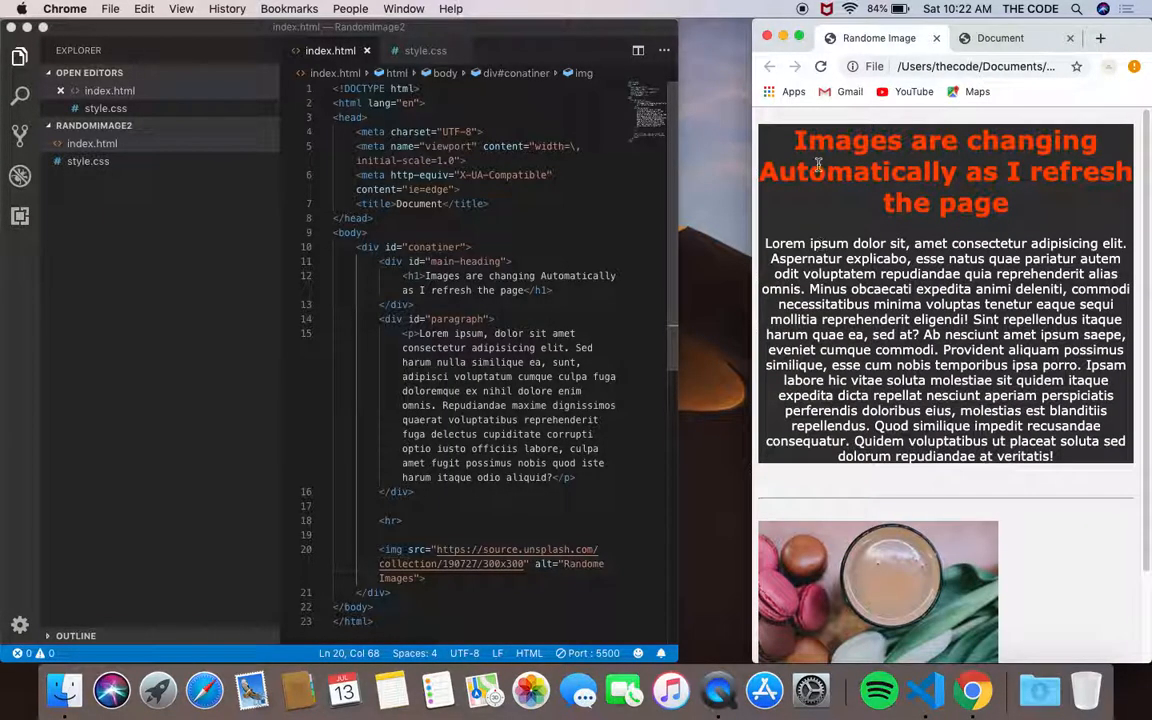
- Switch from the reference page back to the editor and bring up the empty style.css and index.html tabs
{"action": "left_click_drag", "start_coordinate": [794, 140], "coordinate": [1010, 204]}
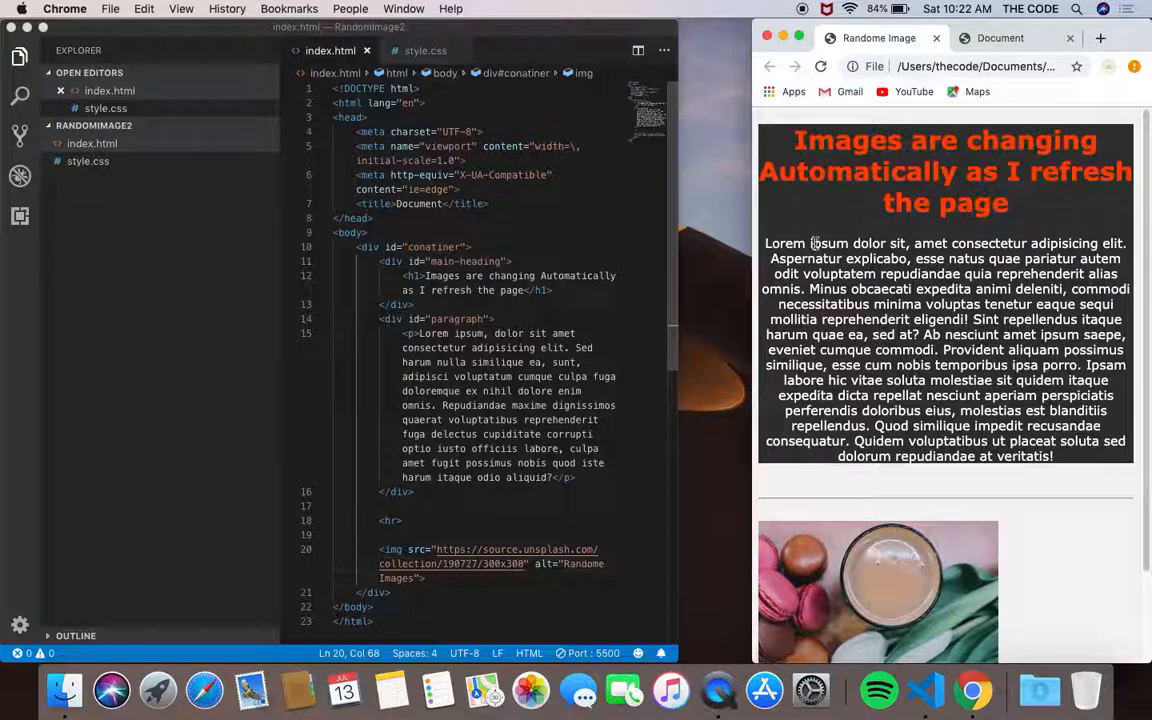
{"action": "mouse_move", "coordinate": [964, 364]}
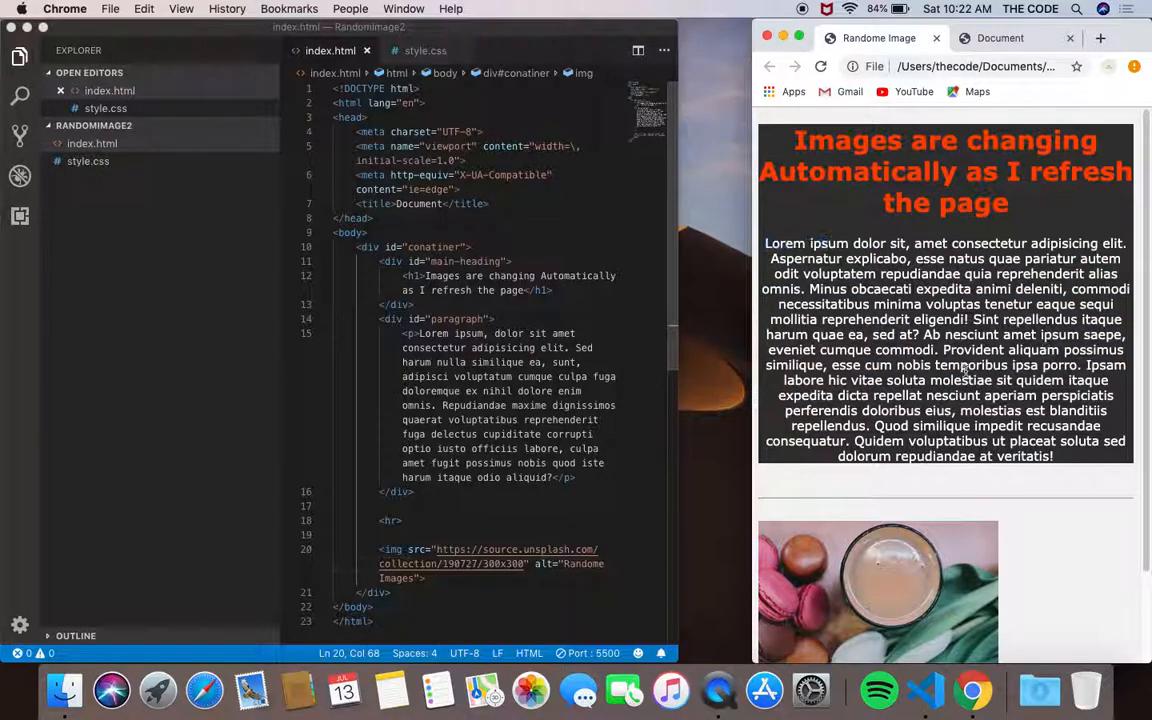
{"action": "left_click", "coordinate": [998, 38]}
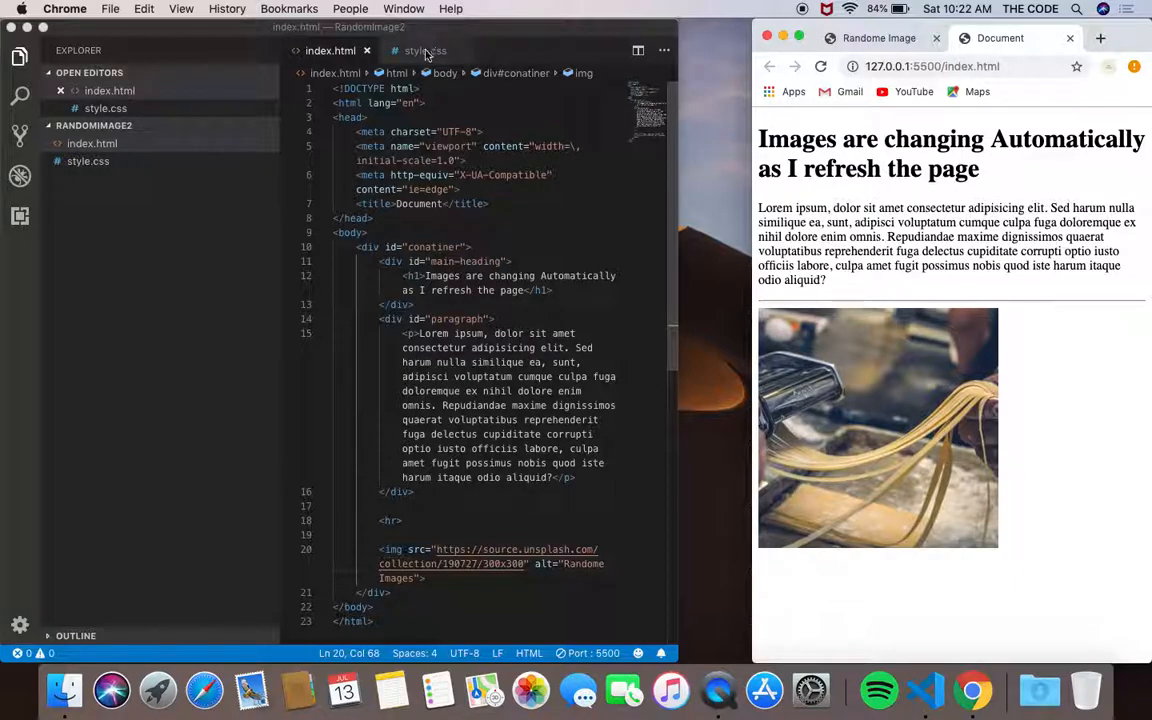
{"action": "left_click", "coordinate": [876, 36]}
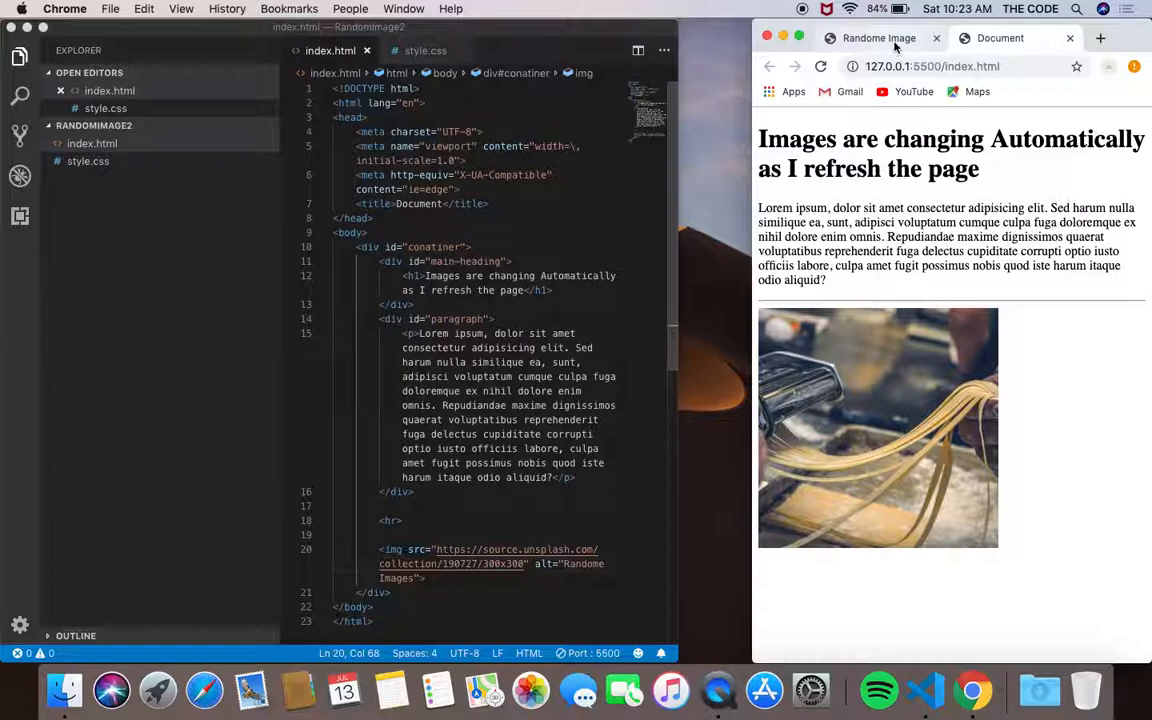
{"action": "left_click", "coordinate": [820, 66]}
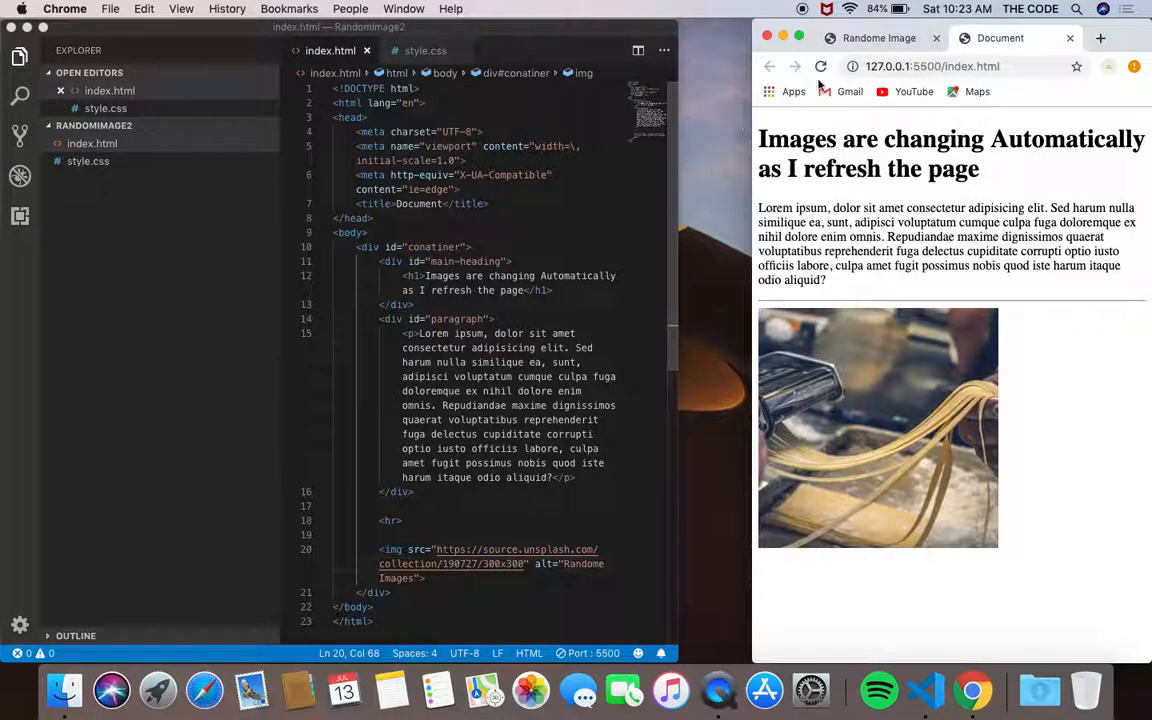
{"action": "left_click", "coordinate": [424, 50]}
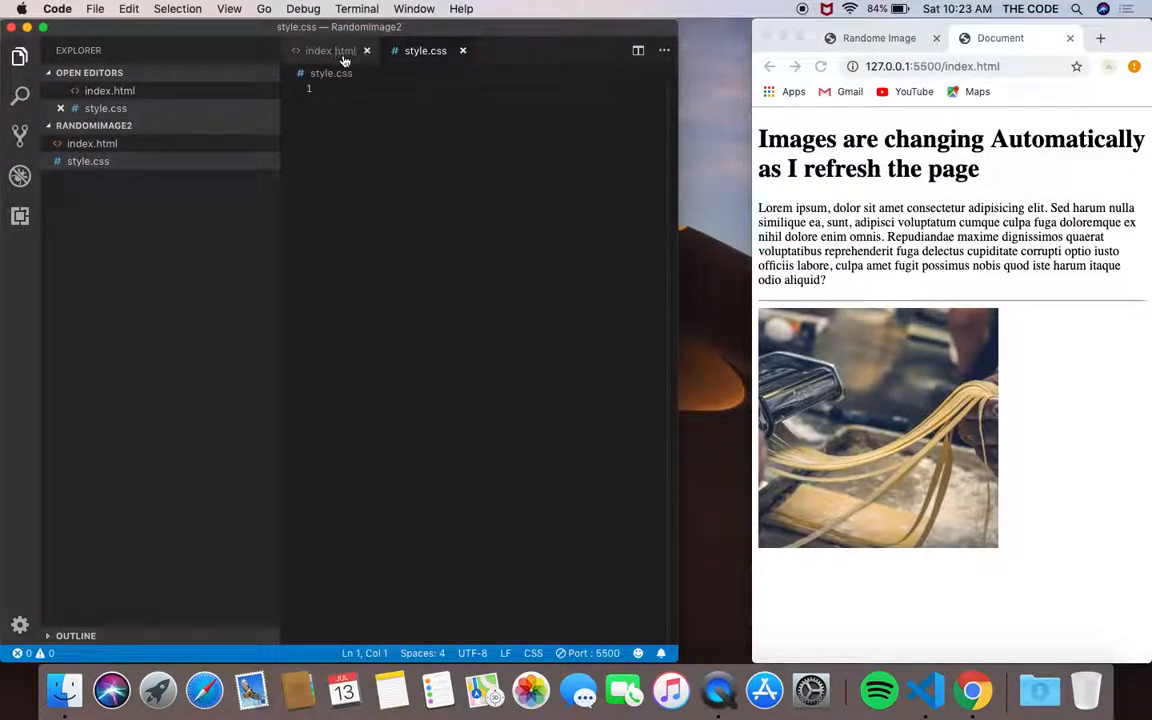
{"action": "left_click", "coordinate": [330, 50]}
{"action": "type", "text": "fonts"}
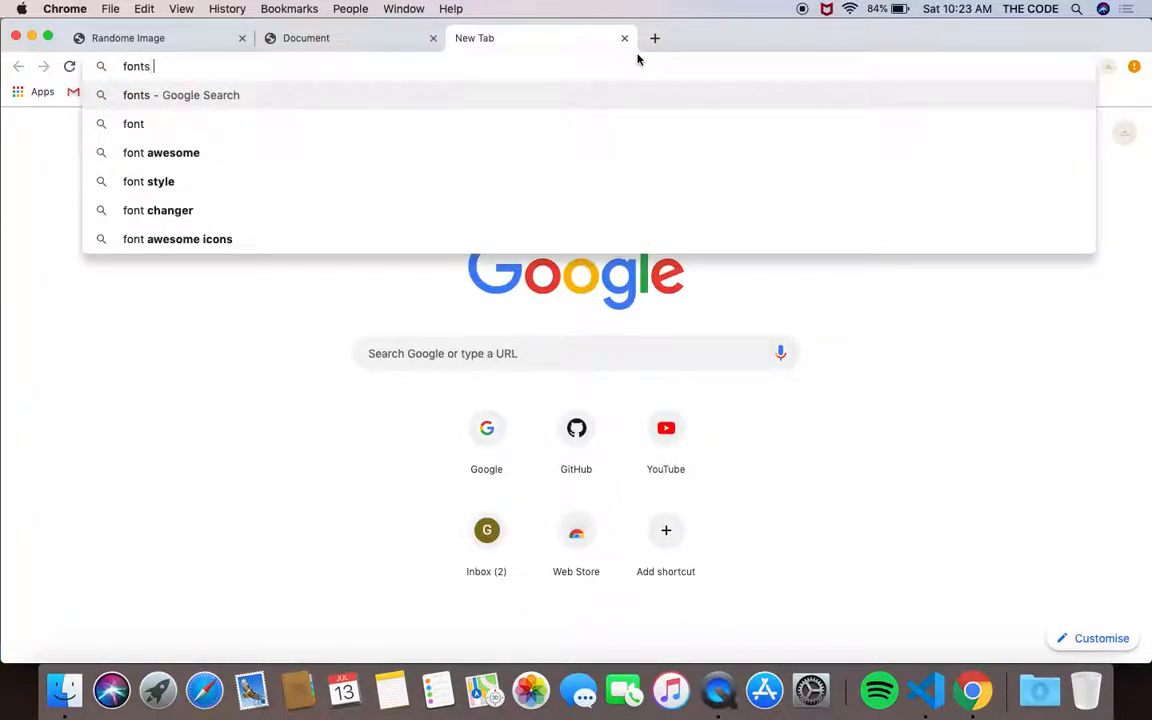
- Find Google Fonts, select the Ubuntu family and show its embed code
{"action": "type", "text": "google.com"}
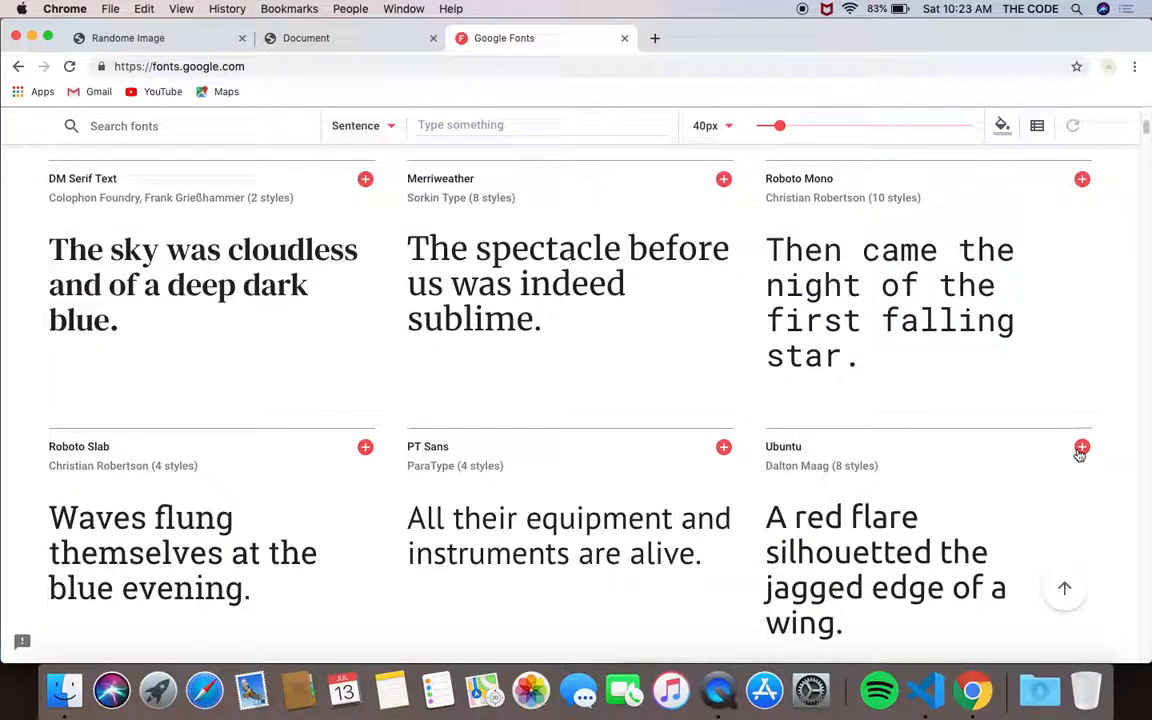
{"action": "left_click", "coordinate": [1080, 448]}
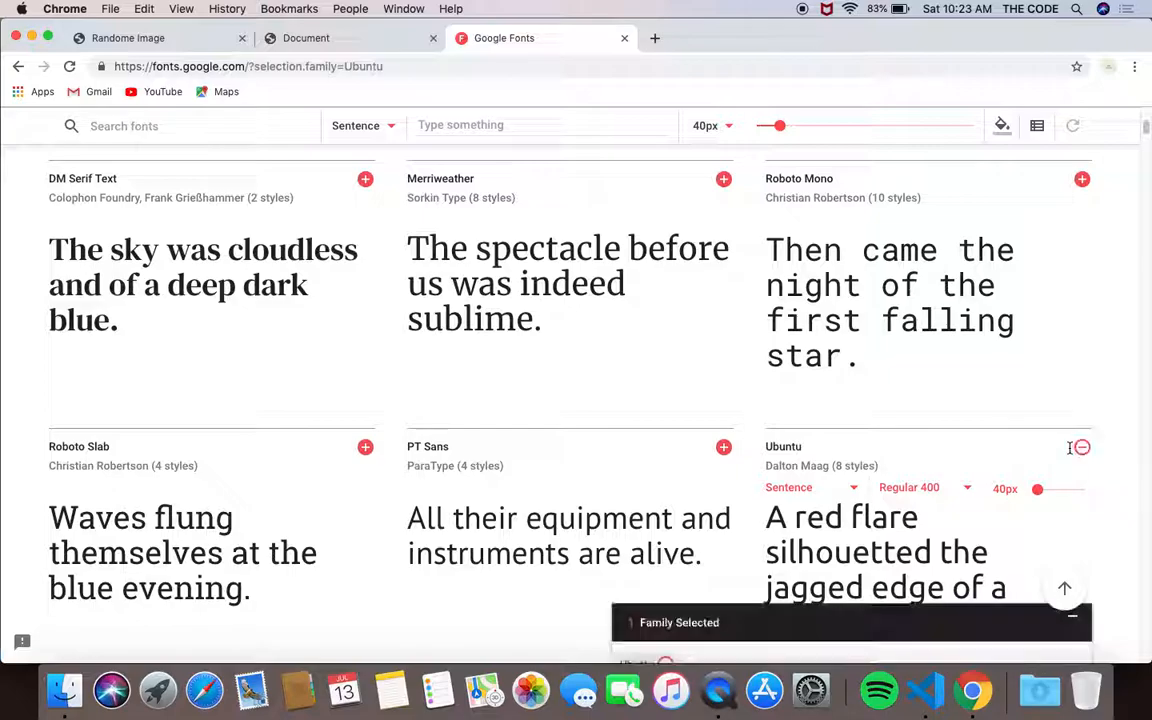
{"action": "left_click", "coordinate": [1086, 448]}
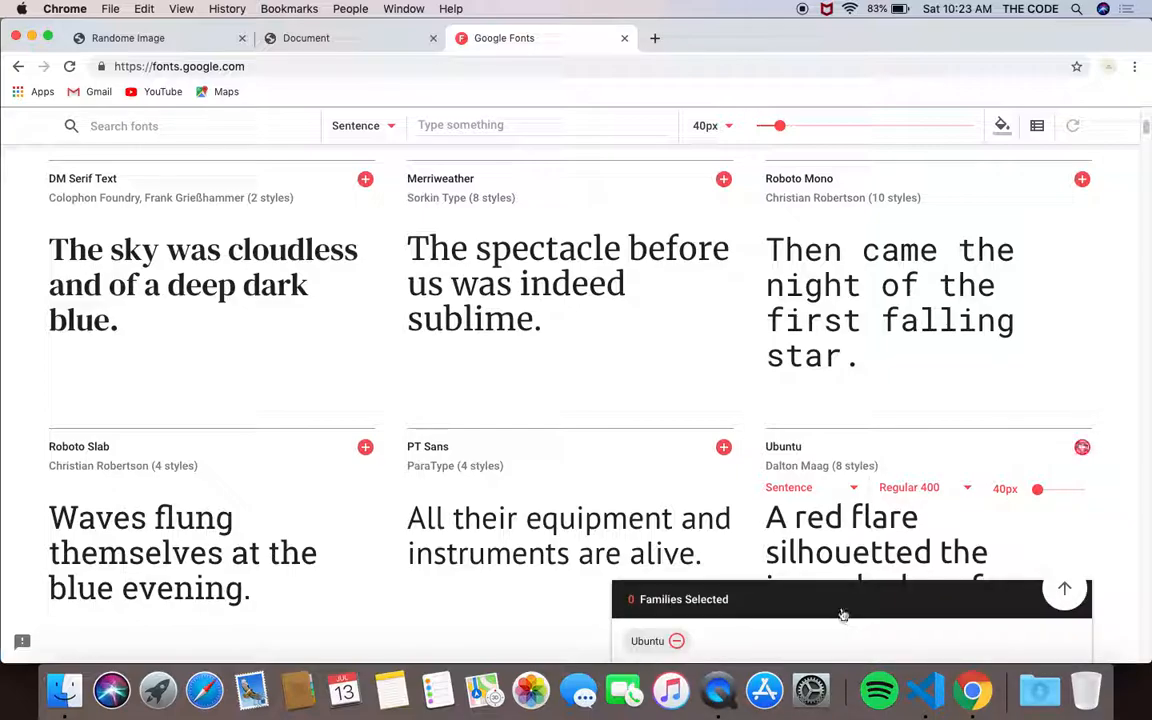
{"action": "left_click", "coordinate": [844, 600]}
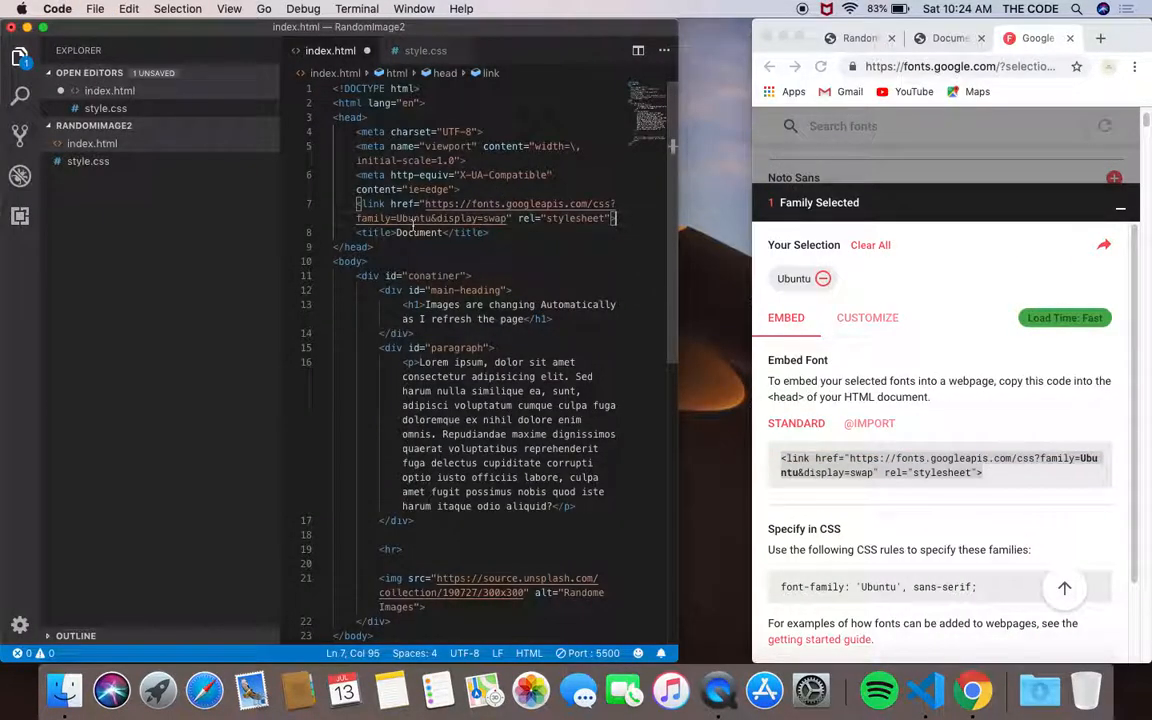
- Replace the page title 'Document' in index.html with 'Random Images'
{"action": "double_click", "coordinate": [418, 232]}
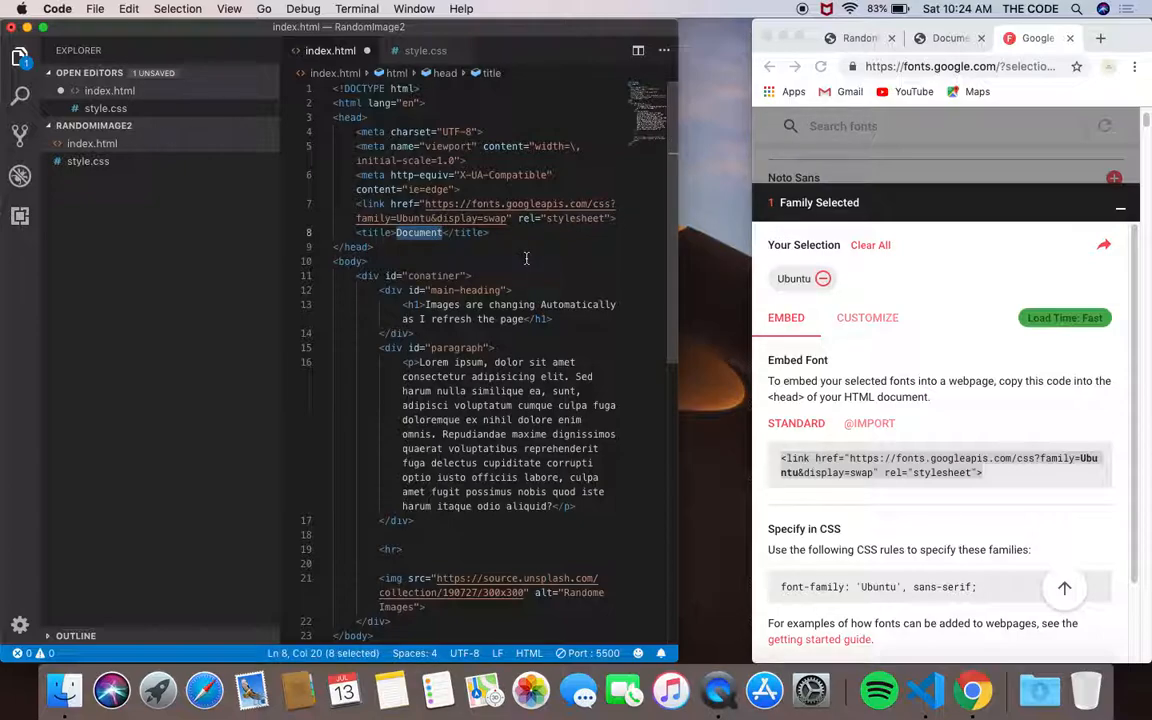
{"action": "type", "text": "Ri"}
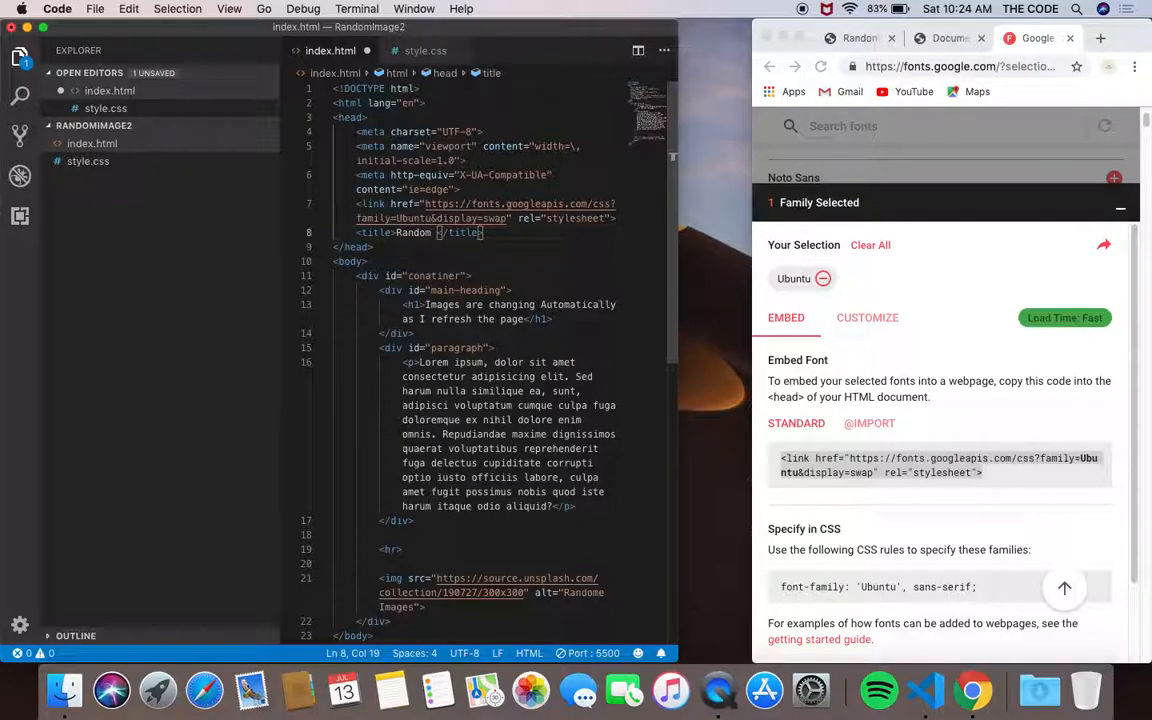
{"action": "type", "text": "Images"}
{"action": "type", "text": "font-family: ;'"}
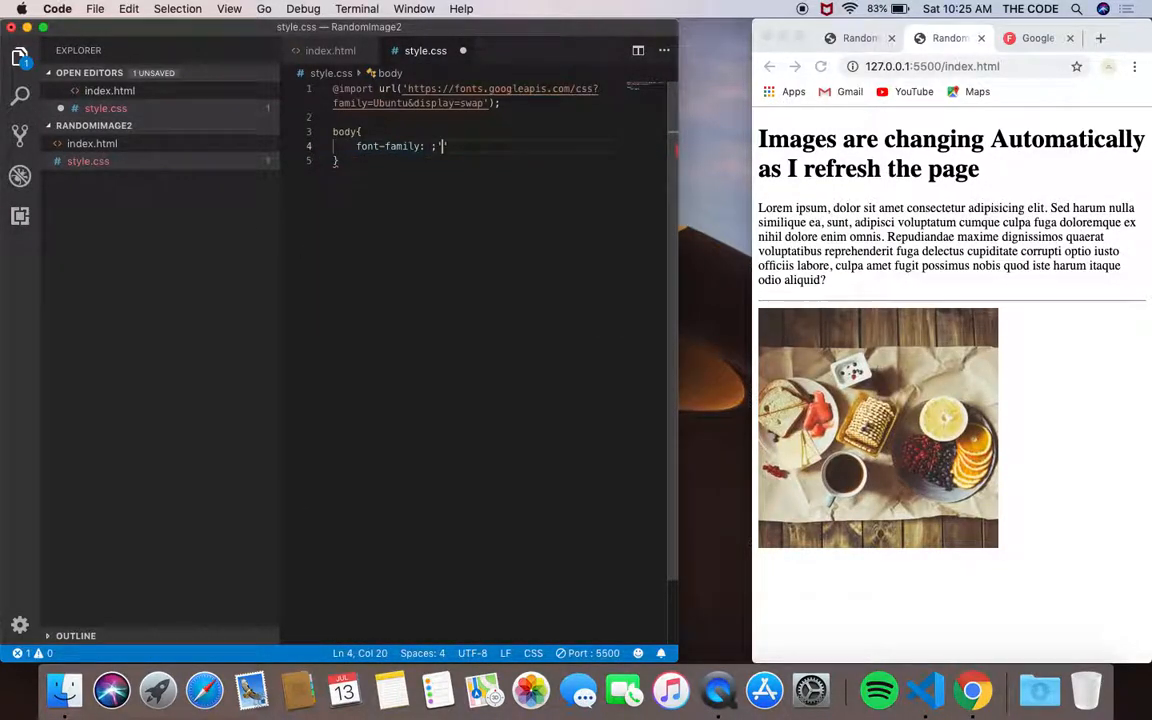
- Set the body rule's font-family to 'Ubuntu' in style.css, fixing the name's capitalisation
{"action": "key", "text": "Backspace"}
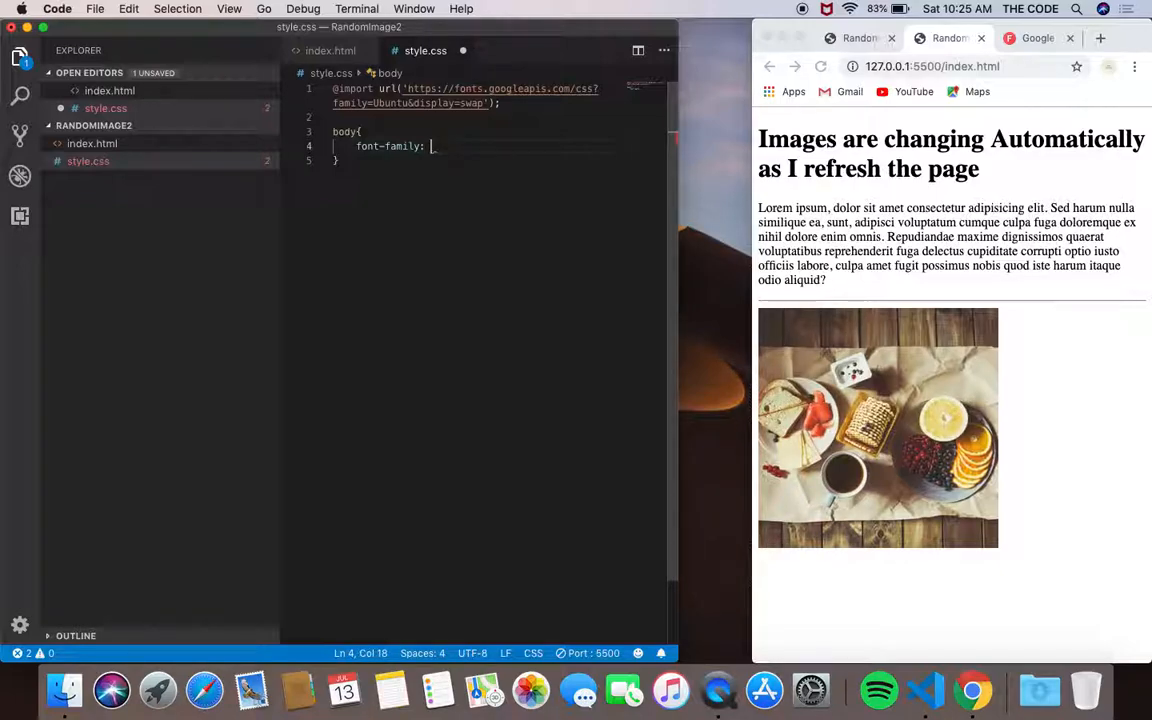
{"action": "type", "text": "'ubuntu"}
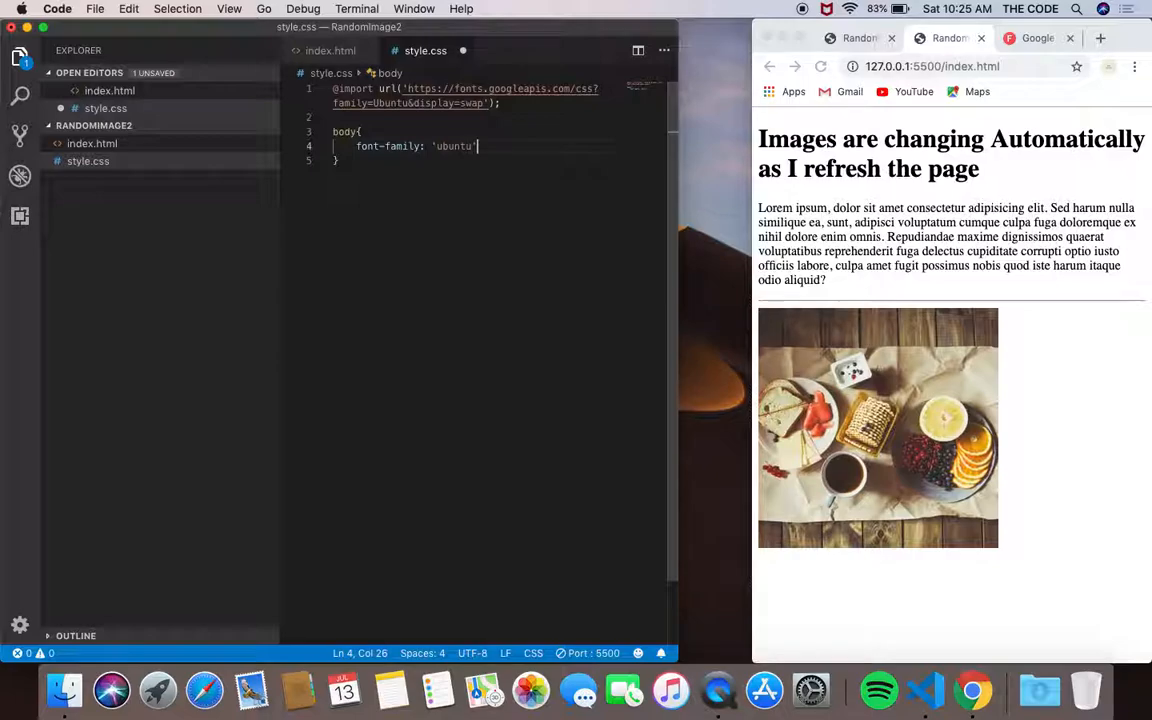
{"action": "type", "text": ";"}
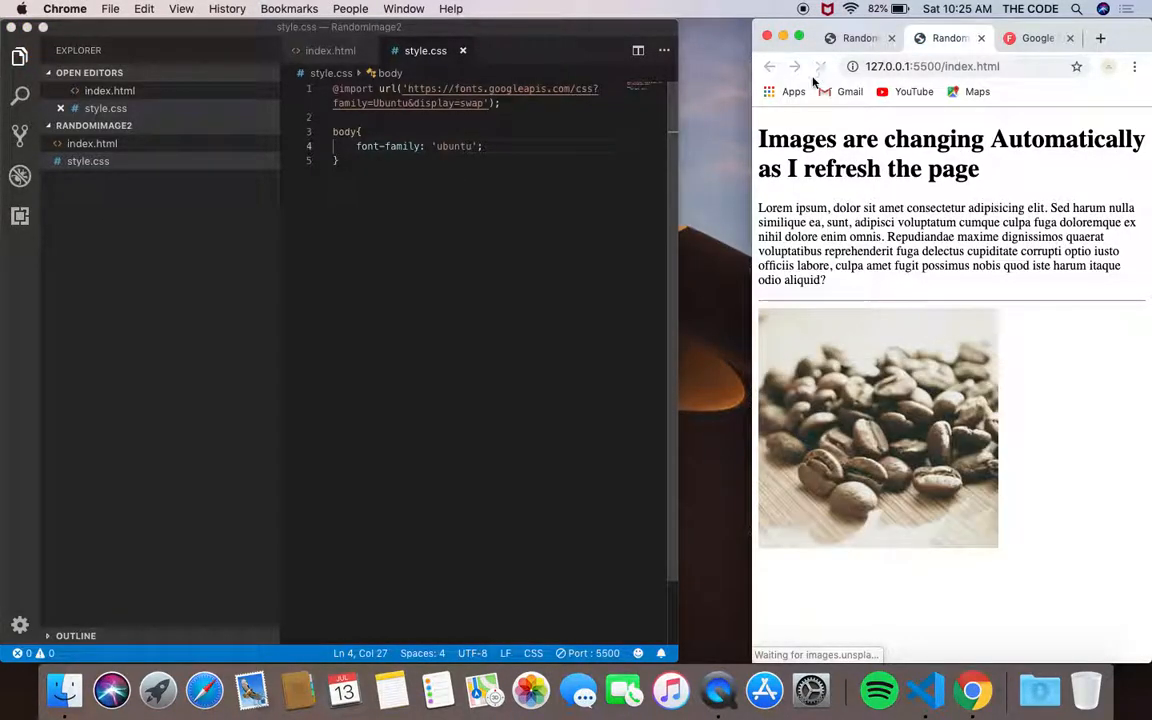
{"action": "left_click", "coordinate": [478, 146]}
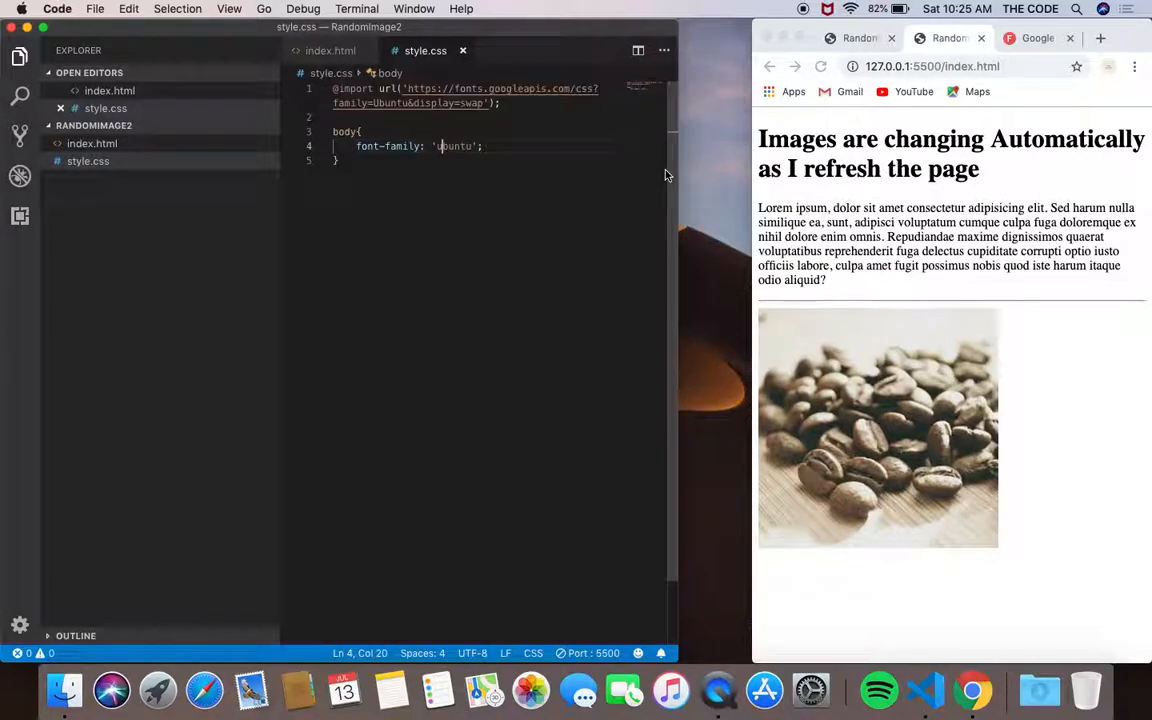
{"action": "key", "text": "Backspace"}
{"action": "type", "text": "U"}
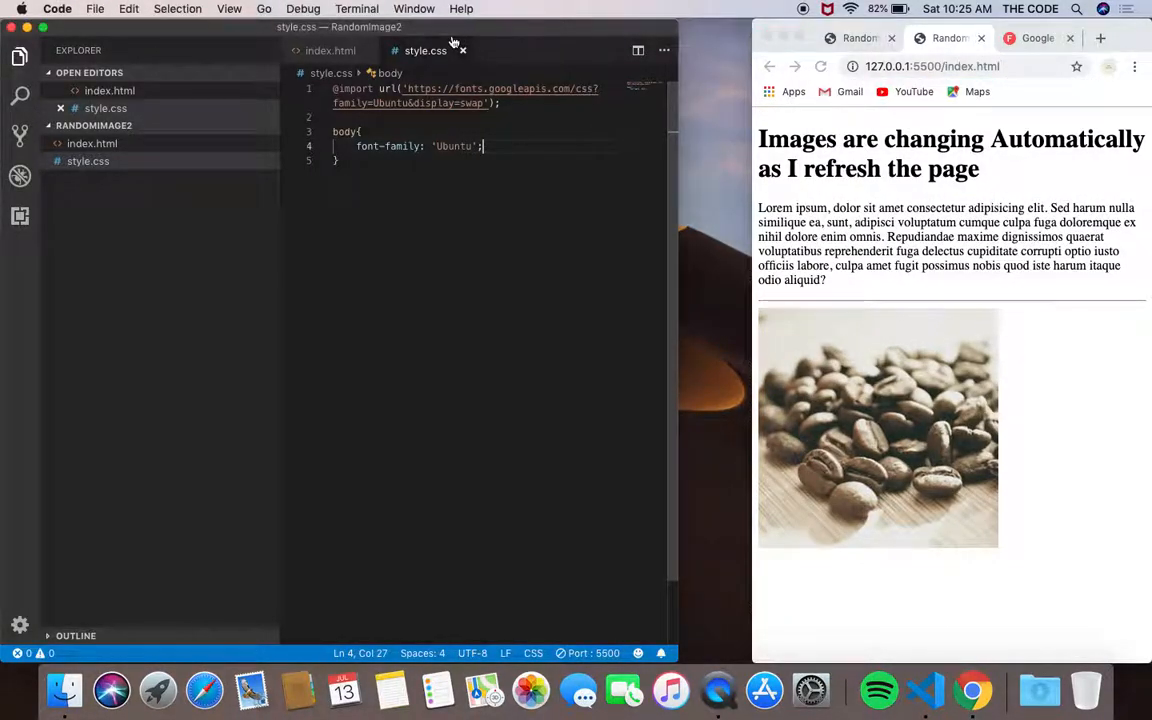
{"action": "left_click", "coordinate": [332, 50]}
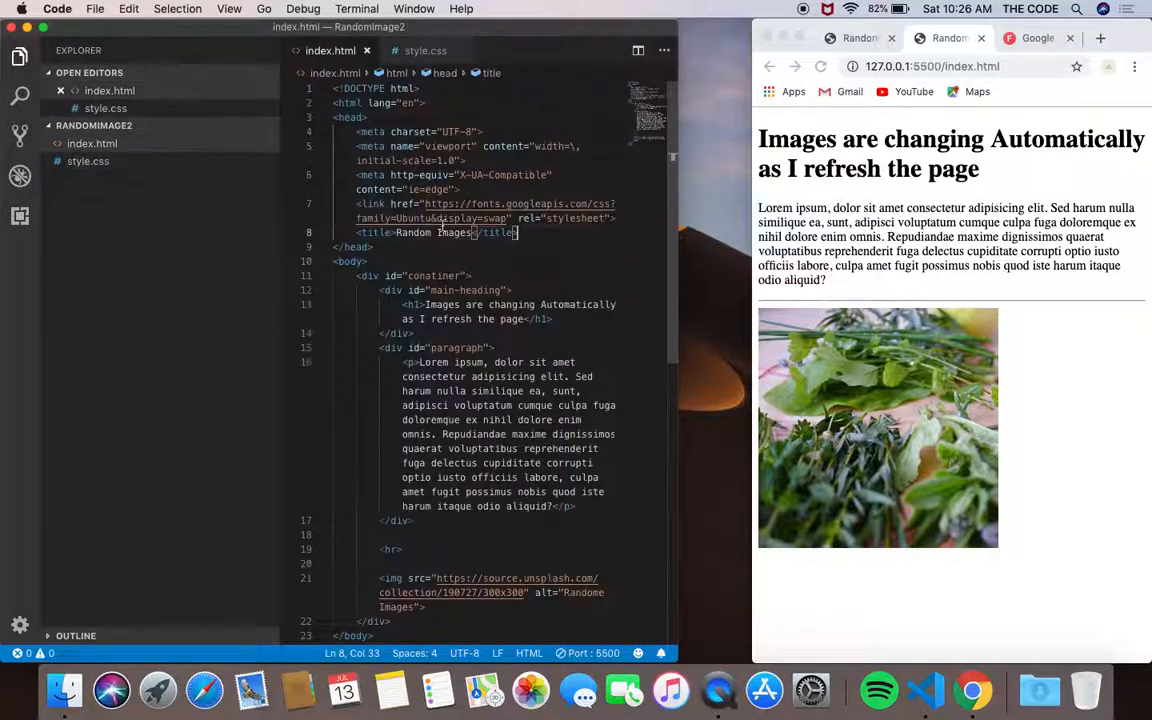
- Add <link rel="stylesheet" href="style.css"> to the head of index.html
{"action": "key", "text": "Enter"}
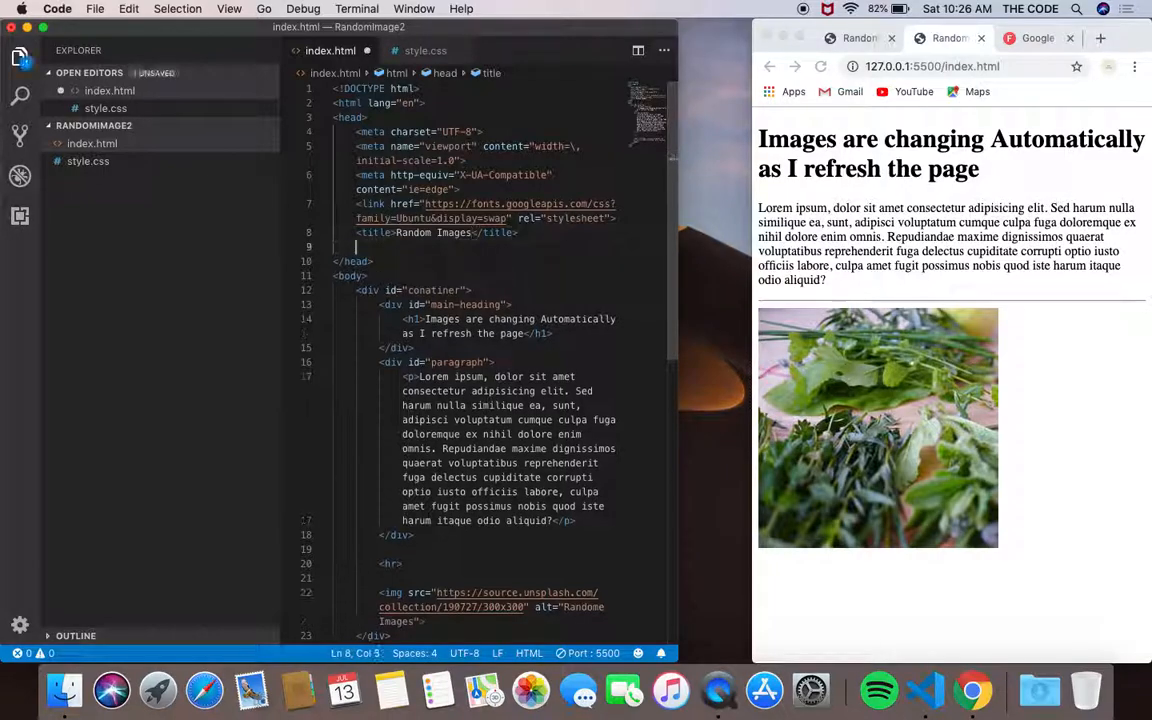
{"action": "type", "text": "<link rel=\"stylesheet\" href=\"\">"}
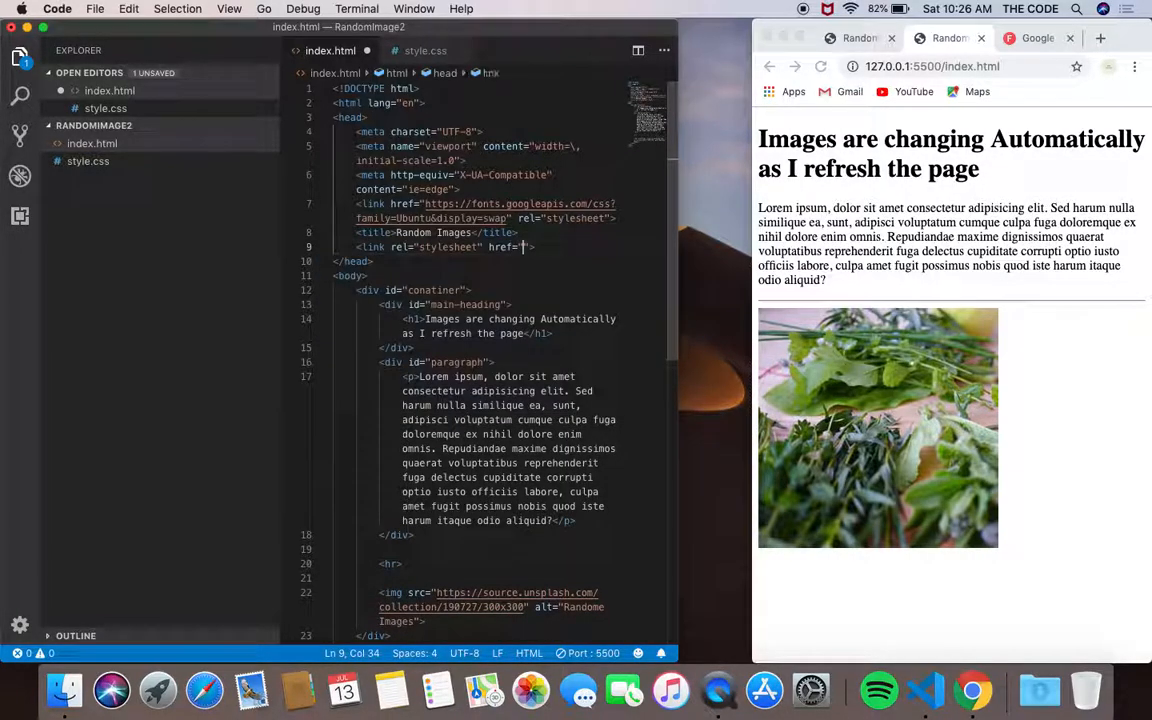
{"action": "type", "text": "style"}
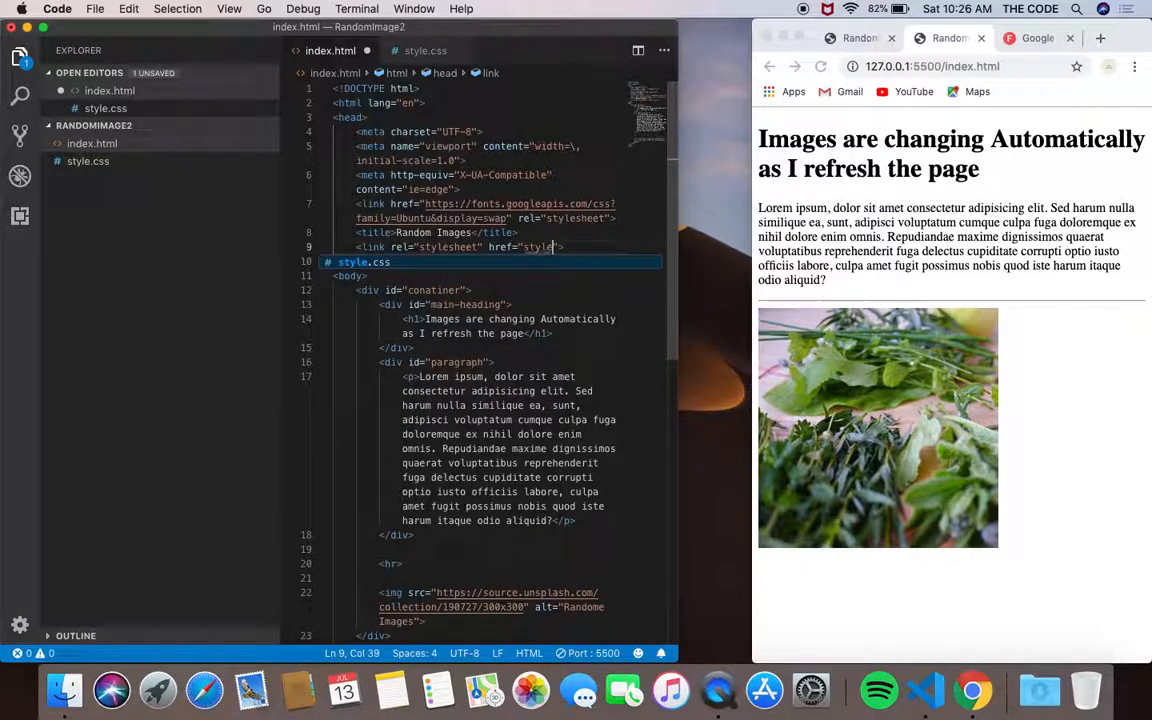
{"action": "left_click", "coordinate": [422, 50]}
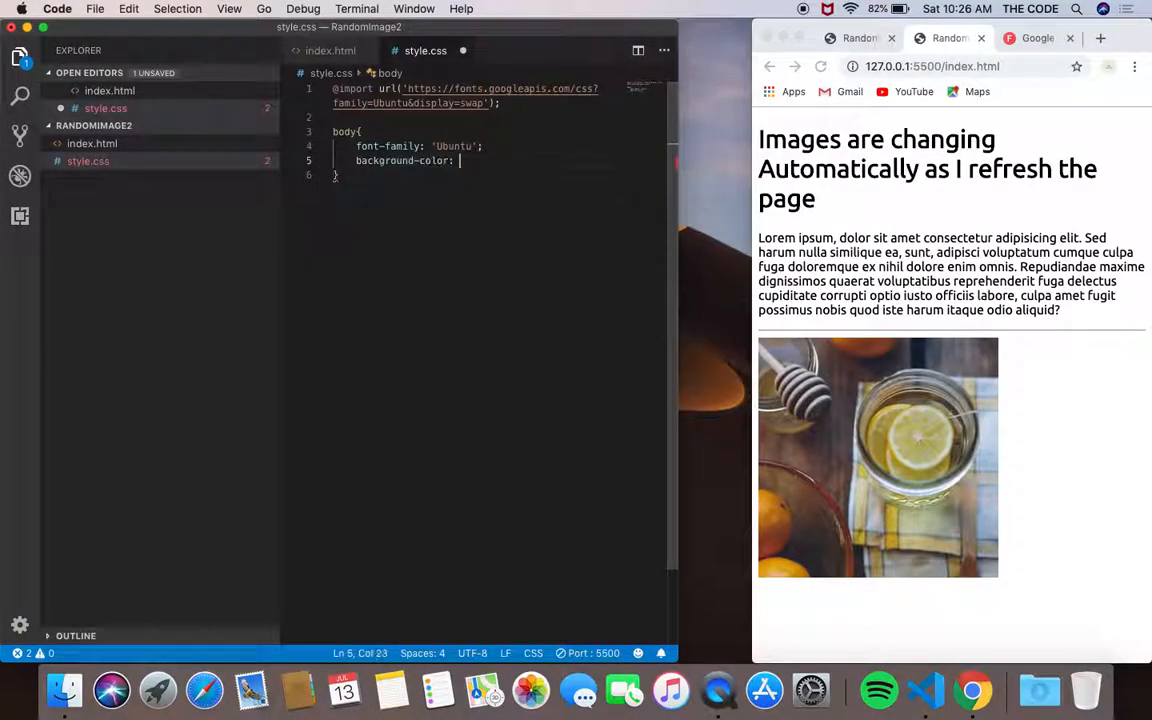
- Give the body background-color #f4f4f4 and text-align center, then save
{"action": "type", "text": "#f4f4f4;"}
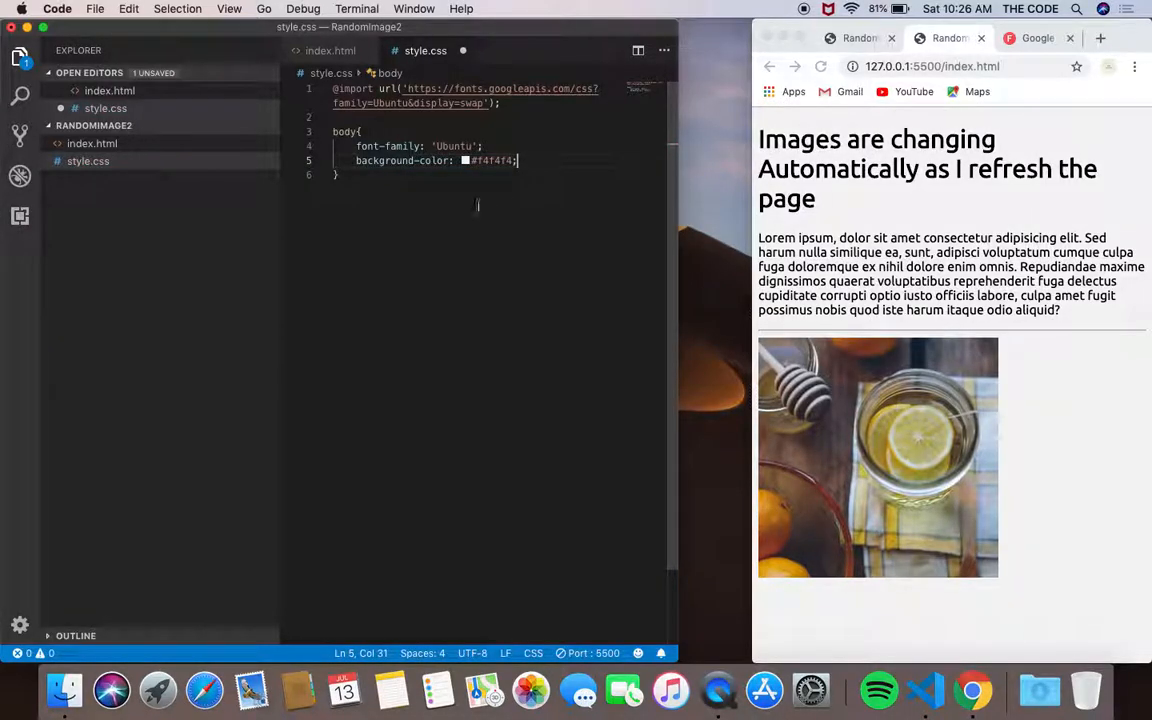
{"action": "key", "text": "cmd+s"}
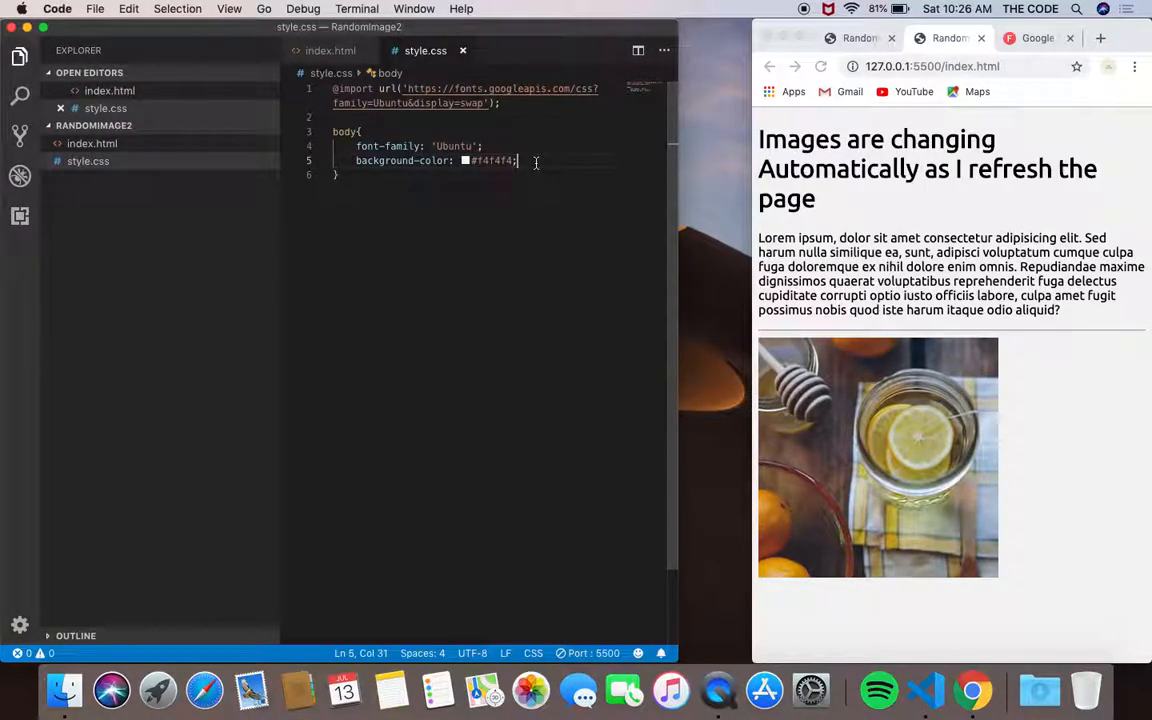
{"action": "type", "text": "text"}
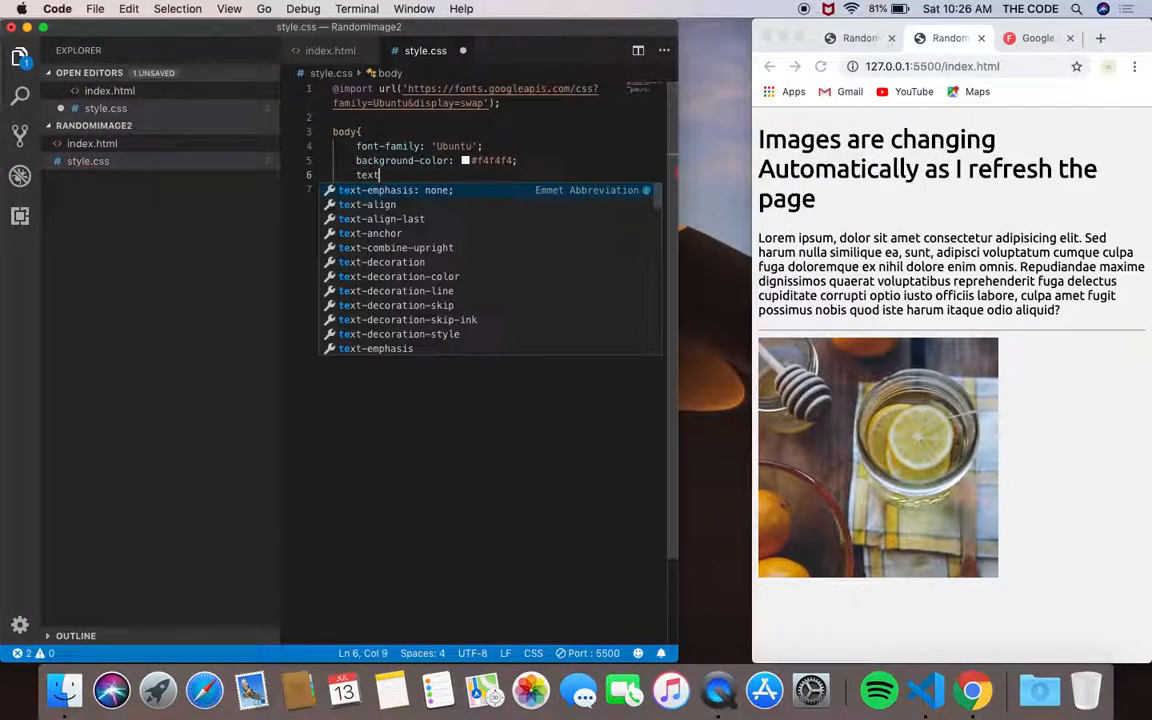
{"action": "type", "text": "-align: center;"}
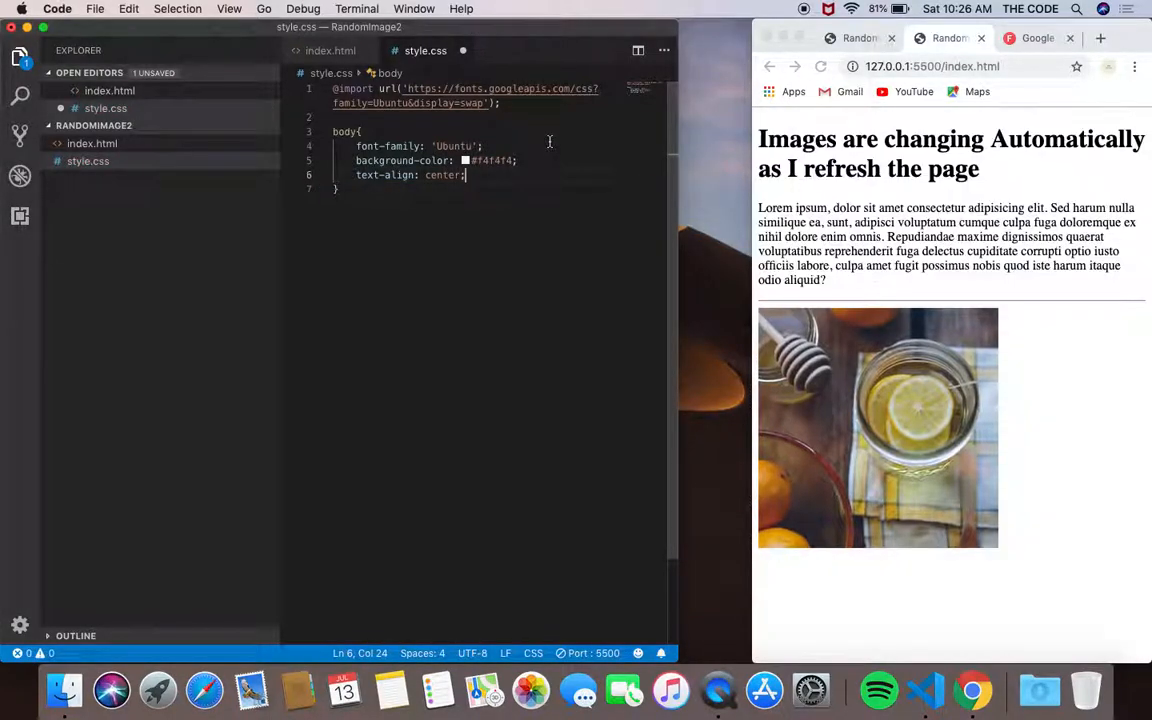
{"action": "key", "text": "Cmd+s"}
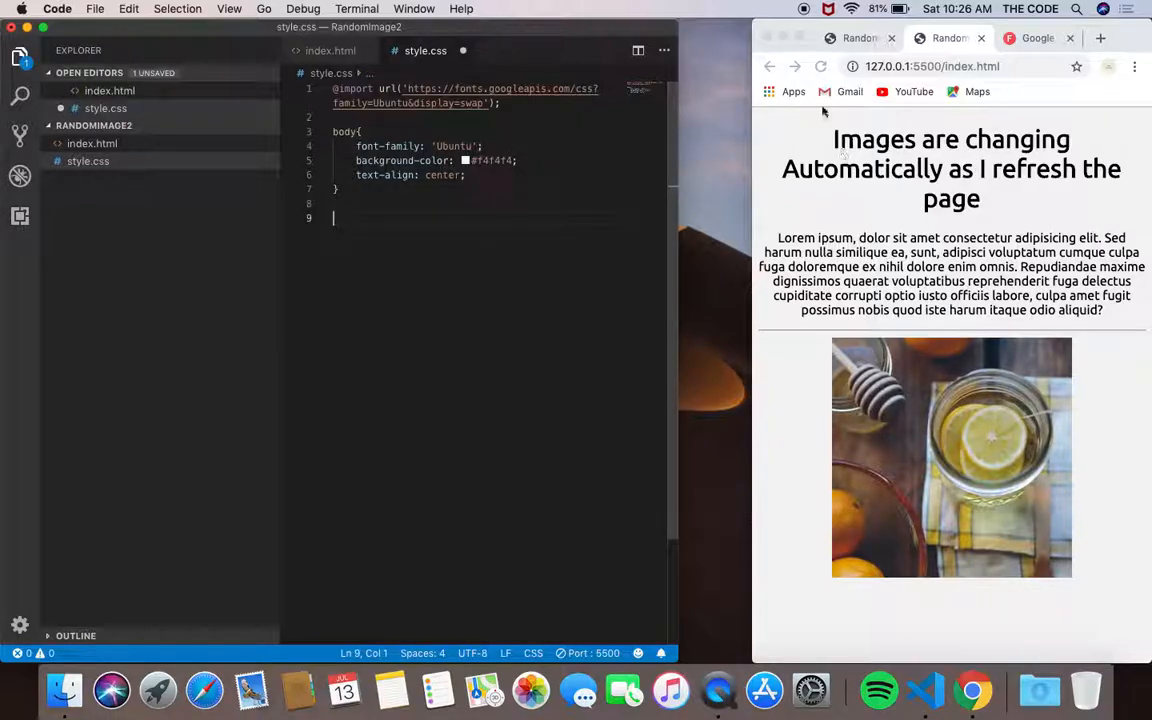
{"action": "left_click", "coordinate": [332, 50]}
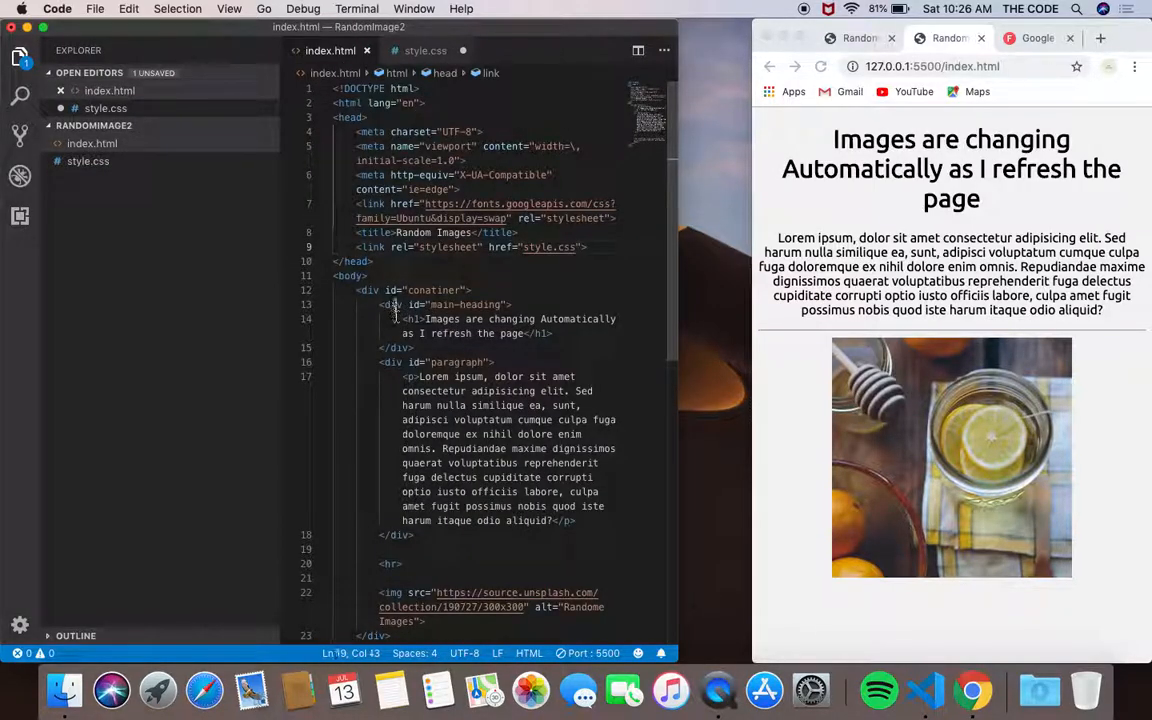
- Wrap the main-heading and paragraph divs in a new para-heading div in index.html
{"action": "left_click", "coordinate": [394, 304]}
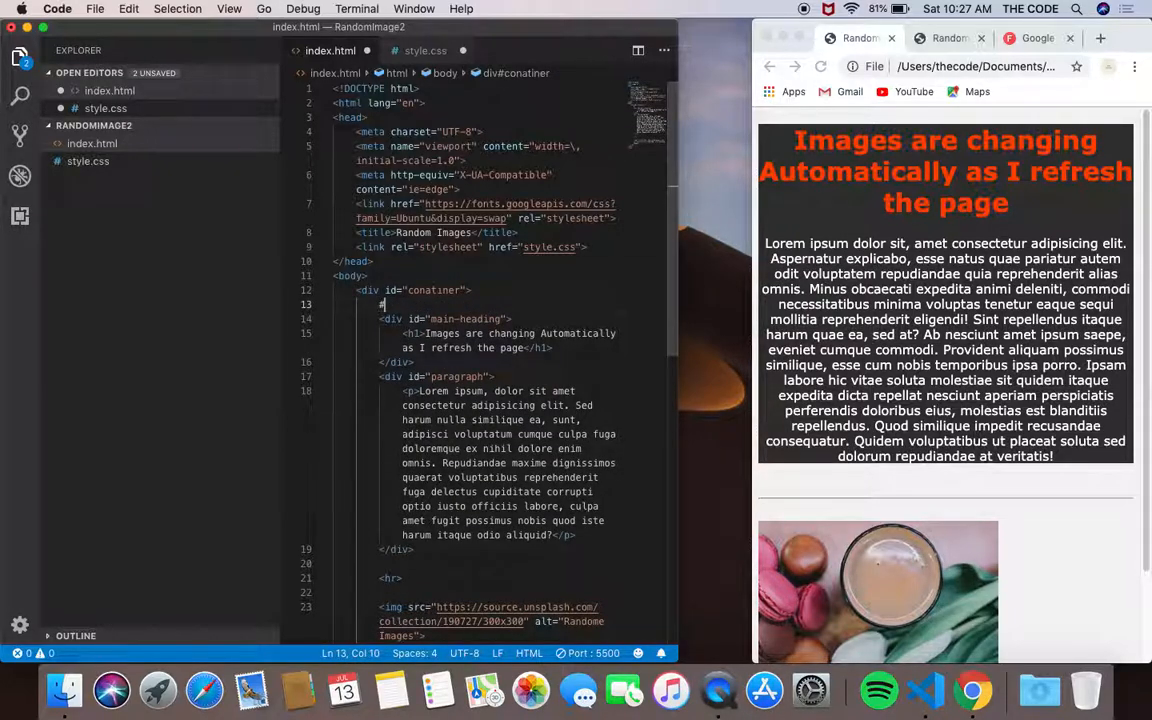
{"action": "type", "text": "#para-head\">"}
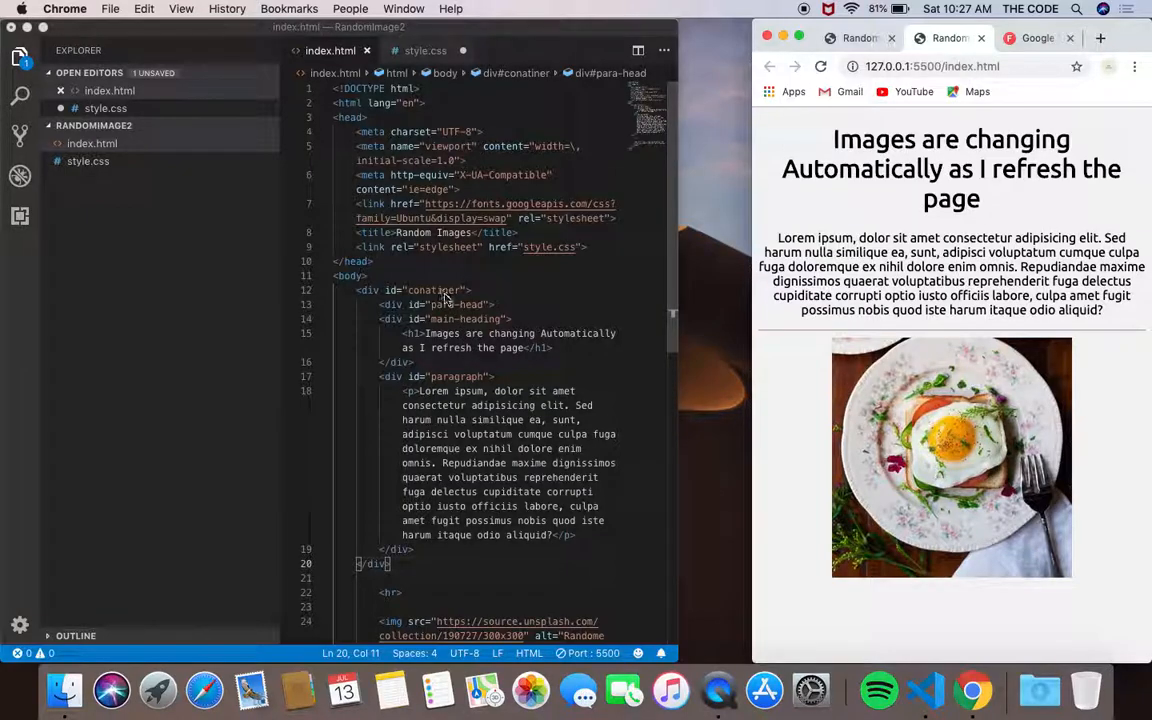
{"action": "left_click", "coordinate": [424, 50]}
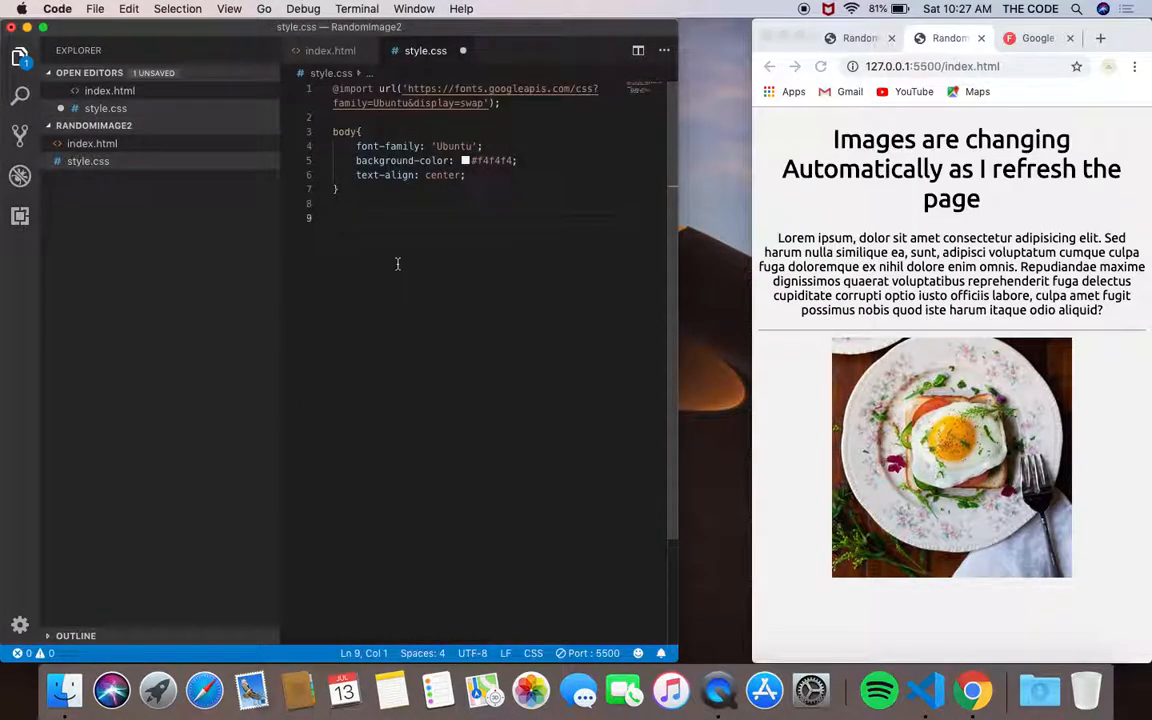
- Add a #para-head rule in style.css with background-color #333
{"action": "type", "text": "#para"}
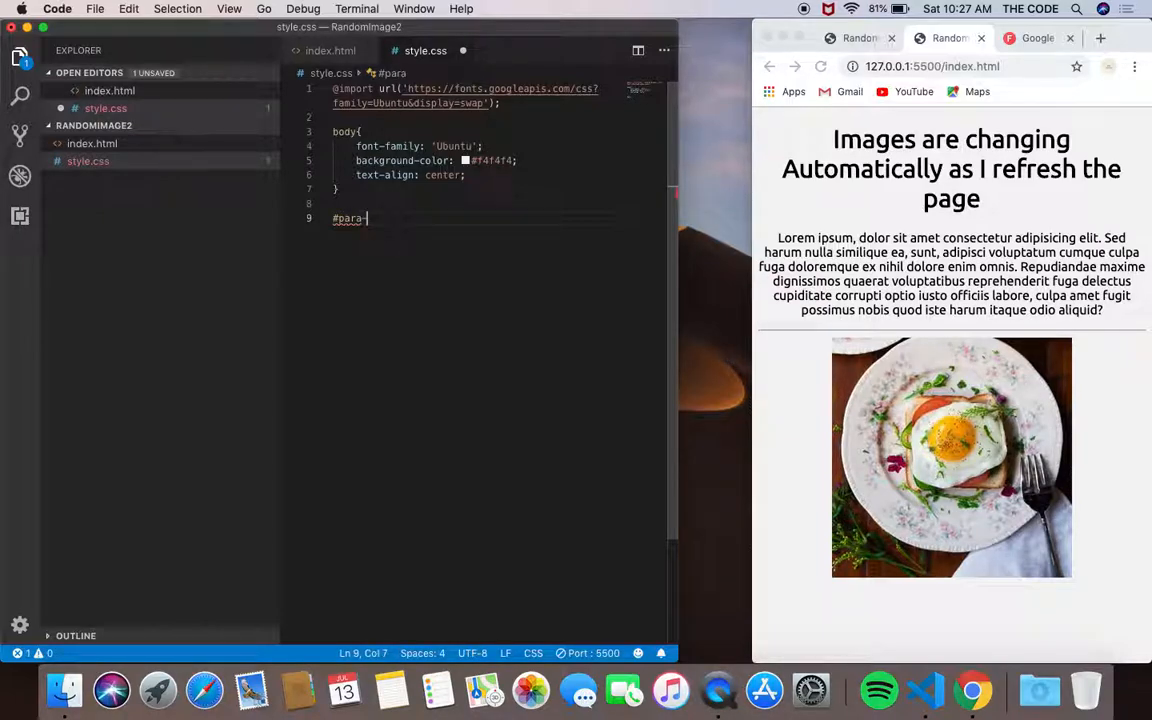
{"action": "type", "text": "-hjead"}
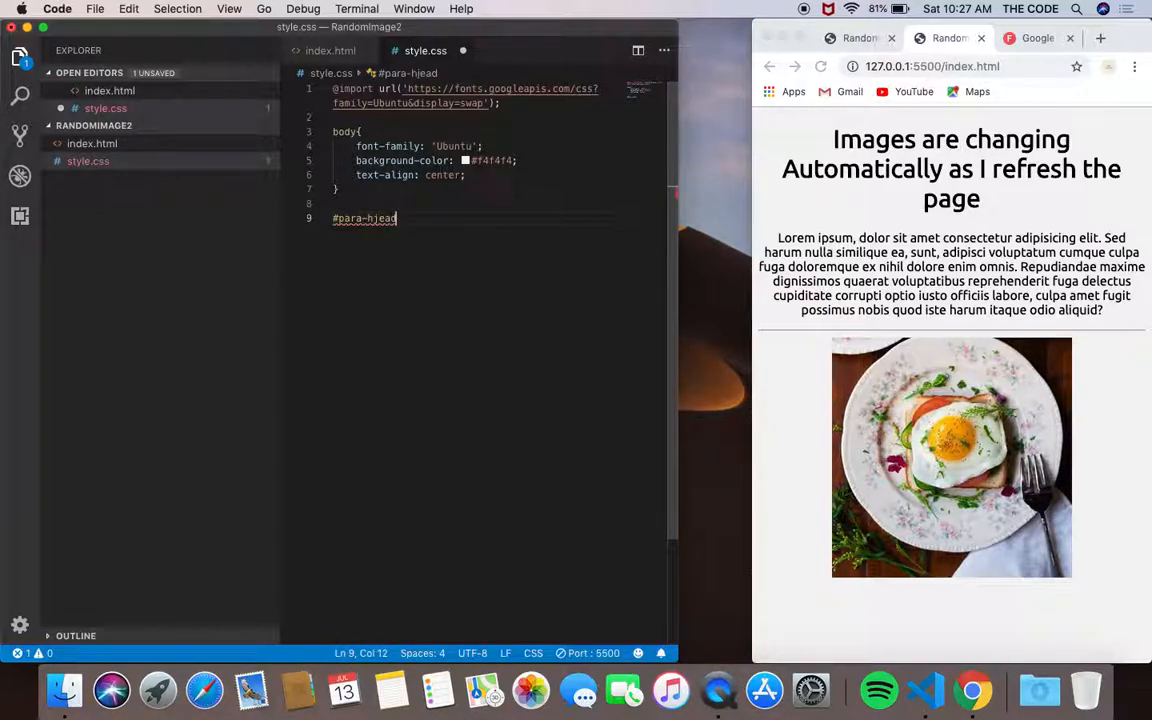
{"action": "key", "text": "Backspace"}
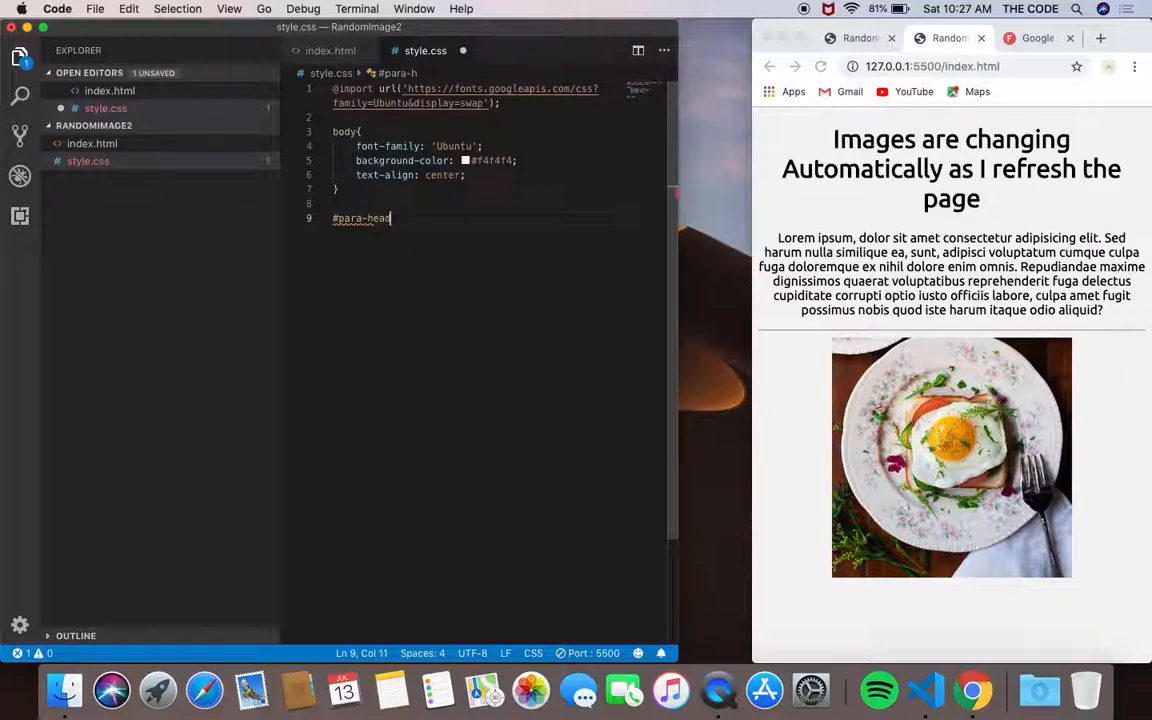
{"action": "type", "text": "{"}
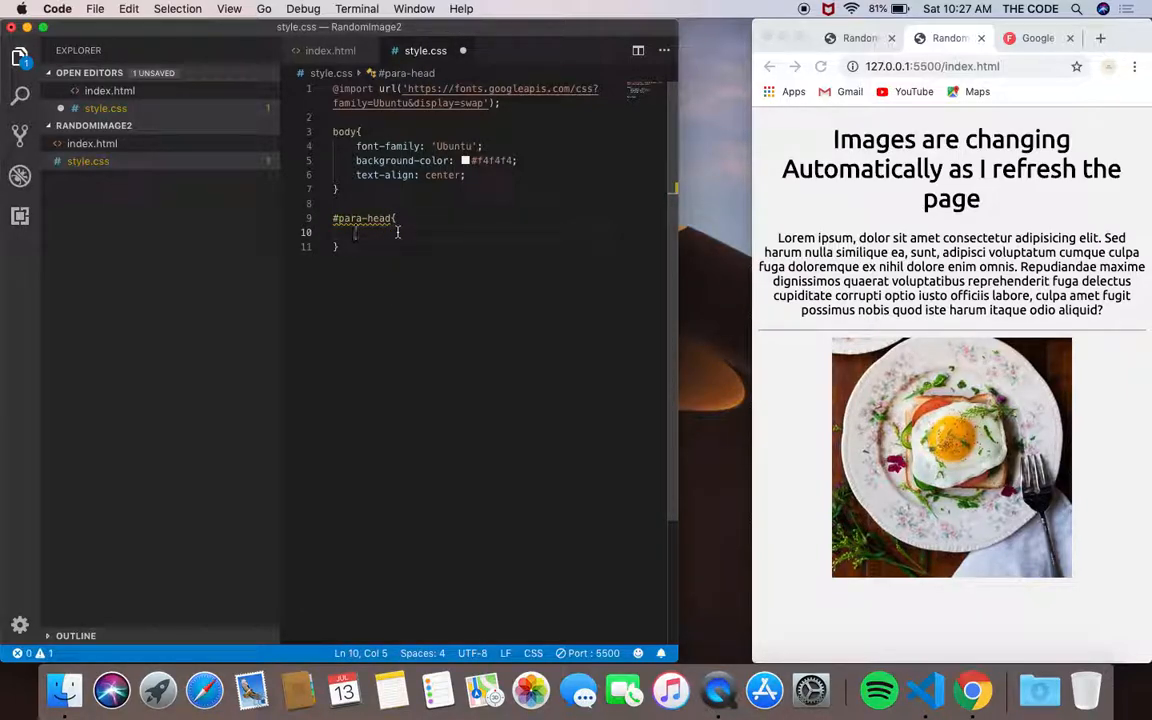
{"action": "type", "text": "background-color:"}
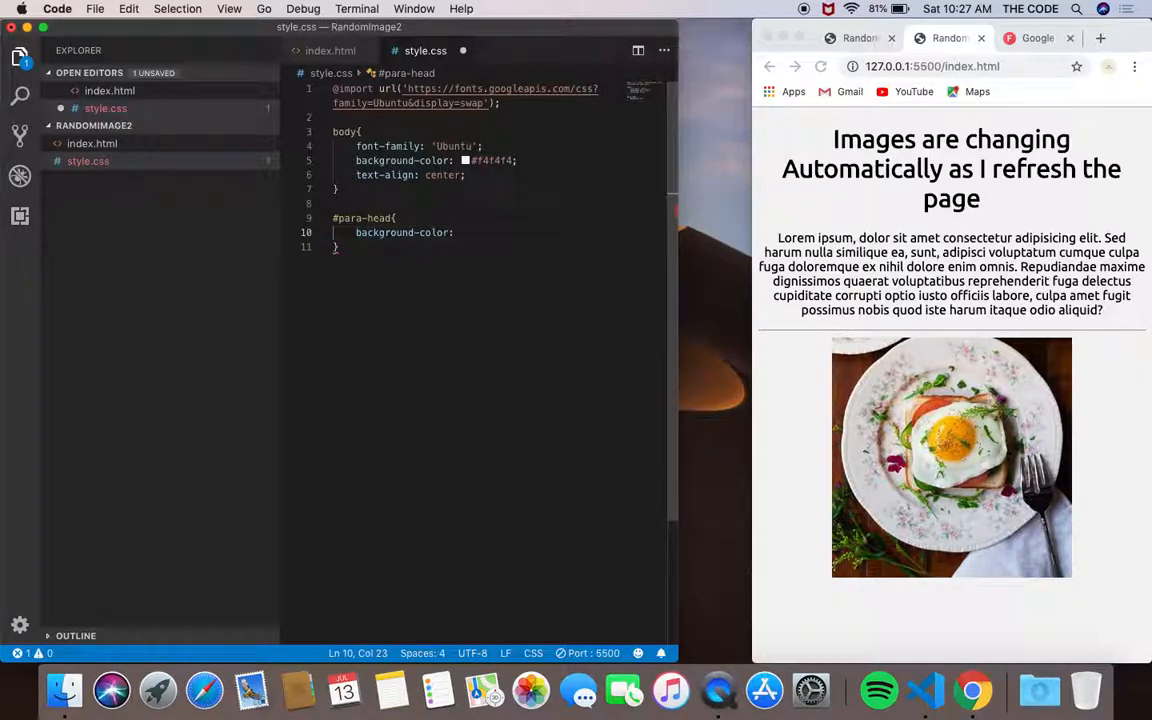
{"action": "type", "text": "#333;"}
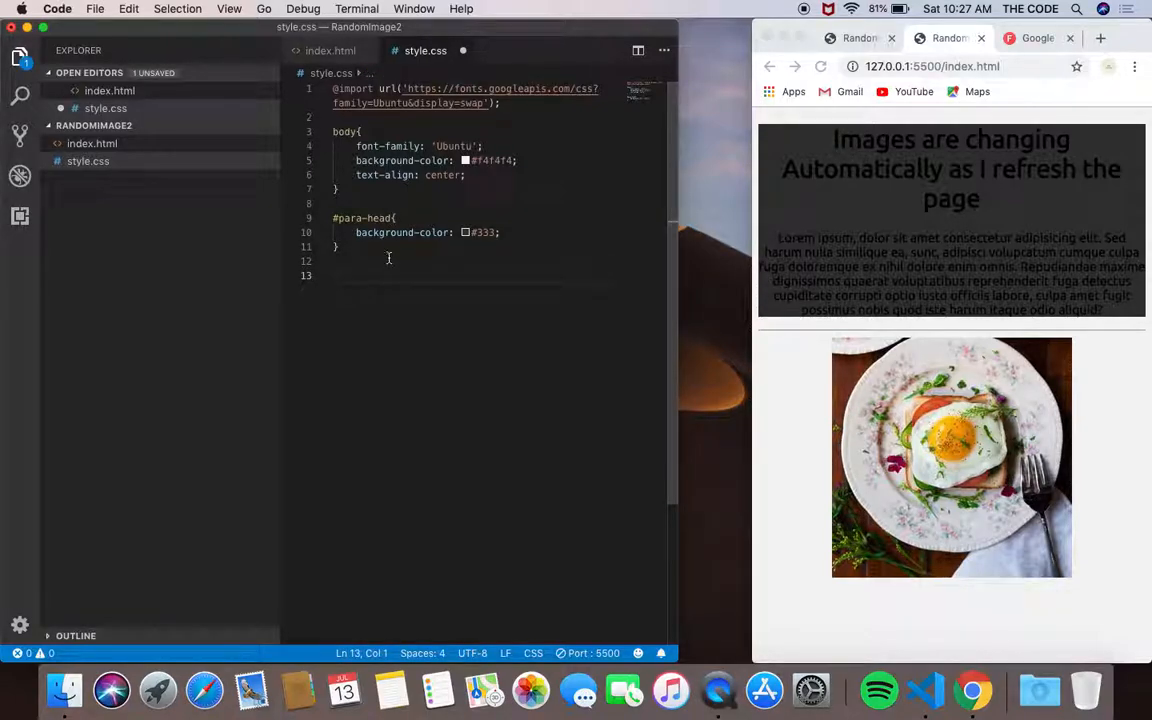
- Copy the main-heading id from index.html and return to the stylesheet
{"action": "left_click", "coordinate": [332, 50]}
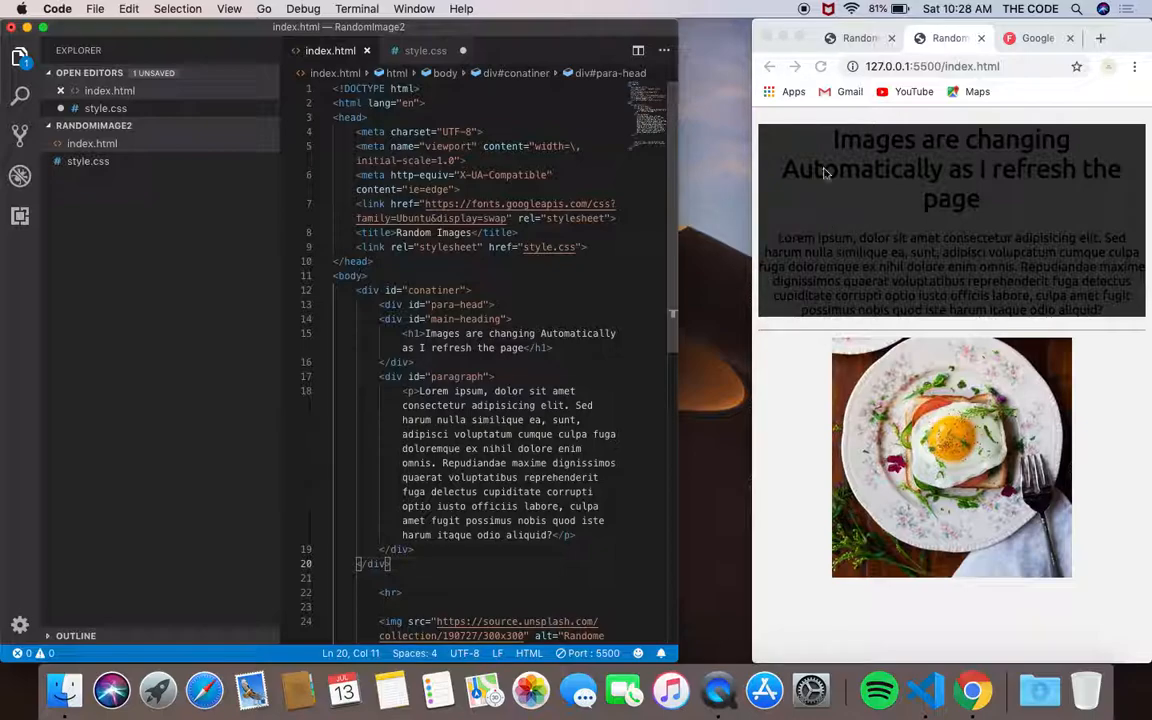
{"action": "left_click", "coordinate": [392, 318]}
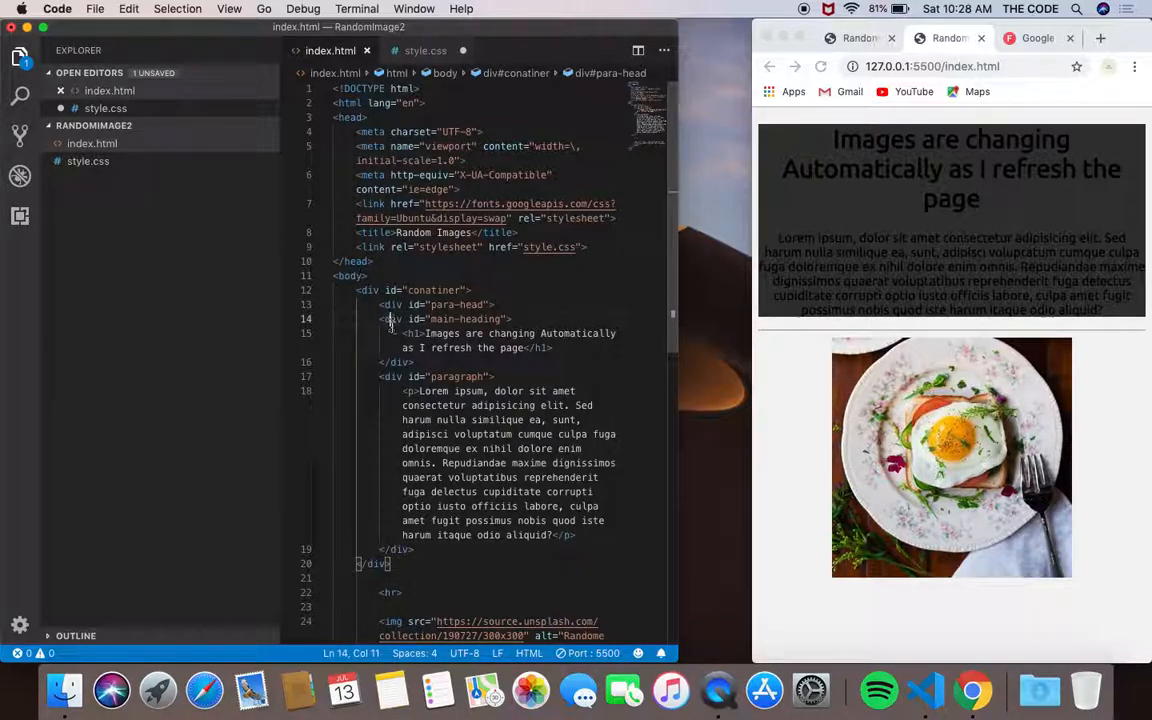
{"action": "double_click", "coordinate": [452, 320]}
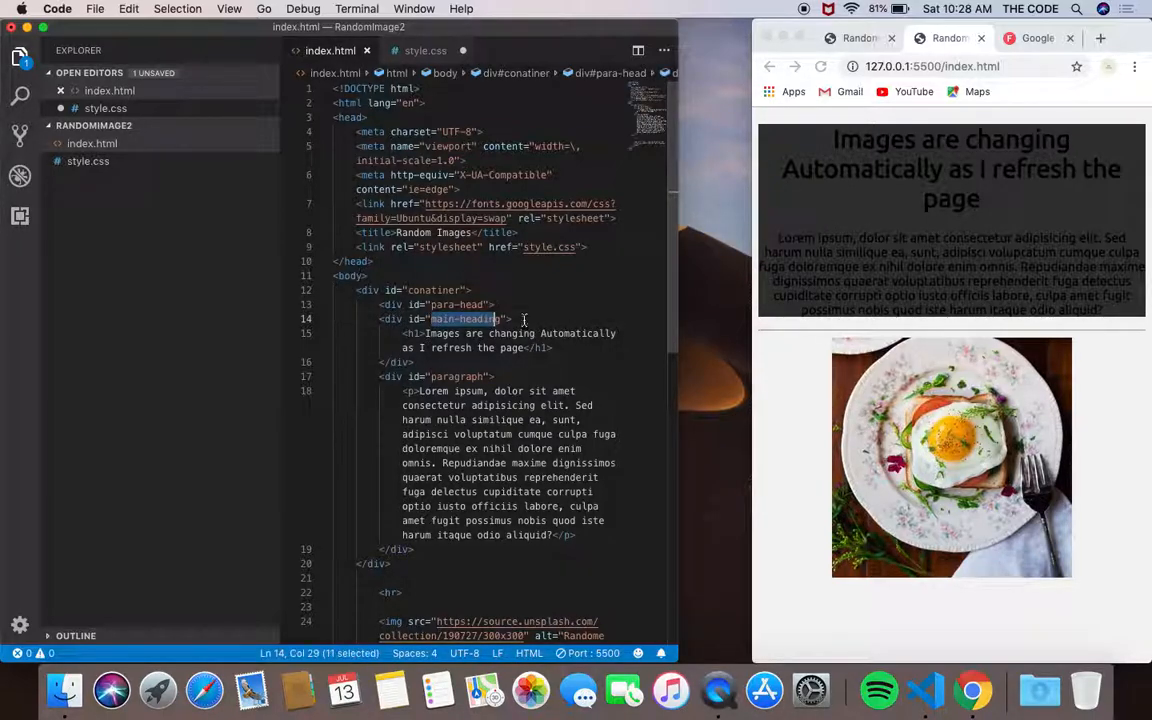
{"action": "left_click", "coordinate": [424, 50]}
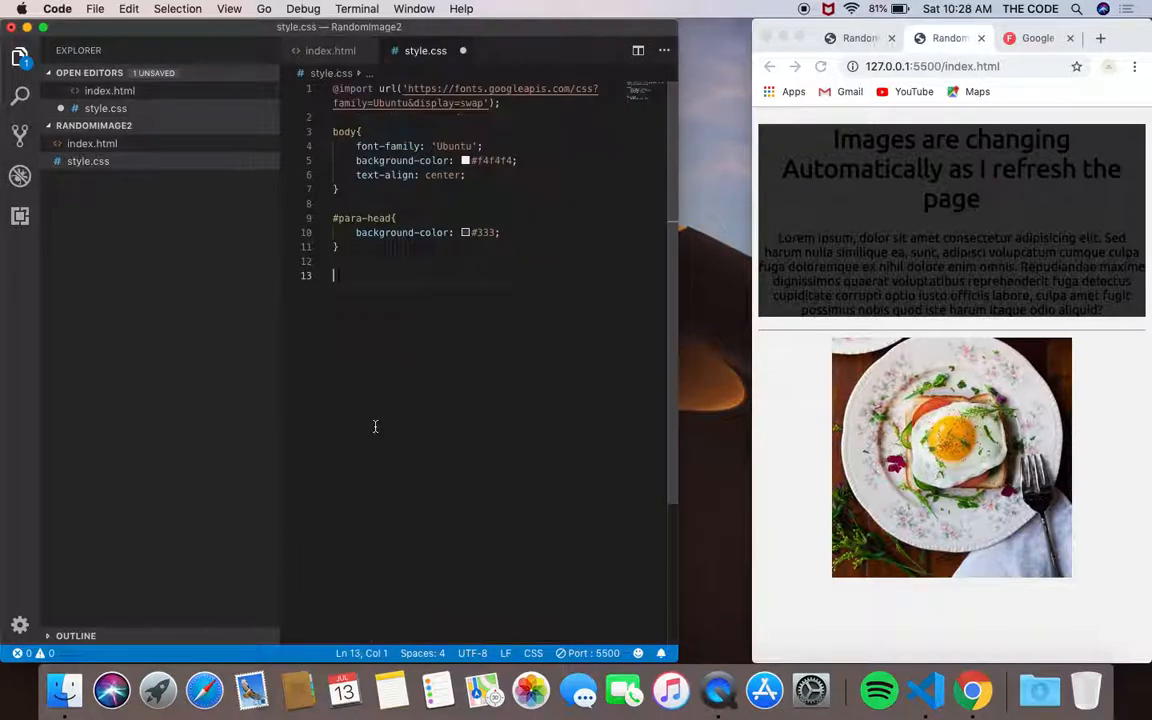
- Add a #main-heading rule with color orangered chosen from the suggestions
{"action": "type", "text": "#main-heading{"}
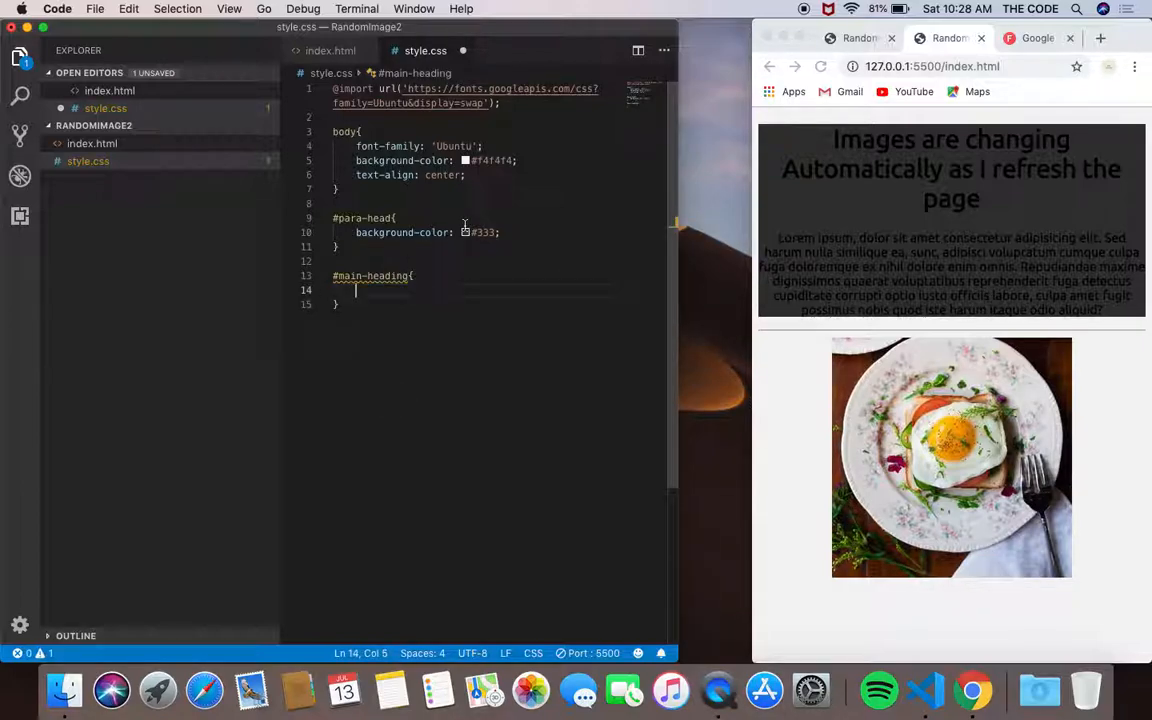
{"action": "type", "text": "color"}
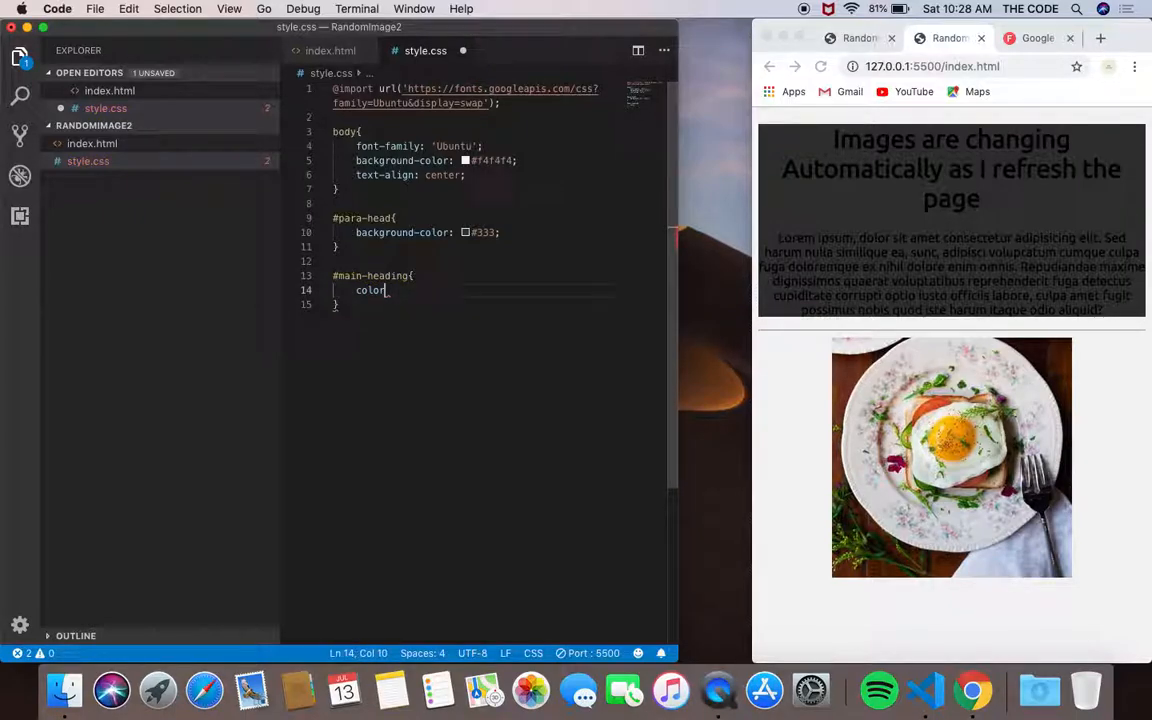
{"action": "type", "text": ":"}
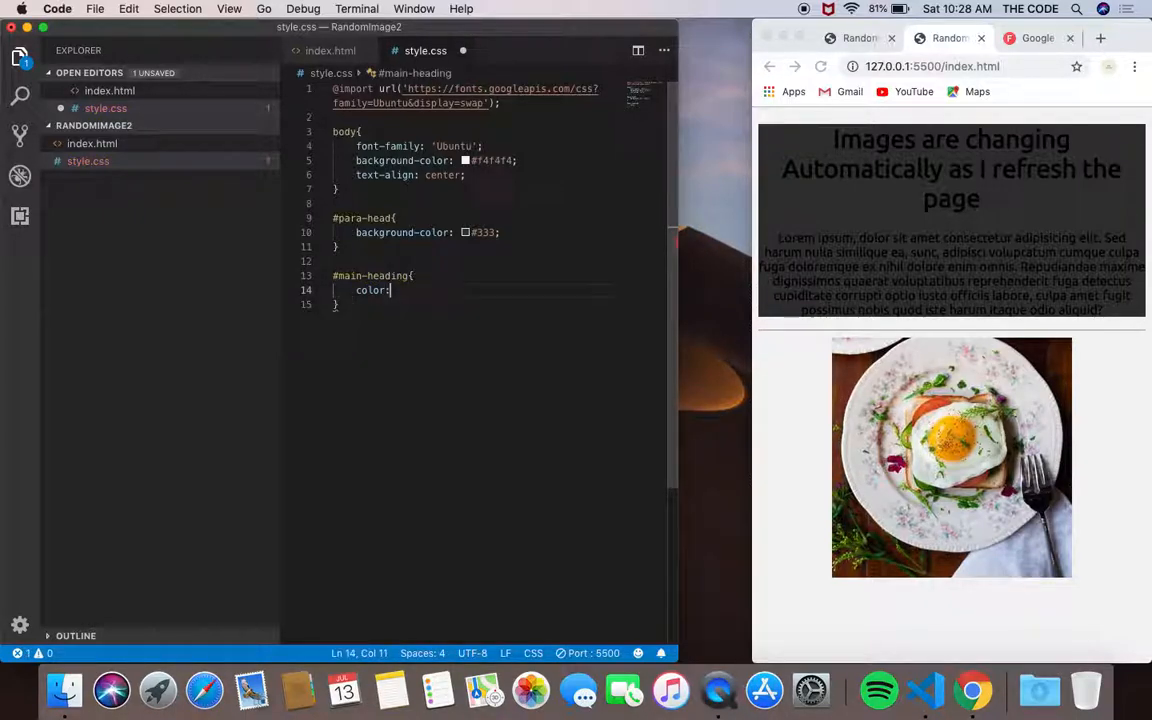
{"action": "type", "text": "ora"}
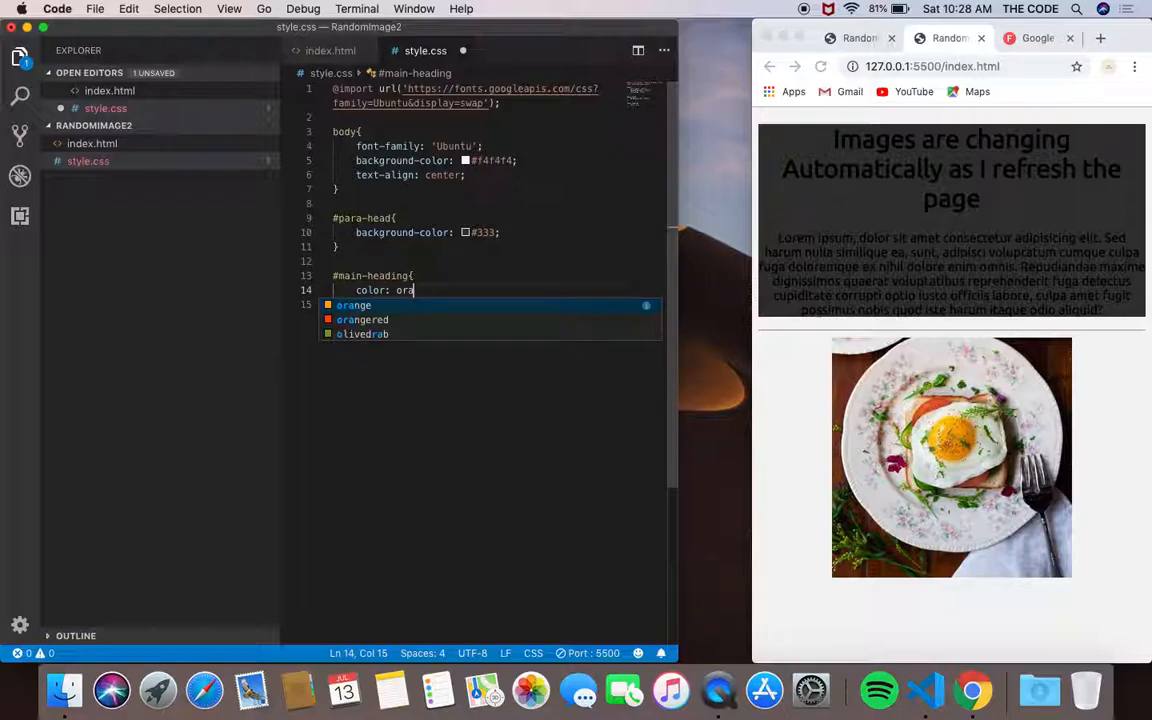
{"action": "key", "text": "Backspace"}
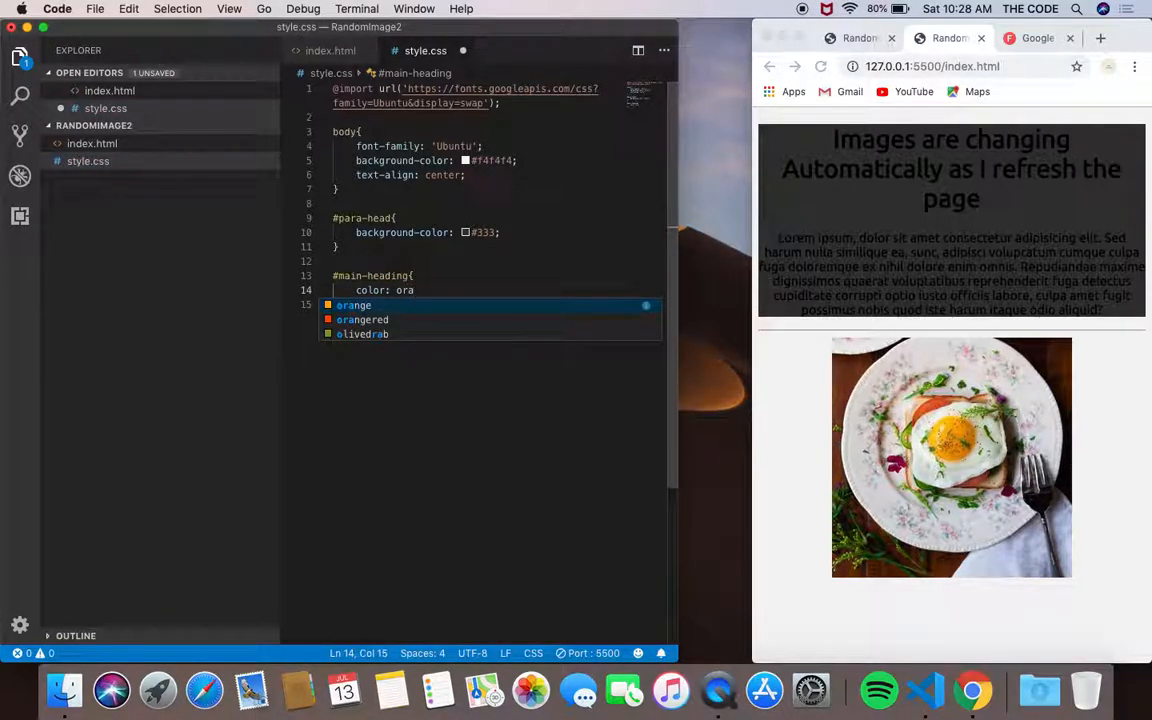
{"action": "left_click", "coordinate": [362, 320]}
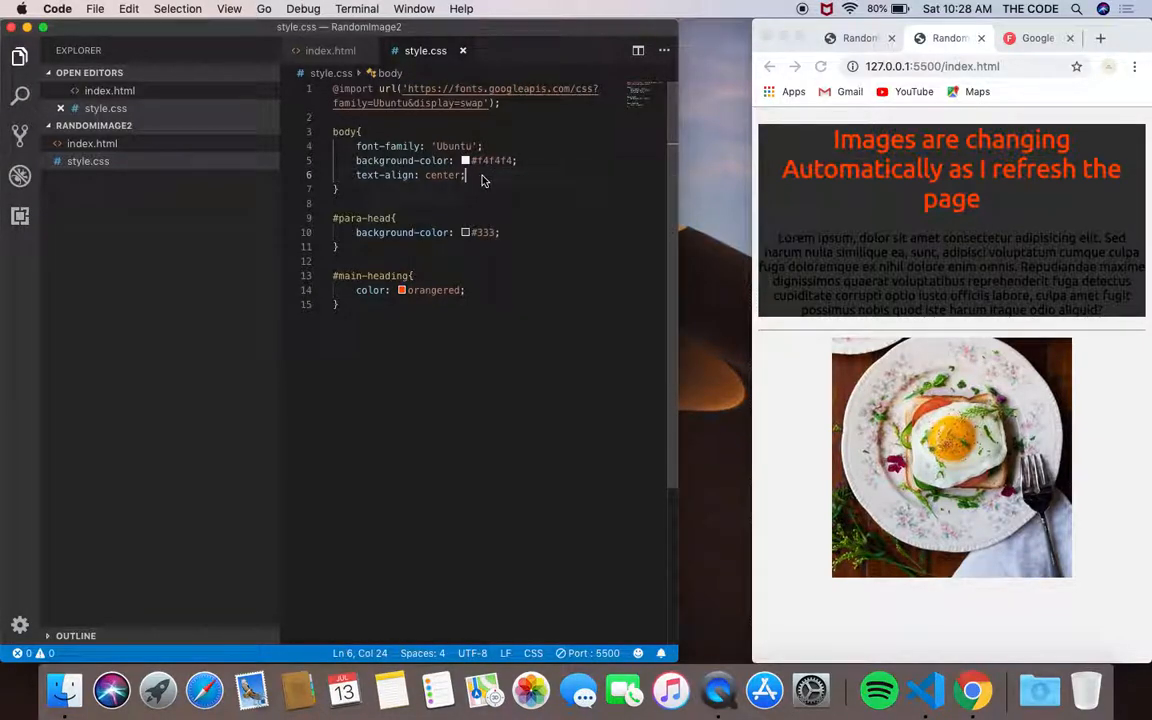
{"action": "key", "text": "Enter"}
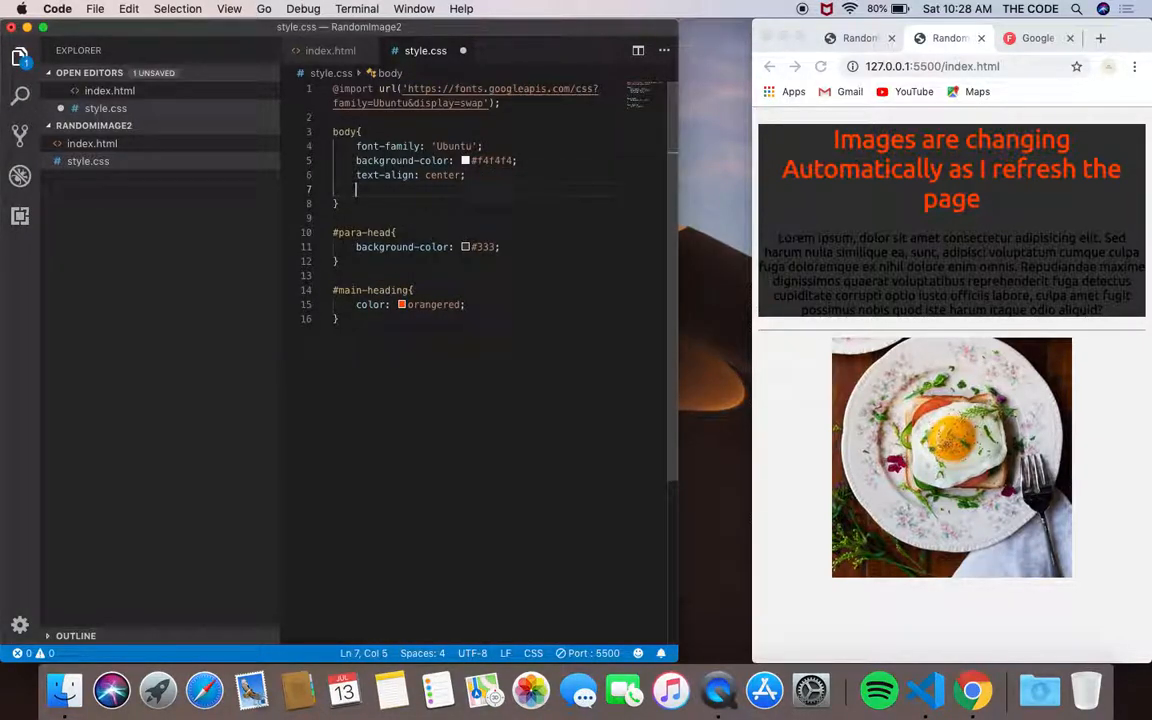
- Add font-weight: bold to the body rule via autocomplete
{"action": "type", "text": "font-weight:"}
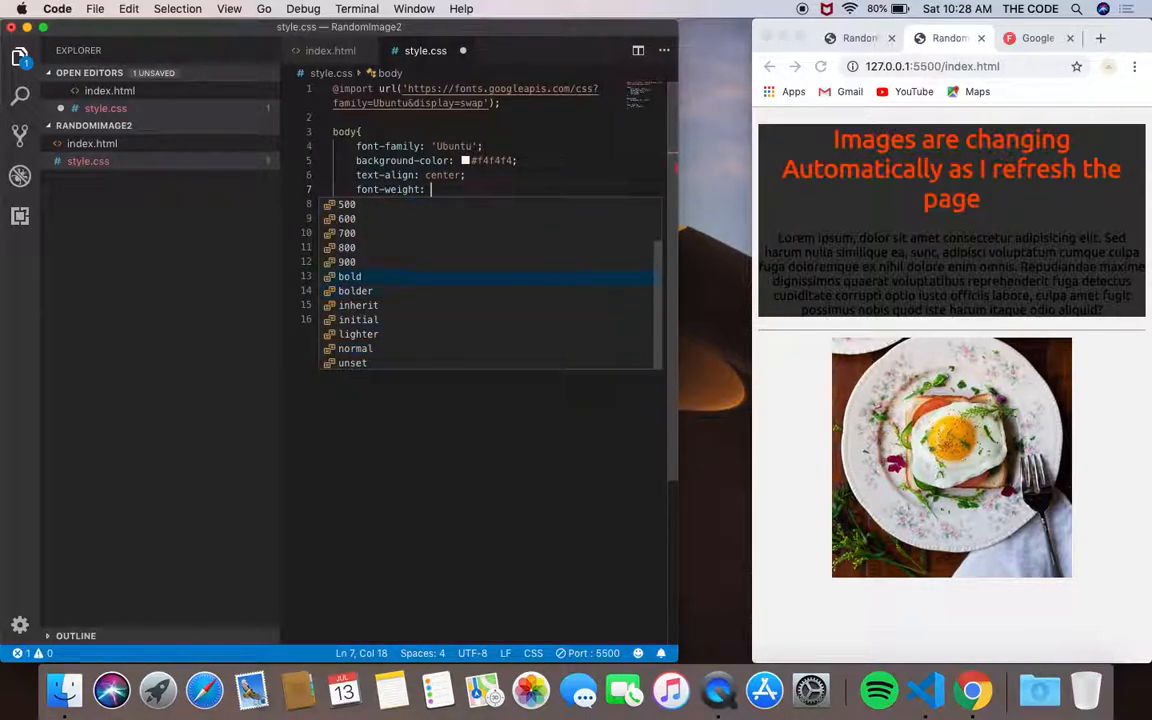
{"action": "left_click", "coordinate": [348, 276]}
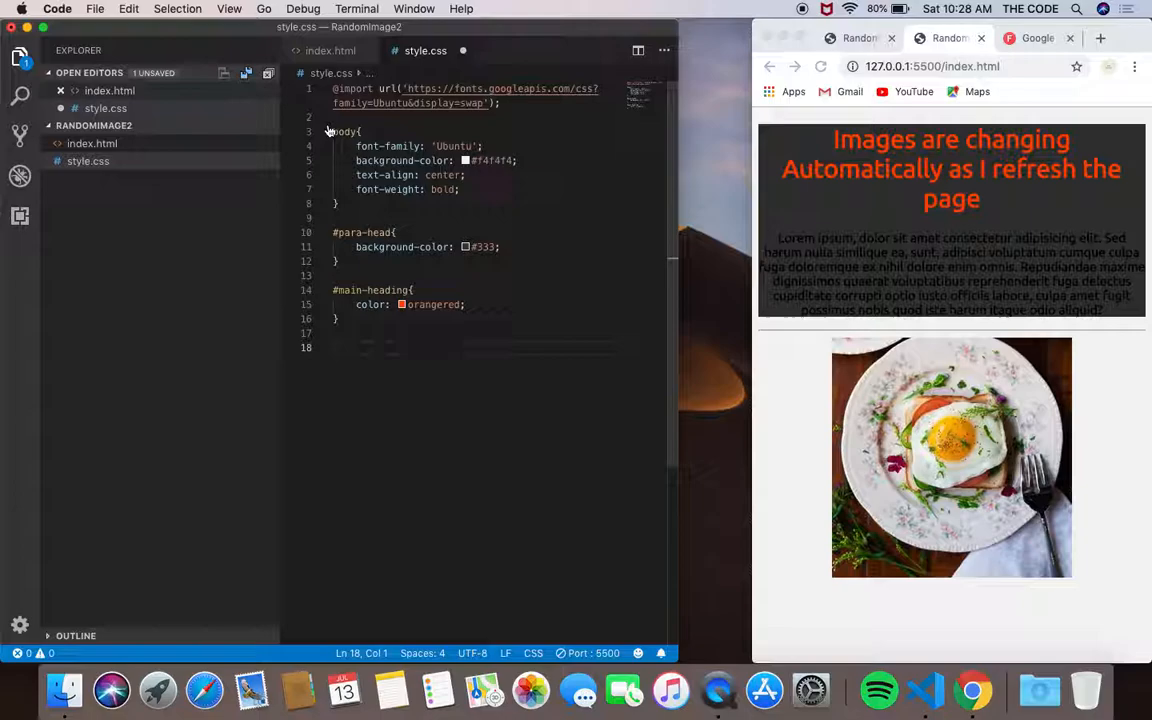
{"action": "left_click", "coordinate": [332, 50]}
{"action": "type", "text": "#a"}
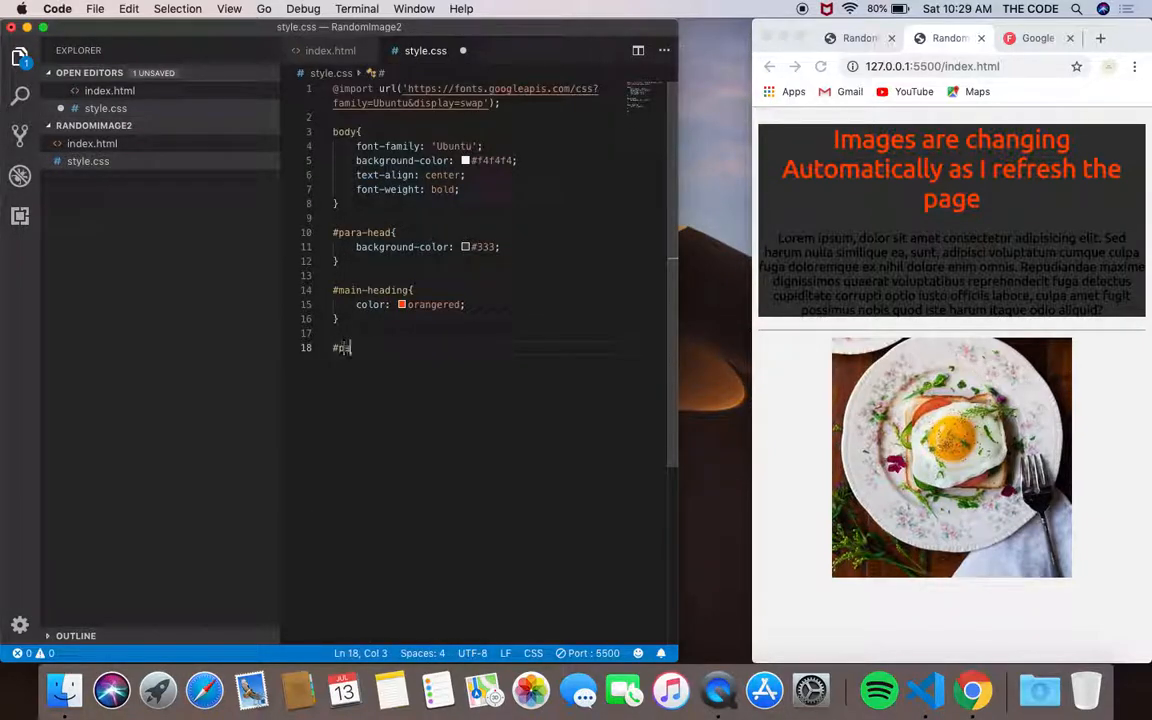
- Add a #paragraph rule with color #fff at the end of style.css
{"action": "type", "text": "paragraph{"}
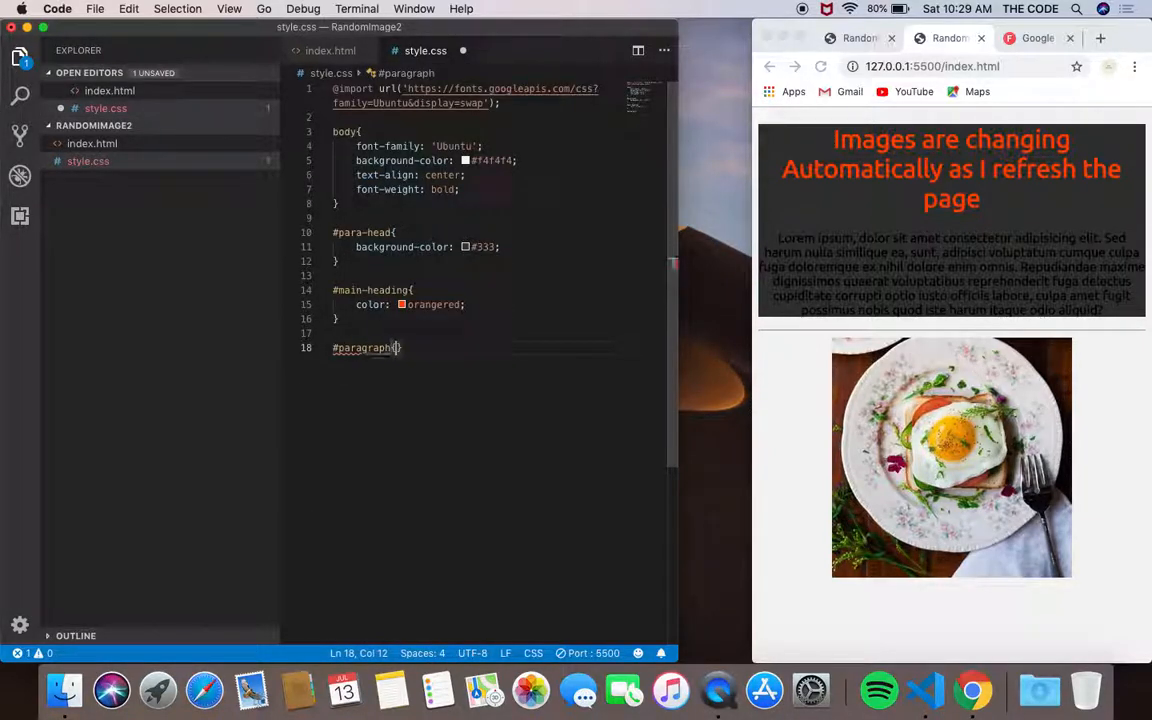
{"action": "type", "text": "{"}
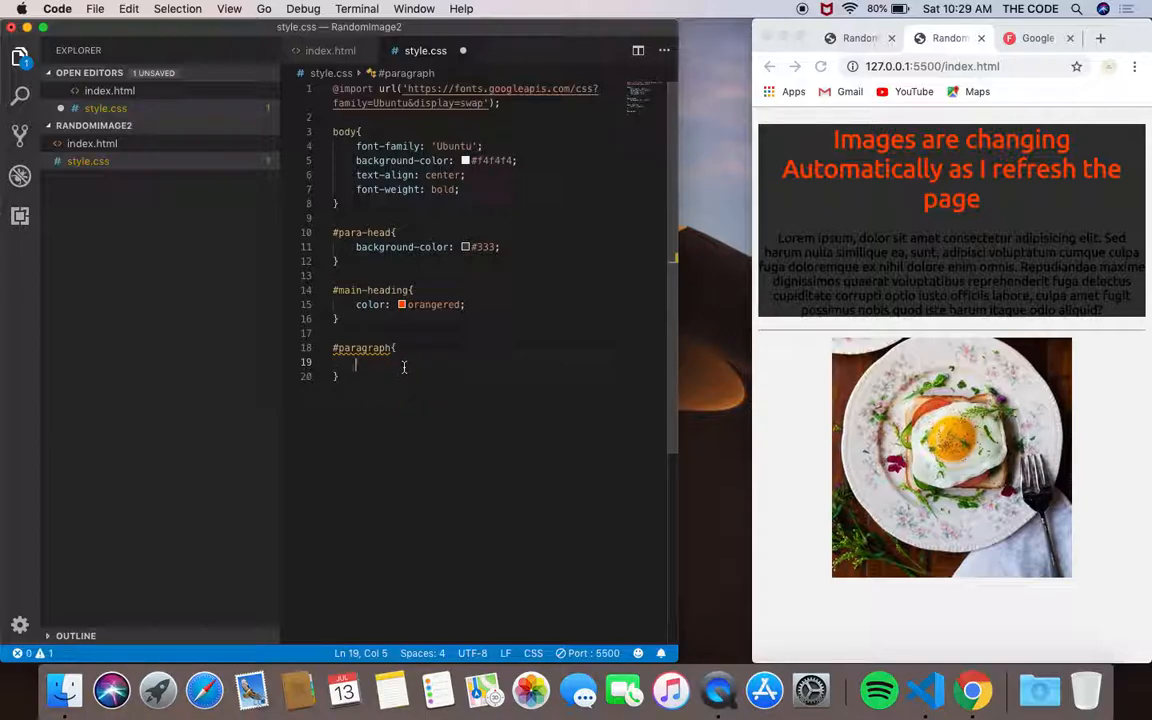
{"action": "type", "text": "color: #"}
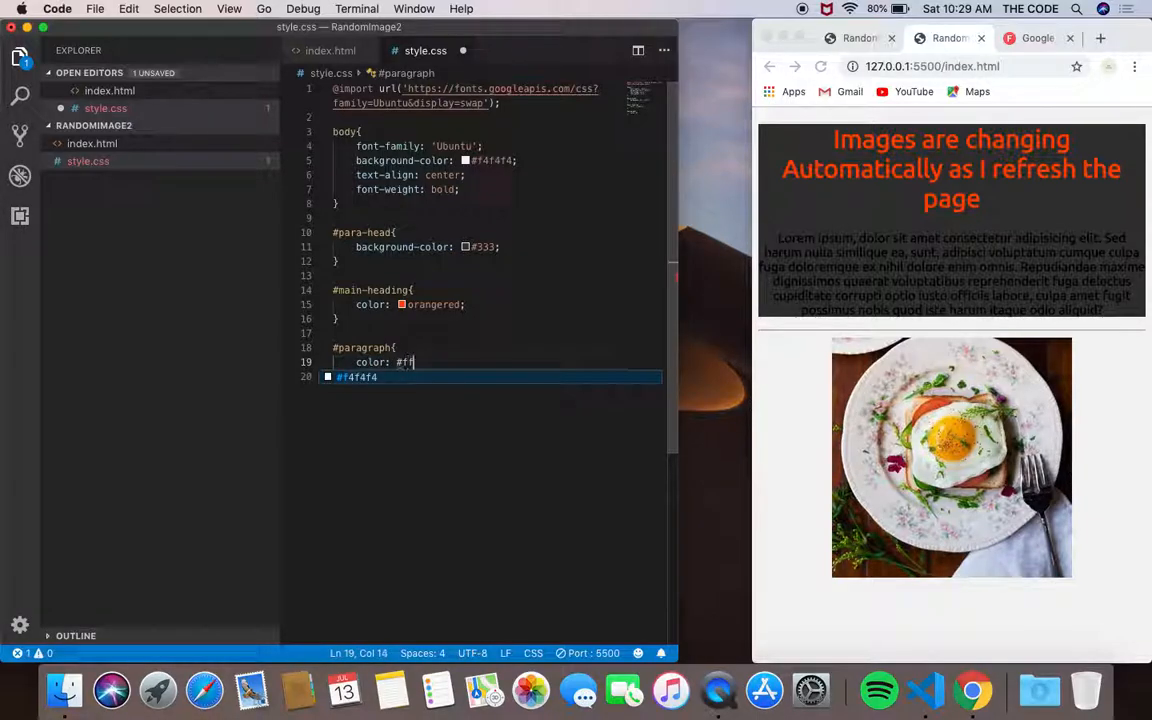
{"action": "type", "text": "ff;"}
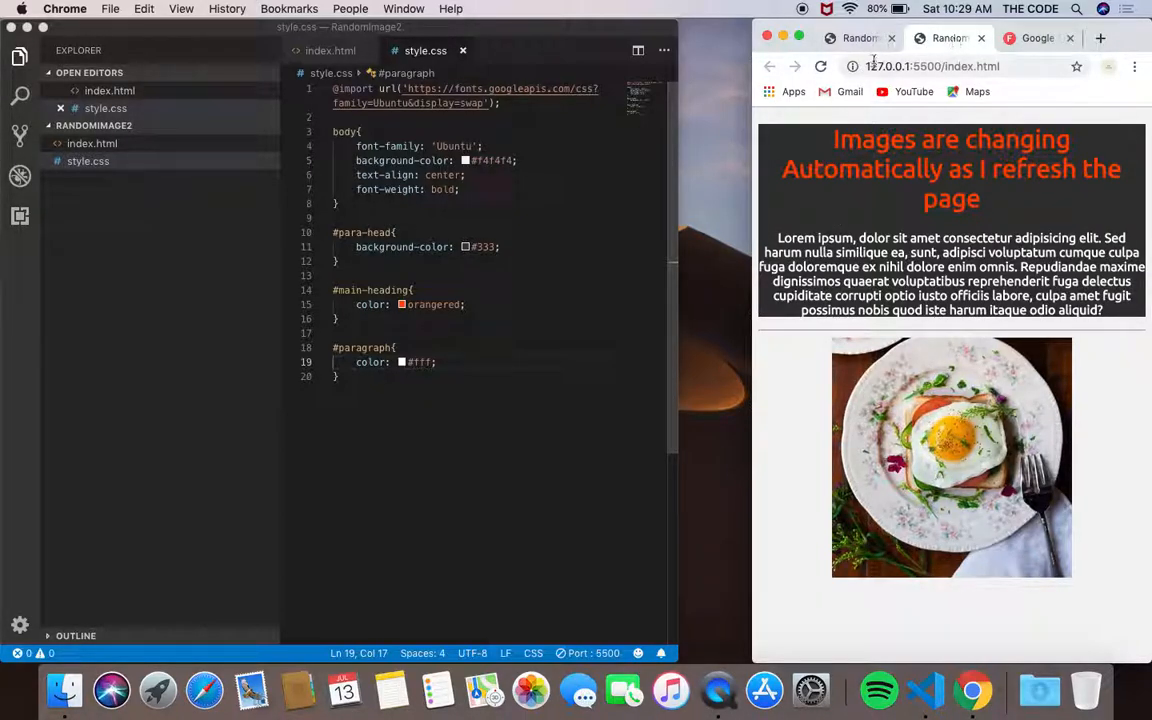
- Reload the page several times to confirm the random Unsplash image changes while styles persist
{"action": "left_click", "coordinate": [818, 68]}
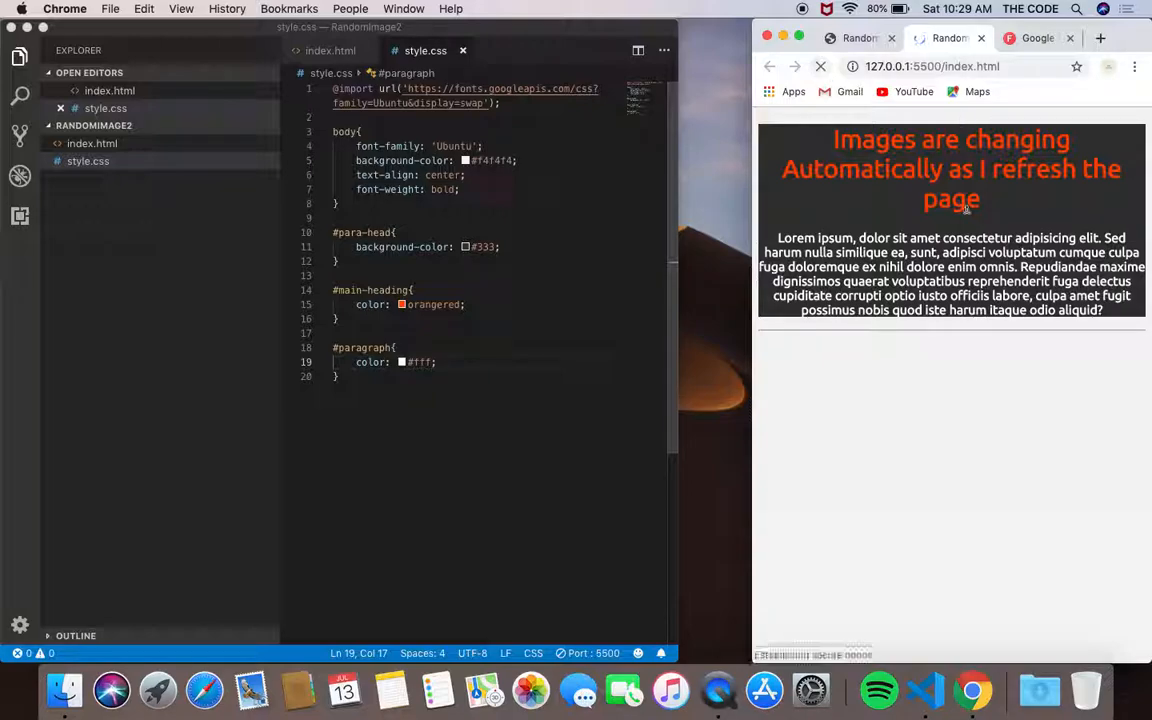
{"action": "left_click", "coordinate": [820, 68]}
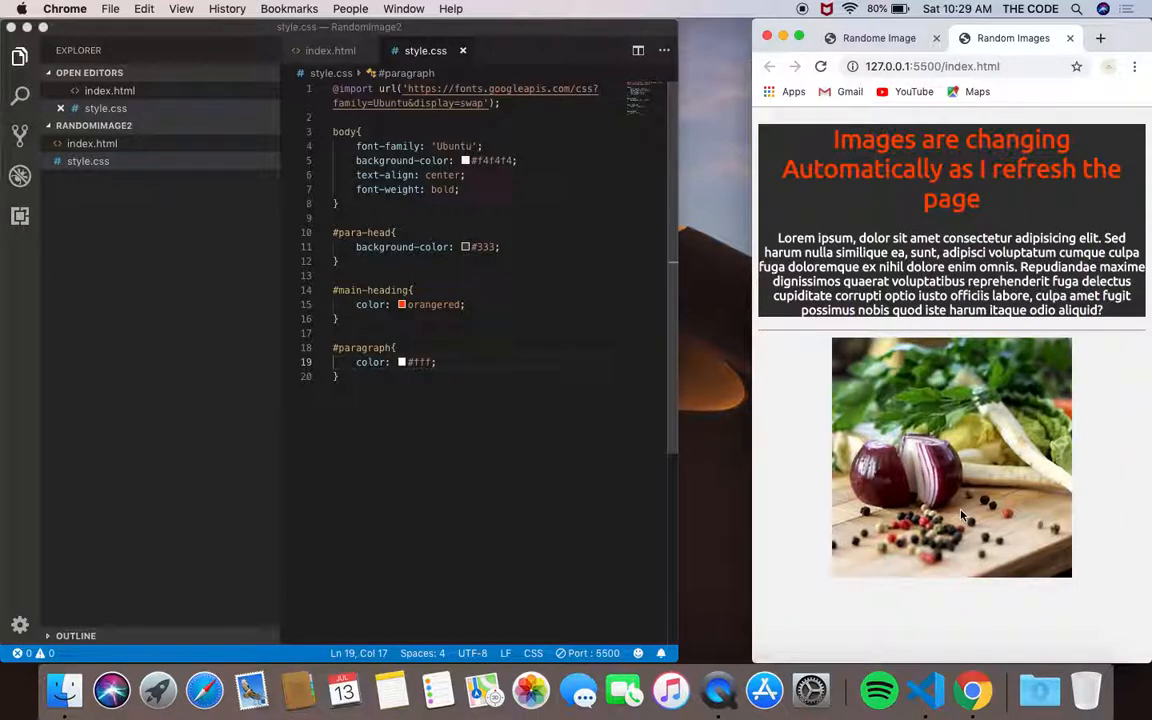
{"action": "left_click", "coordinate": [820, 68]}
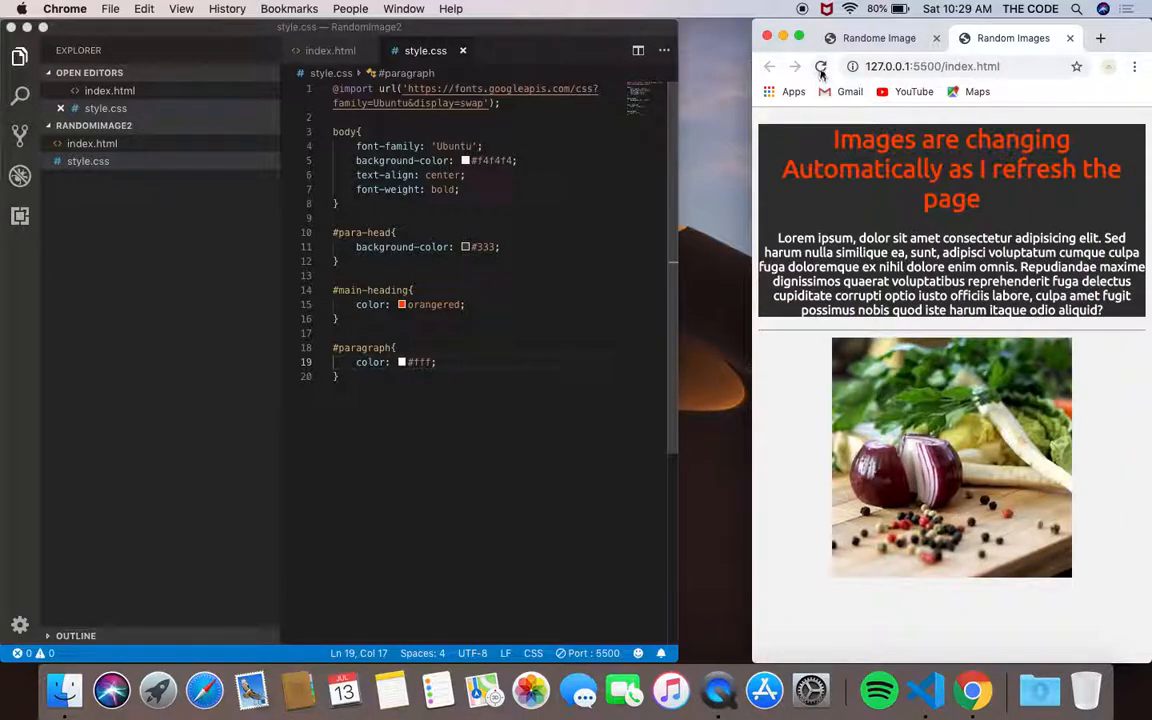
{"action": "left_click", "coordinate": [822, 68]}
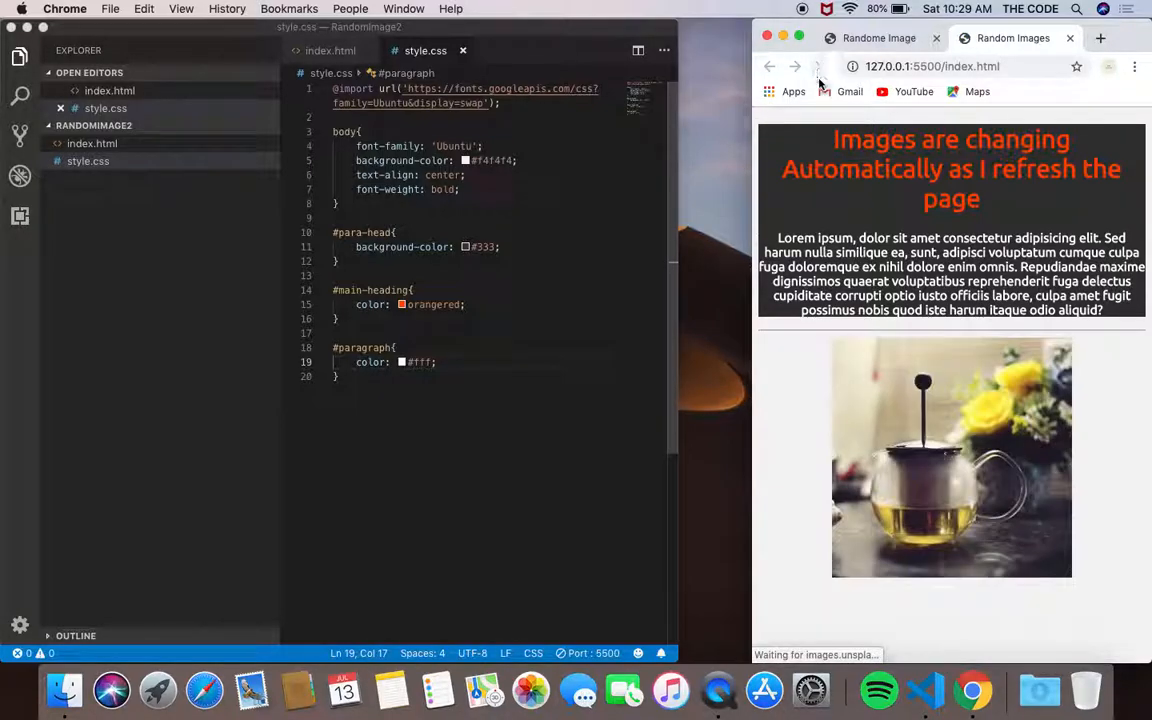